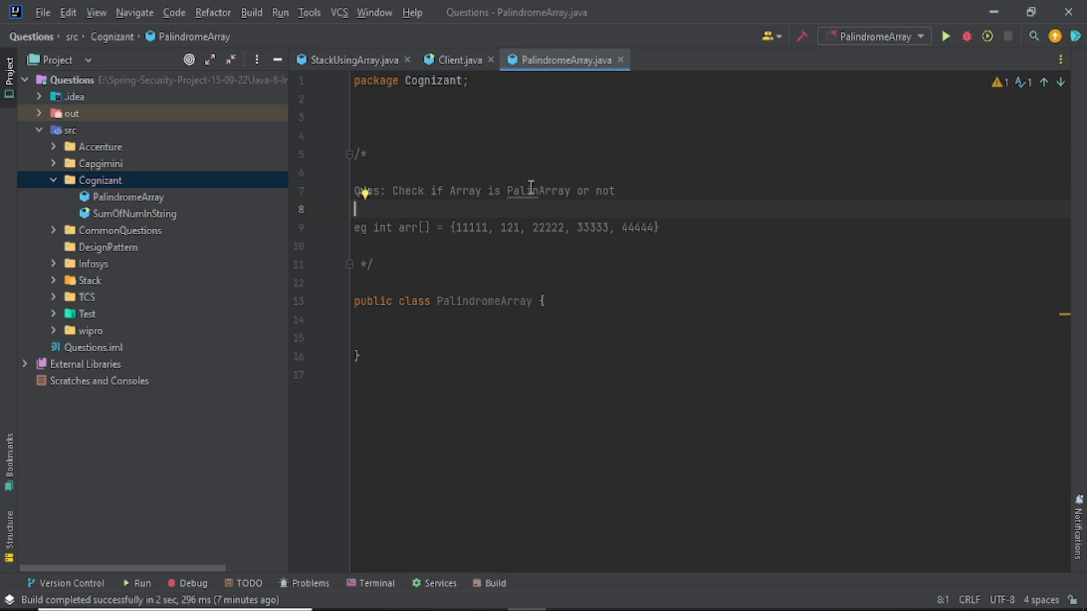
Point out PalinArray and the example values 121 and 11111 in the problem statement
double_click(538, 191)
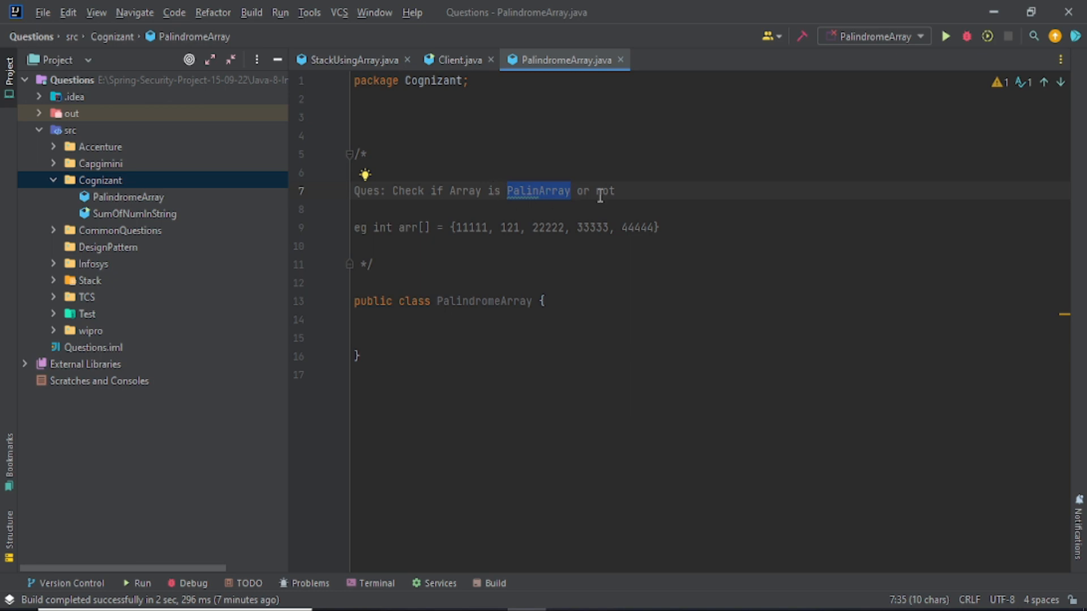
mouse_move(537, 194)
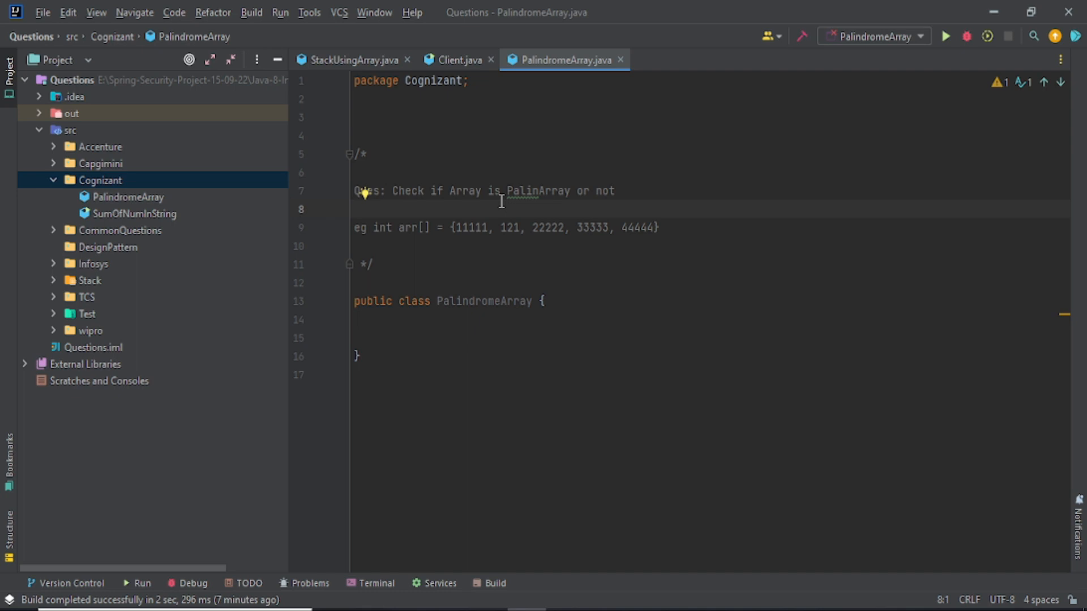
double_click(537, 191)
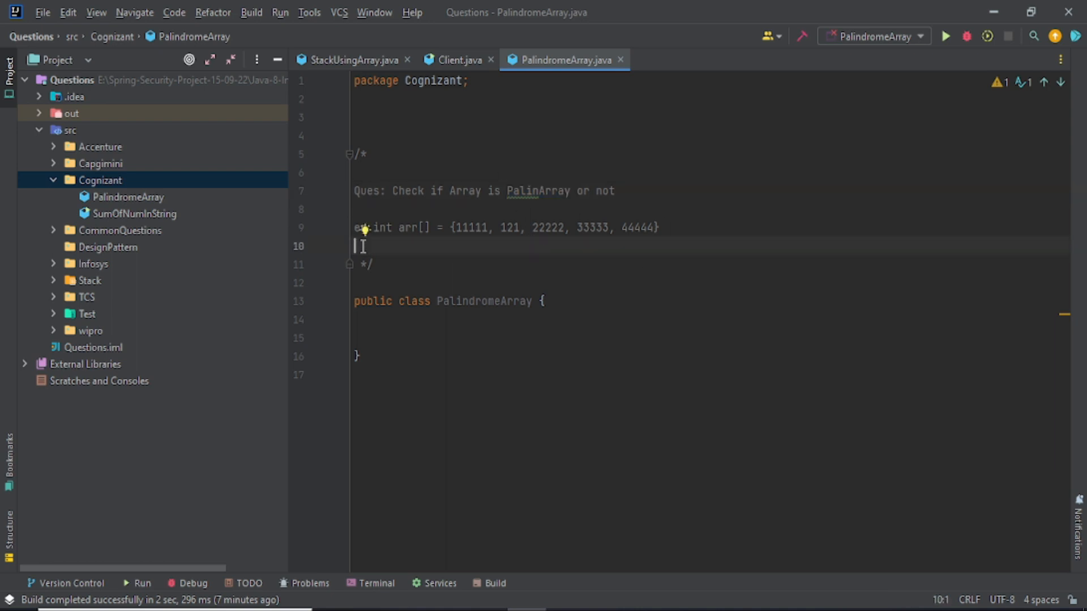
double_click(505, 227)
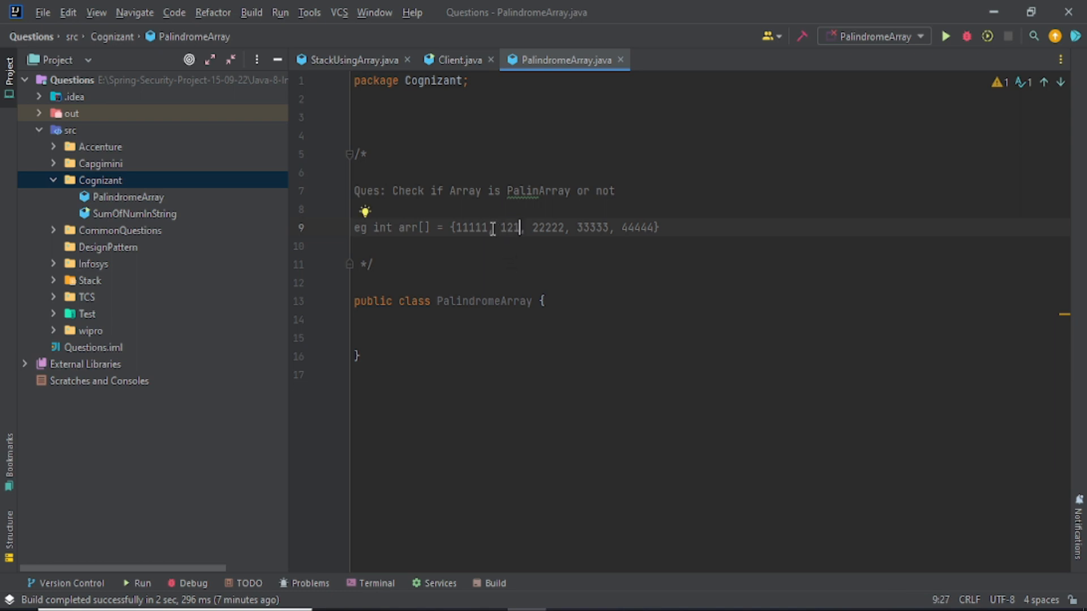
double_click(472, 228)
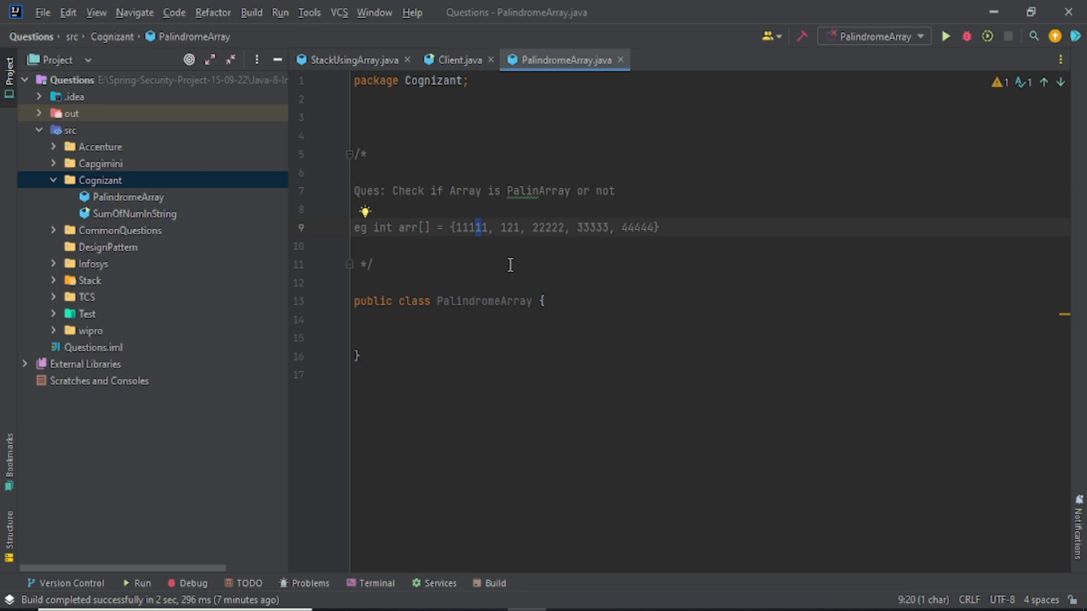
left_click(514, 337)
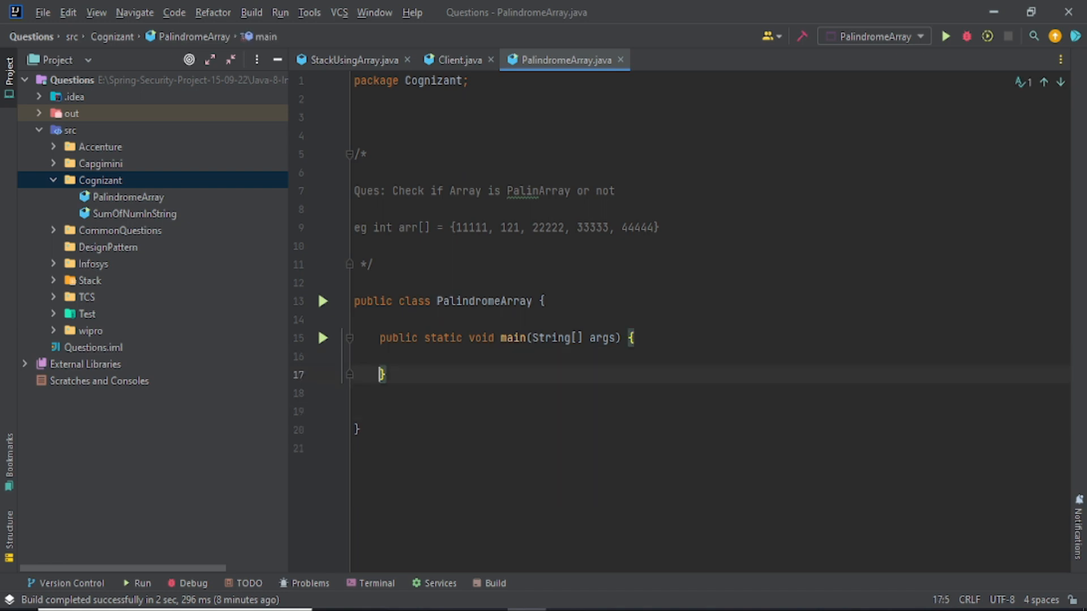
Declare public static boolean checkPalindrome(int arr[]) with empty braces below main
type("public")
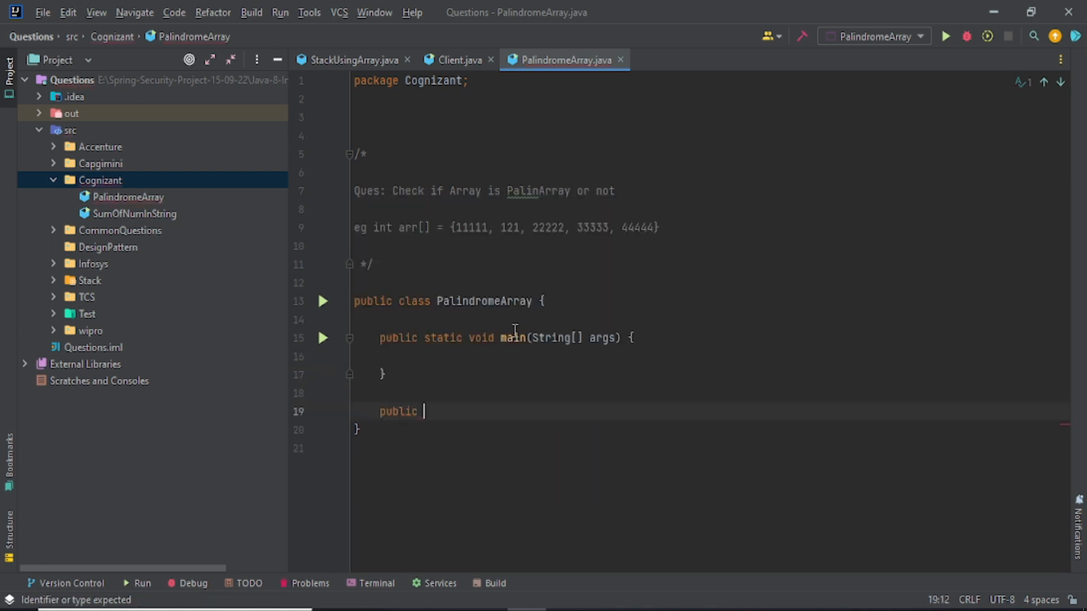
type("static boolean")
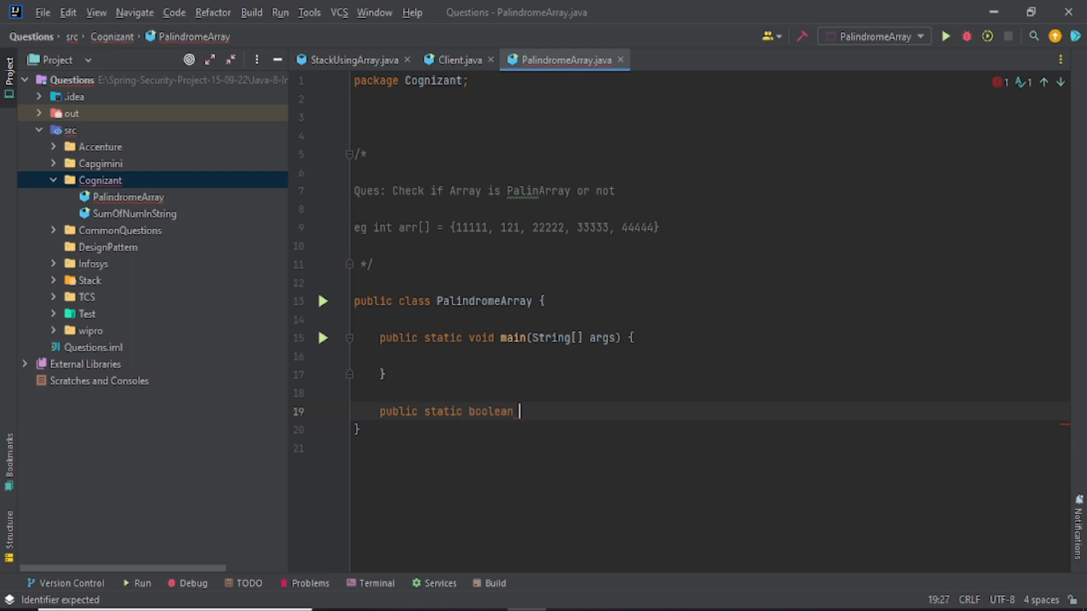
type("check")
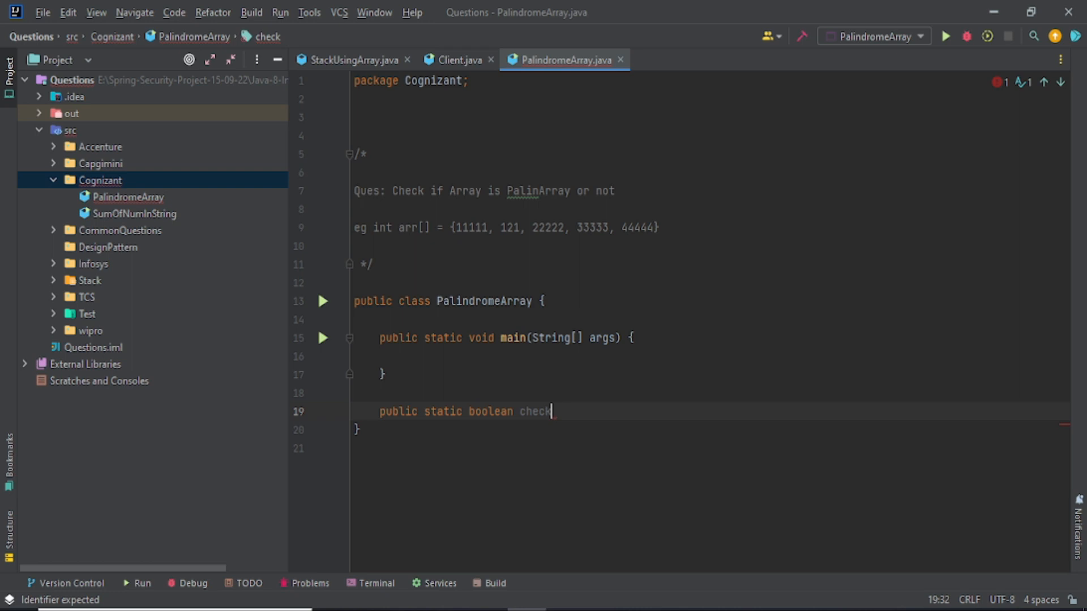
type("Pa")
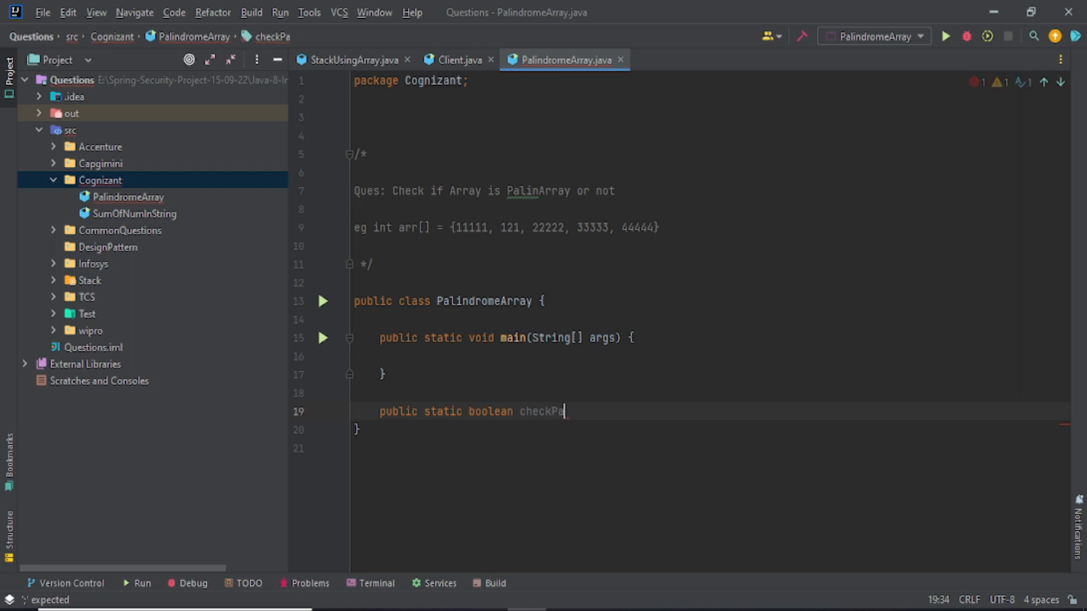
type("lindrome()")
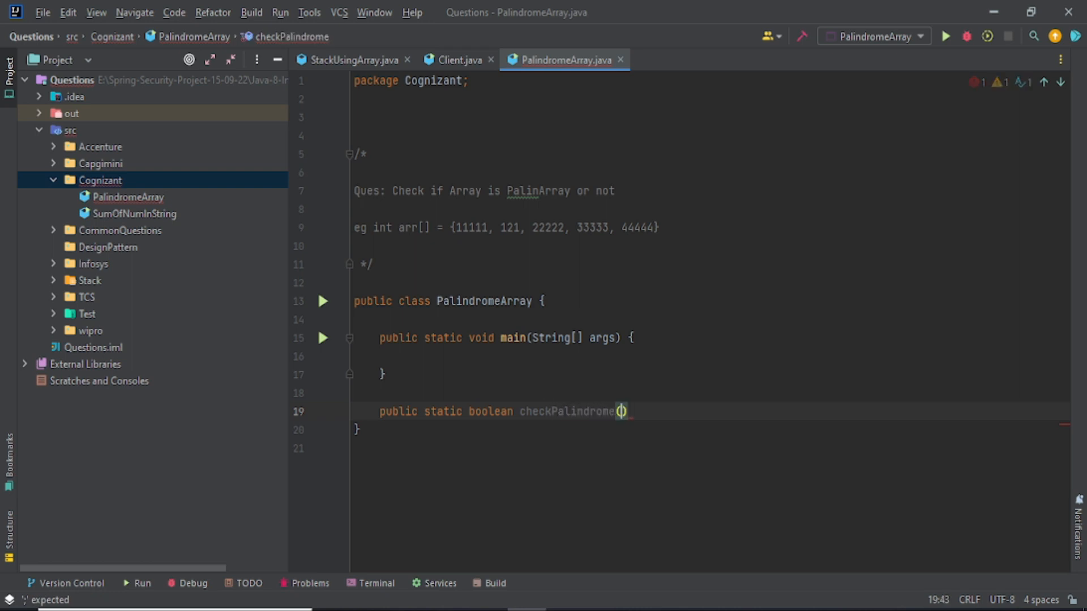
type("int")
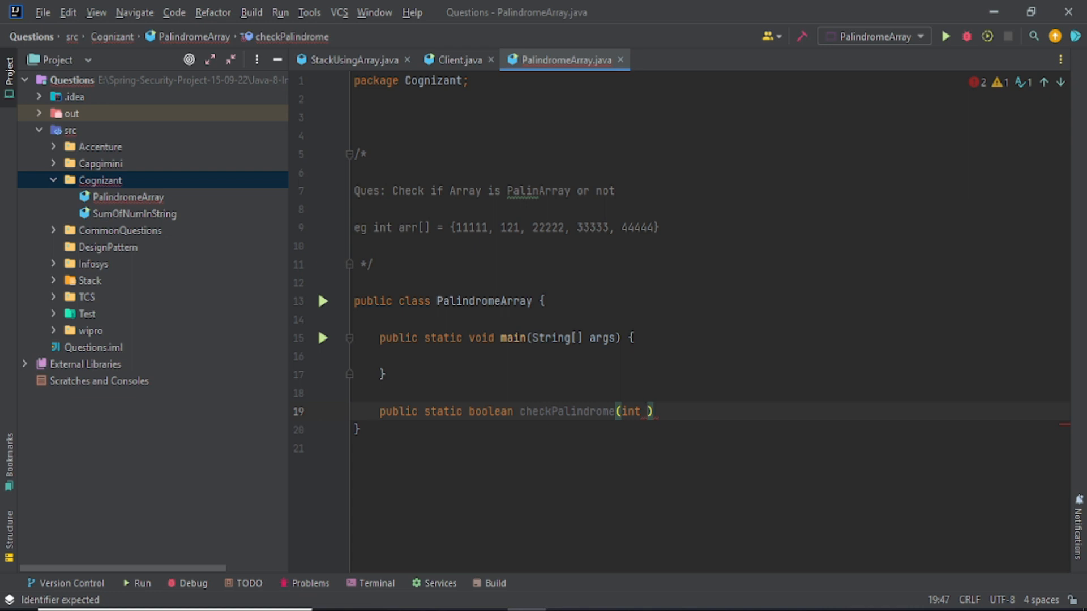
type("arr[]")
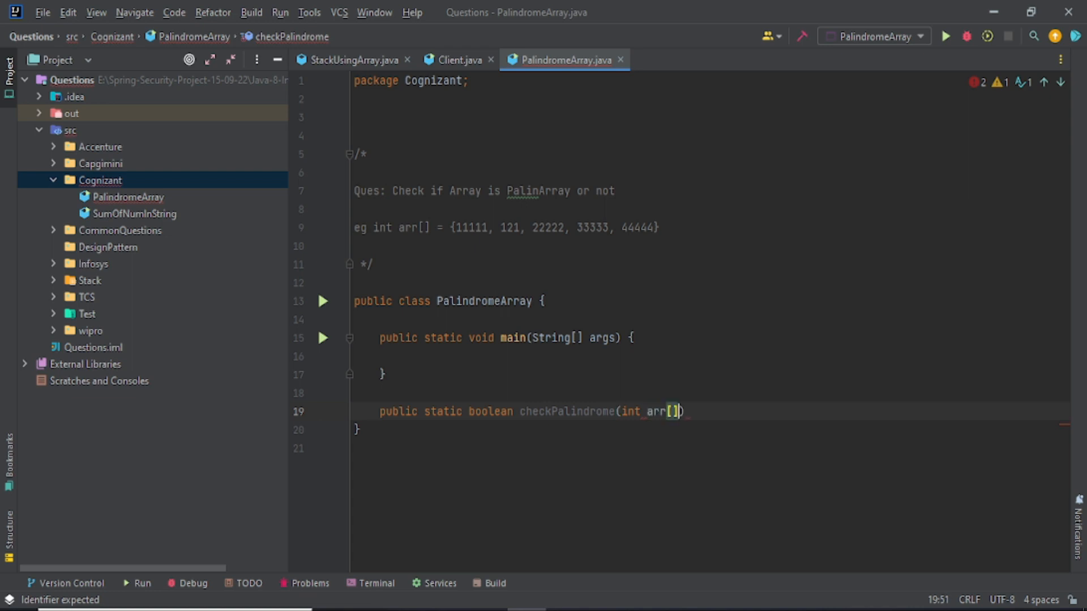
type("{}")
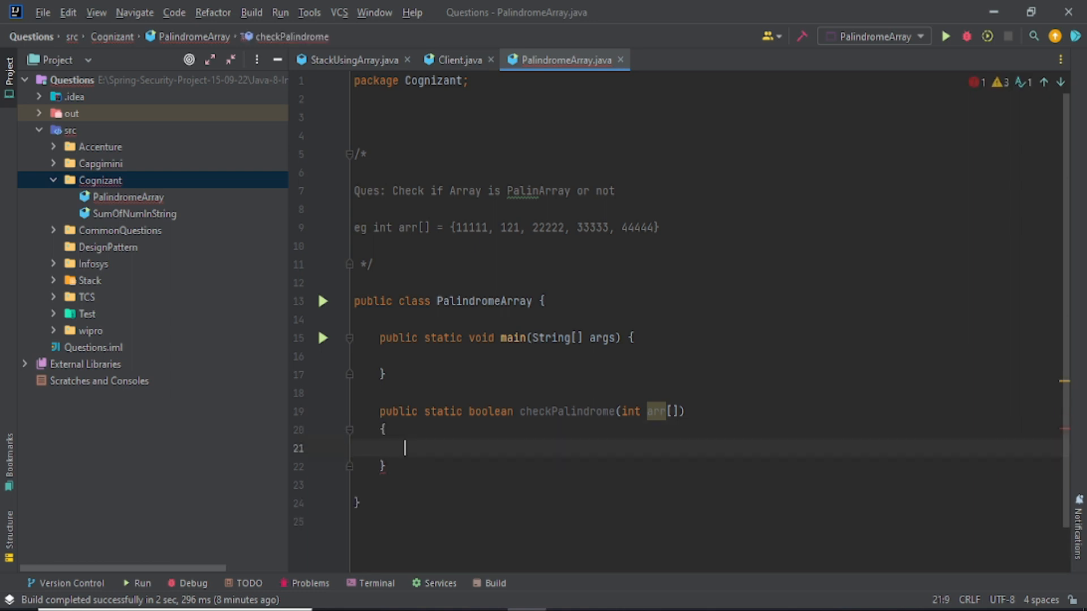
double_click(469, 227)
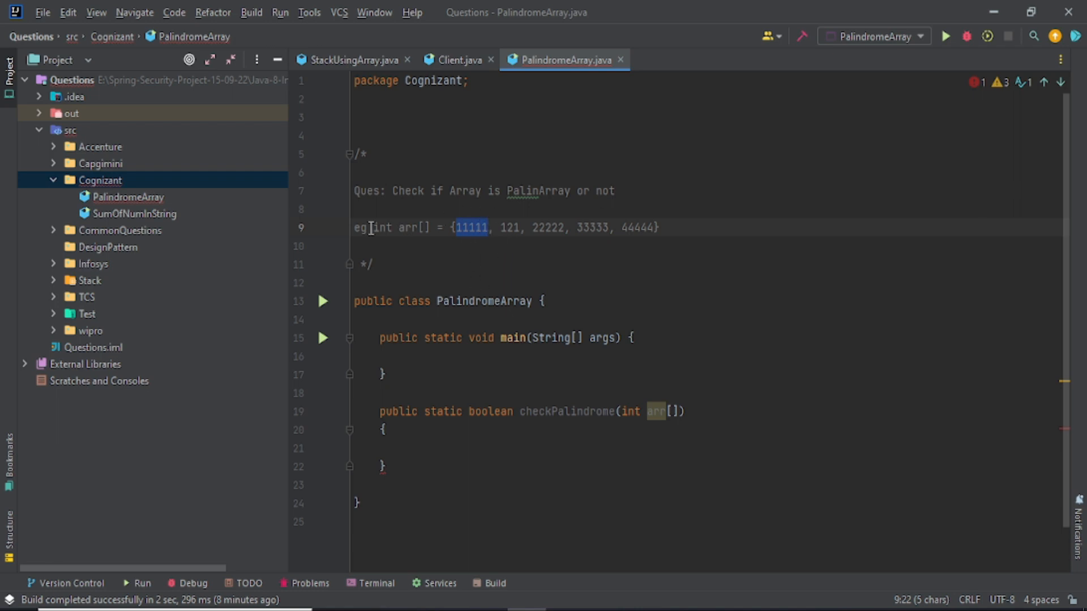
left_click(470, 228)
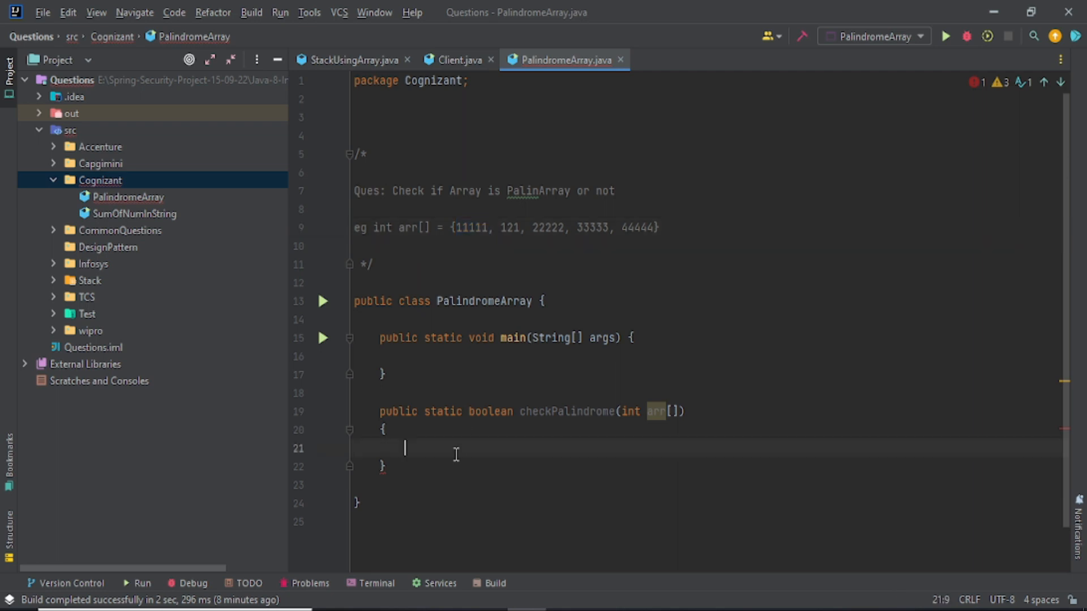
left_click_drag(466, 227, 612, 228)
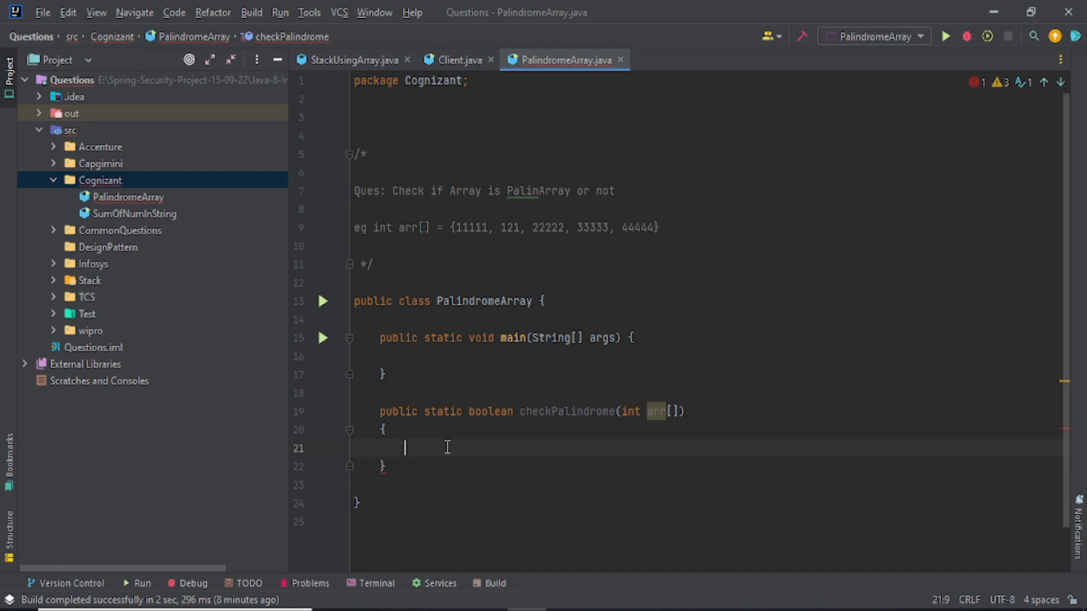
Write a for loop in checkPalindrome running i from 0 to arr.length
type("for(int i=0")
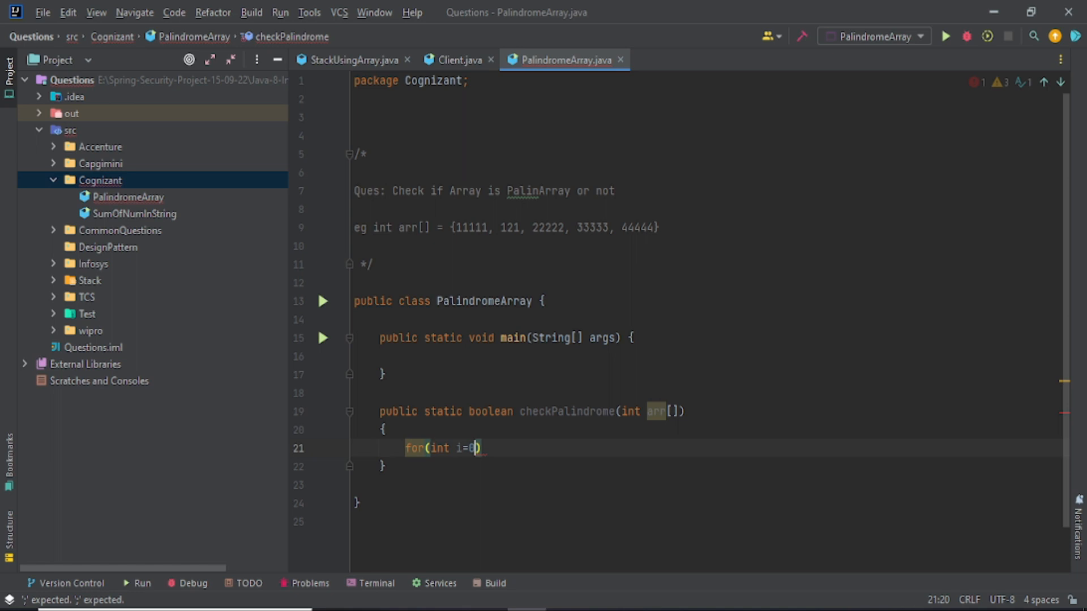
type(";i<arr[")
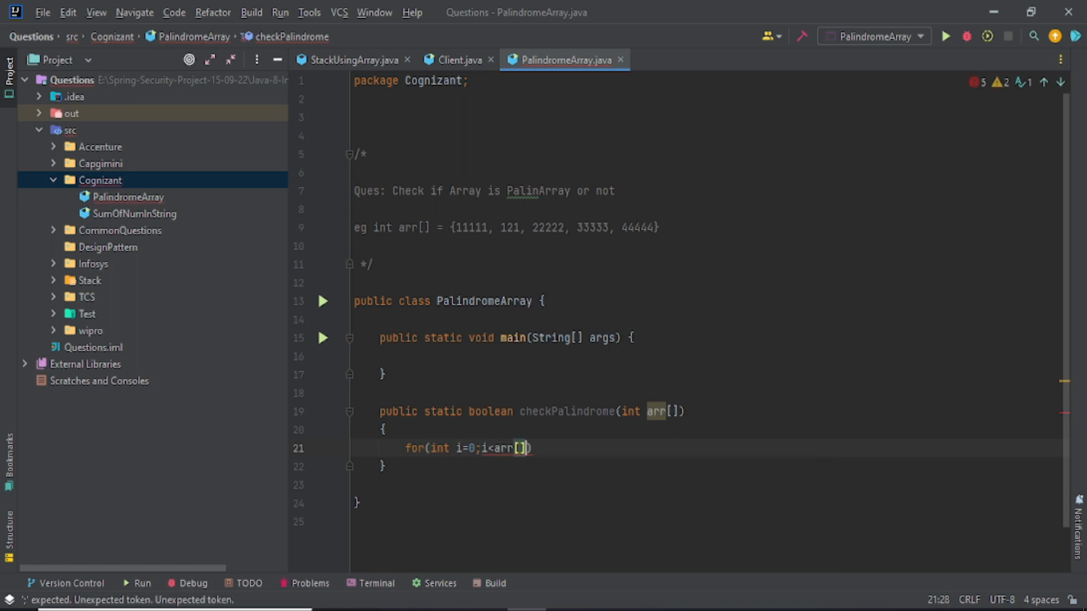
type(".length")
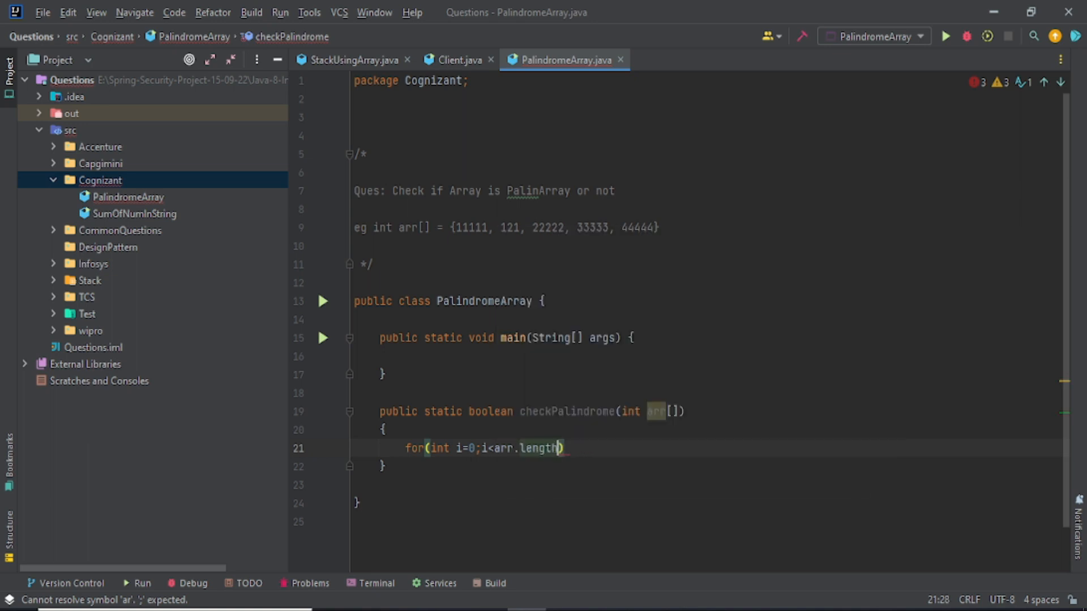
type(";i++")
type("boolean res")
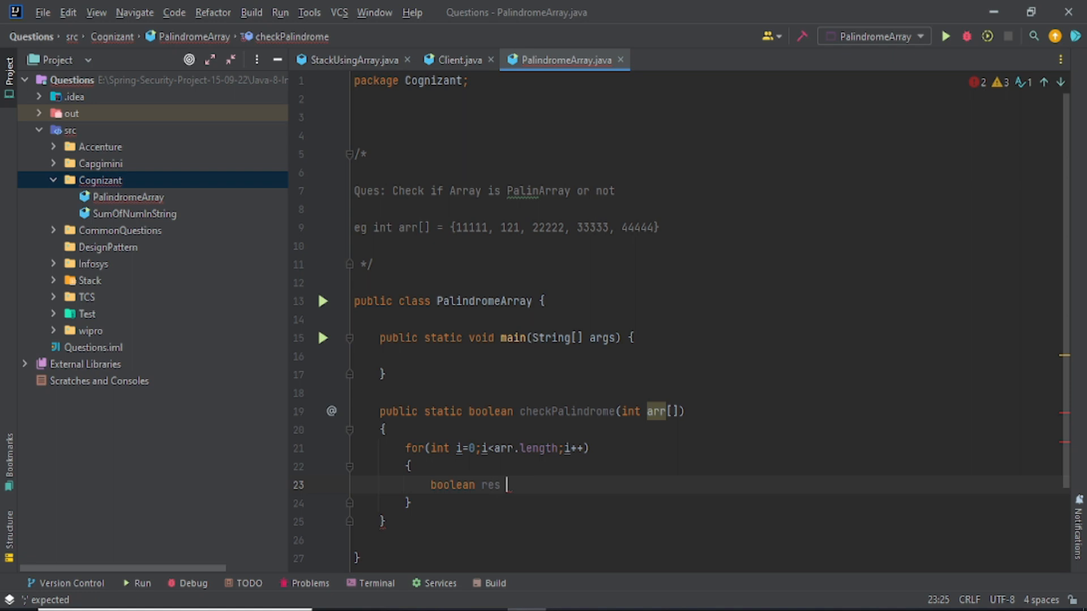
Inside the loop, store isPalindrome(arr[i]) in boolean res, correcting a typo
type("= pla")
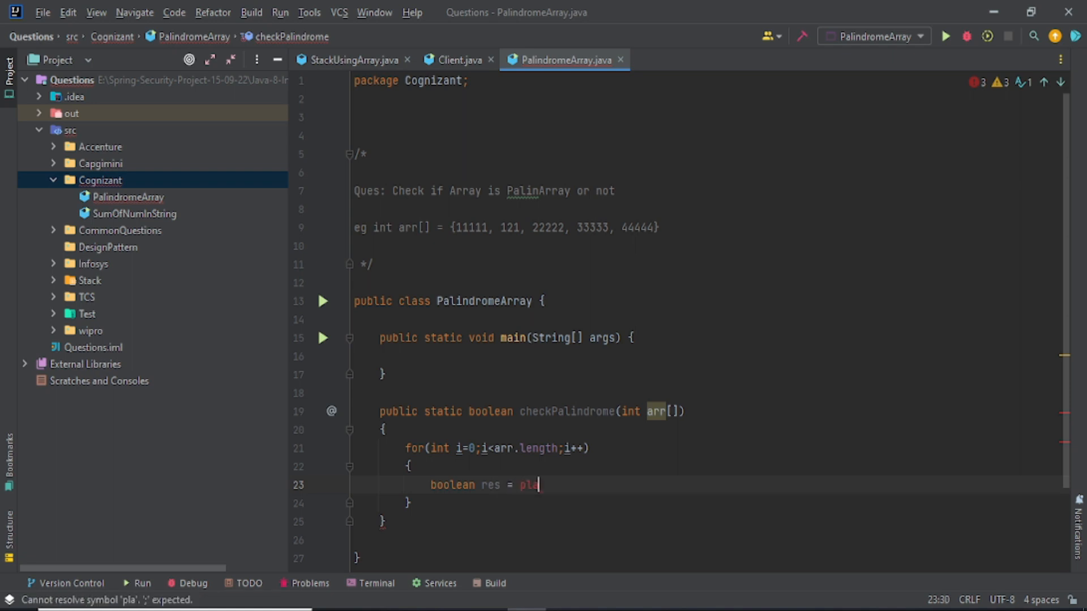
type("isPLa")
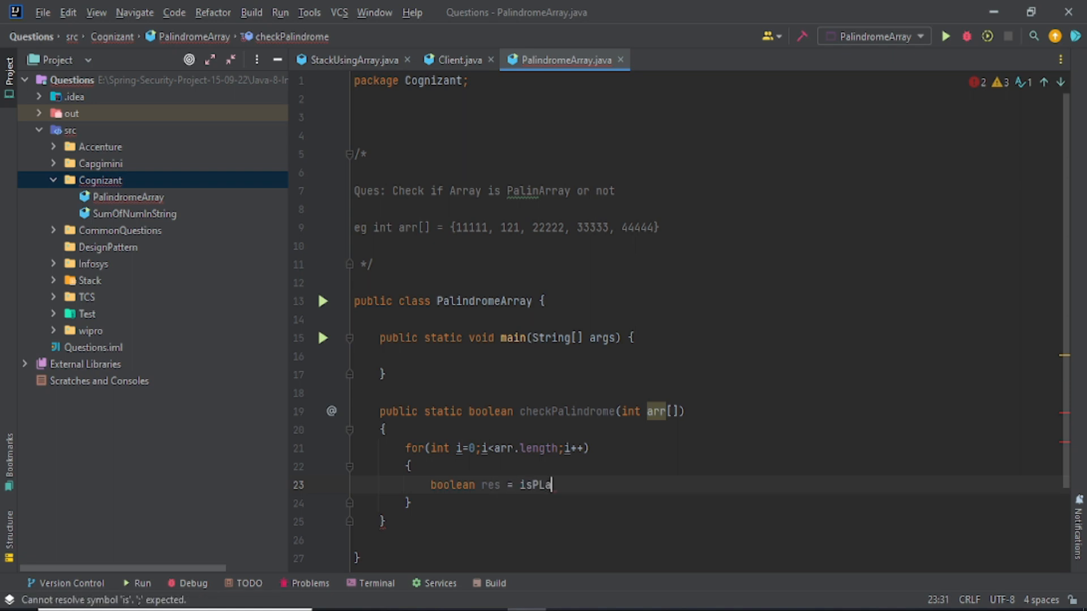
type("n")
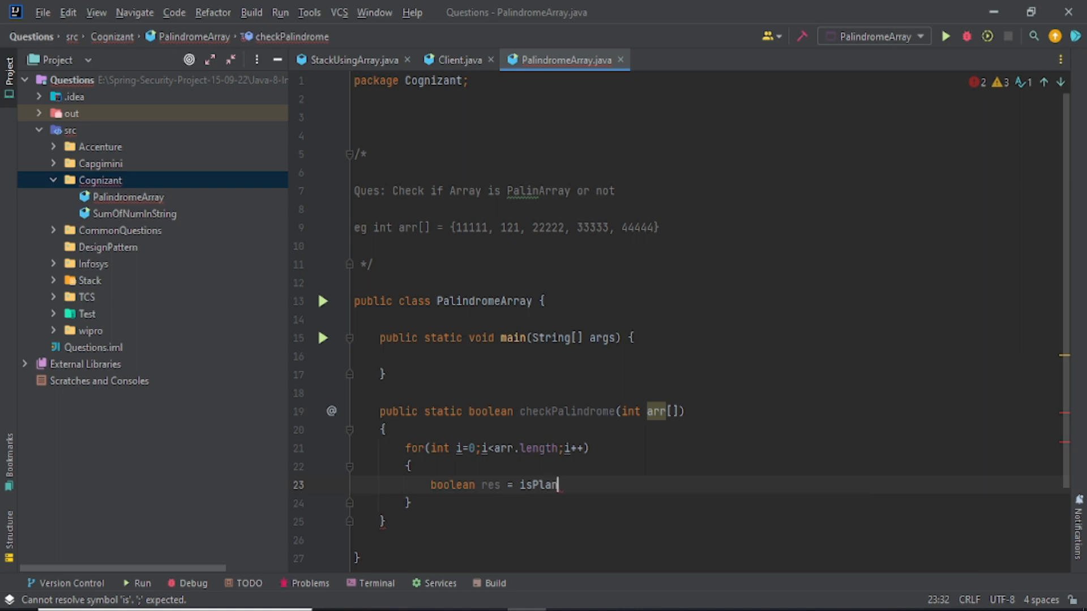
key("Backspace")
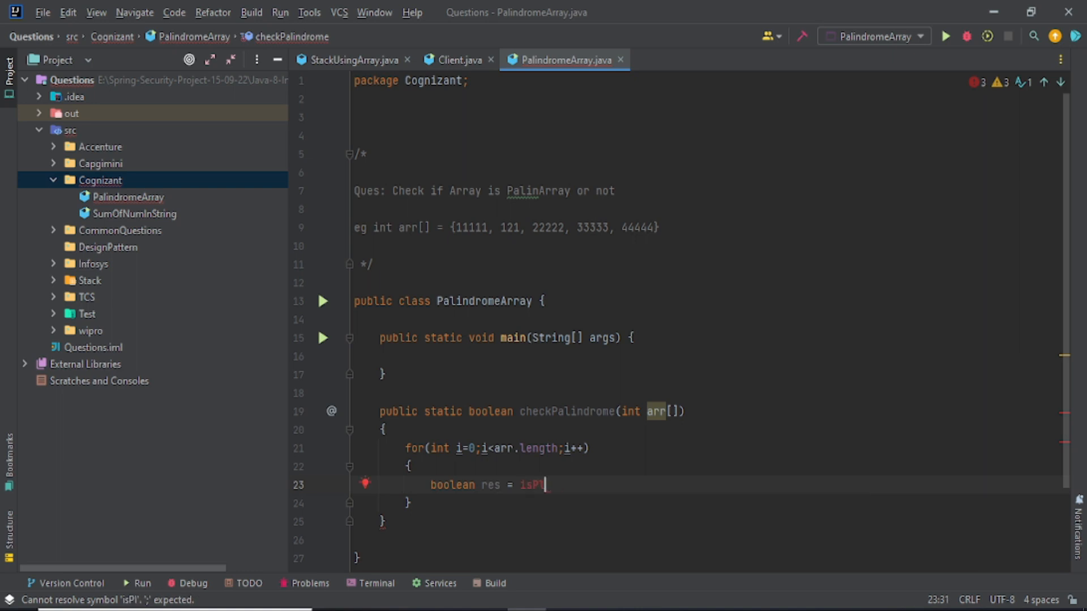
type("alindrome")
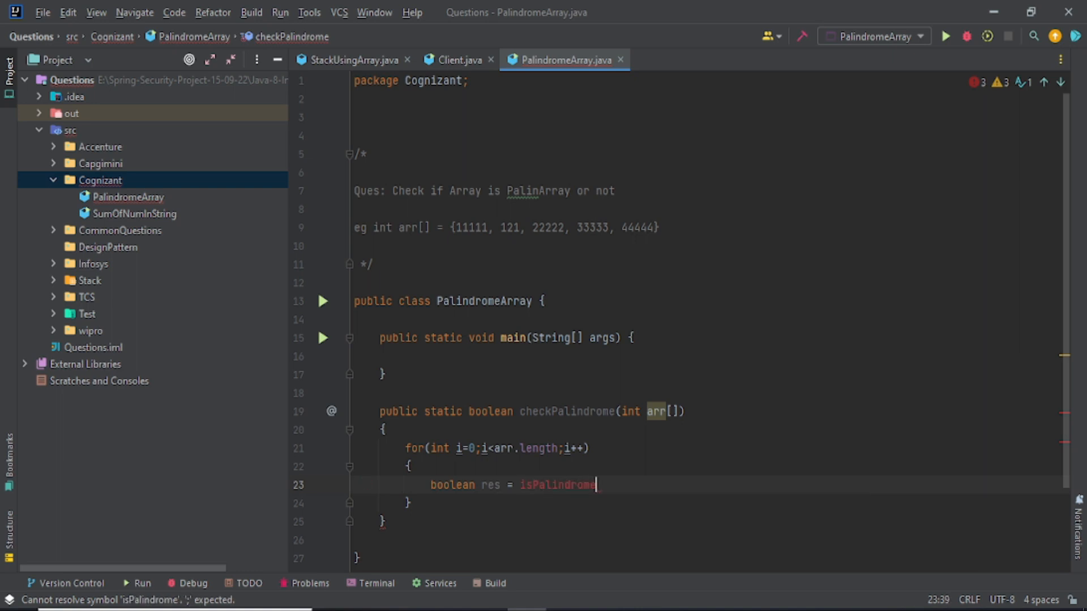
type("(a")
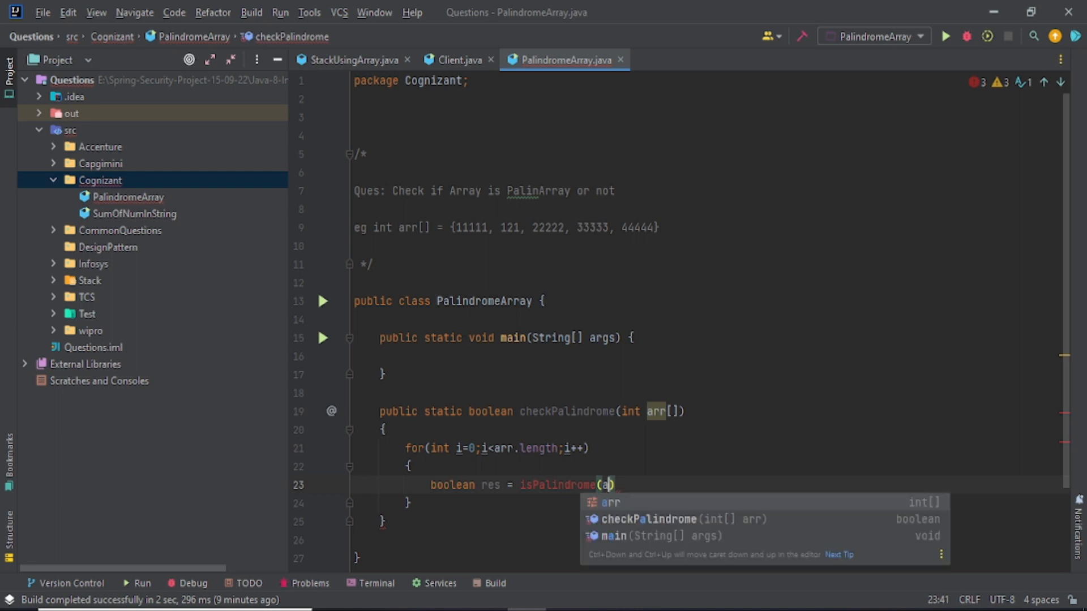
type("rr[i]")
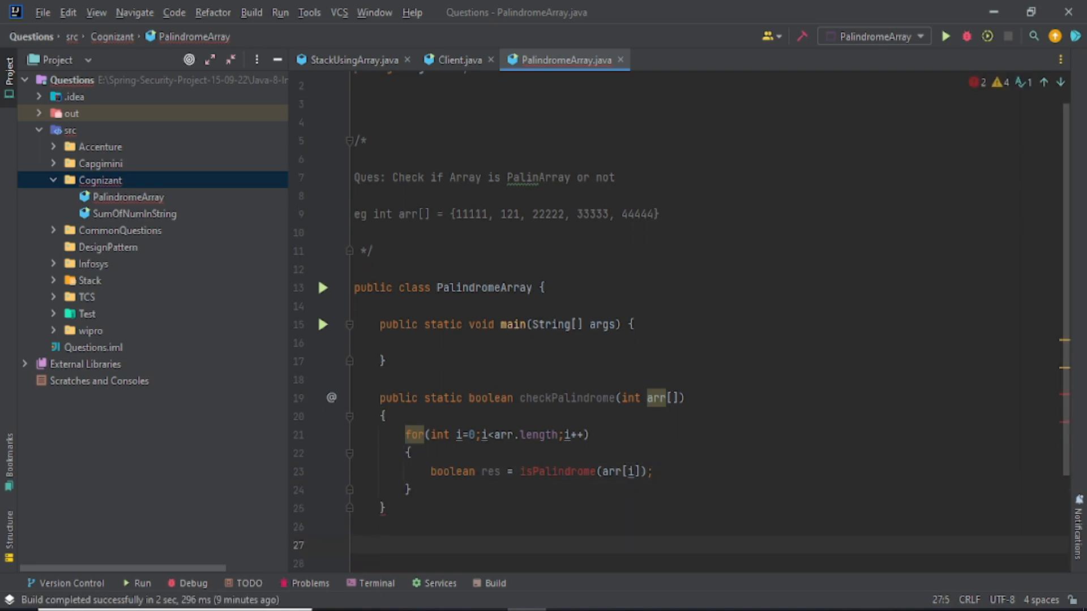
Declare an empty public static boolean isPalindrome(int num) method below checkPalindrome
type("public static")
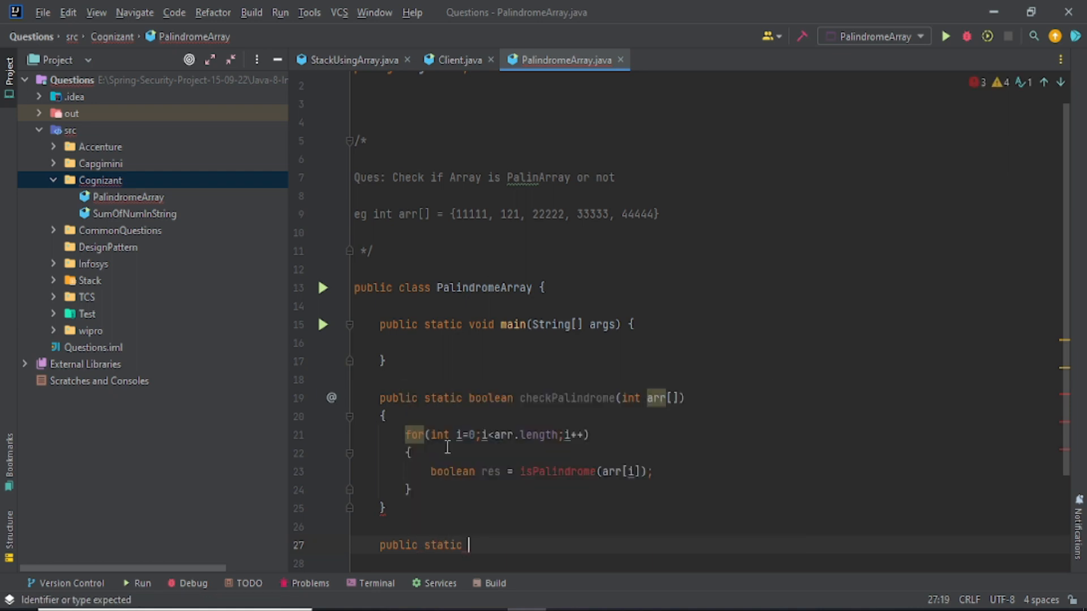
type("i")
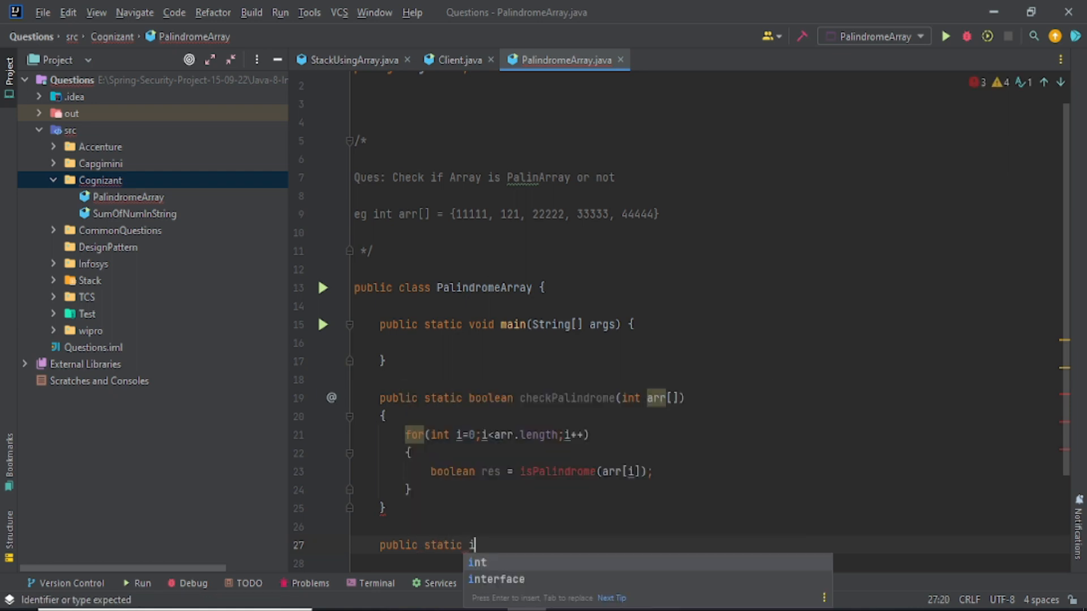
type("boolean")
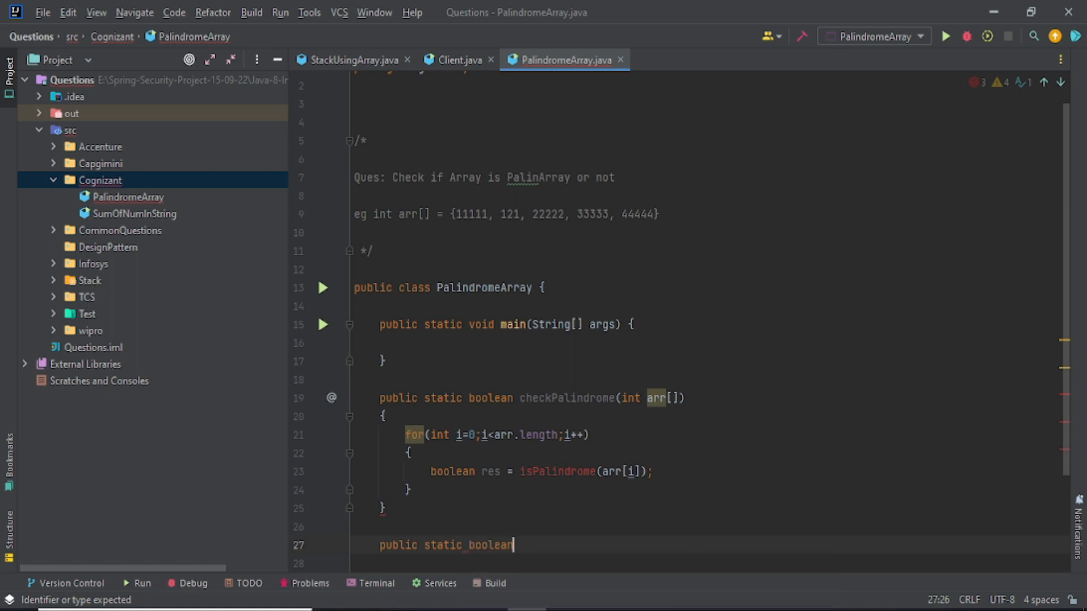
type("isPalindrome(int")
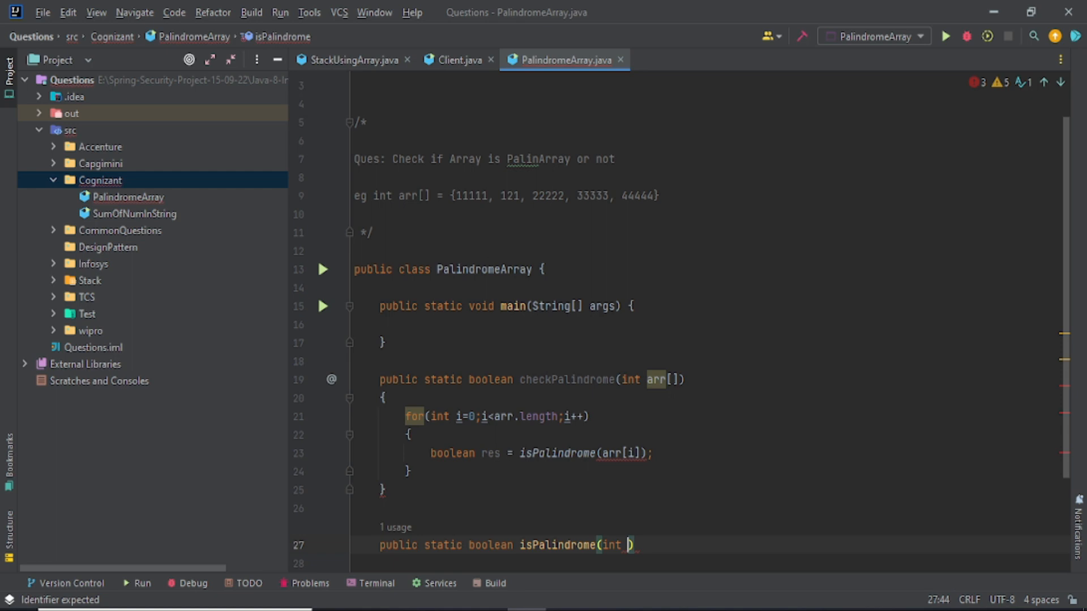
type("num")
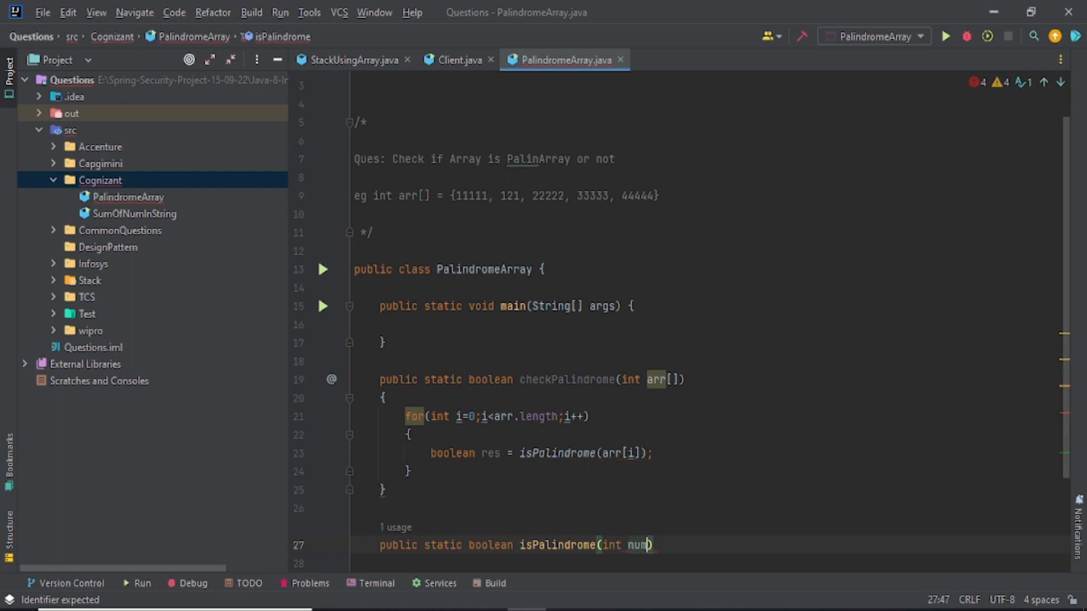
type("{")
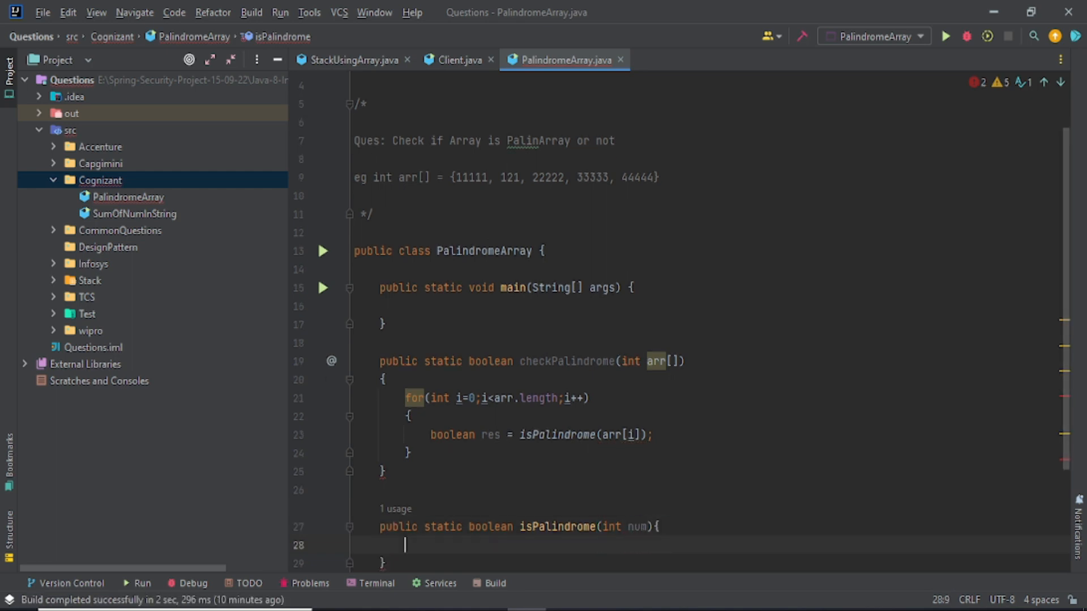
Make checkPalindrome return false when res==false, and return true after the loop
scroll("down", 3)
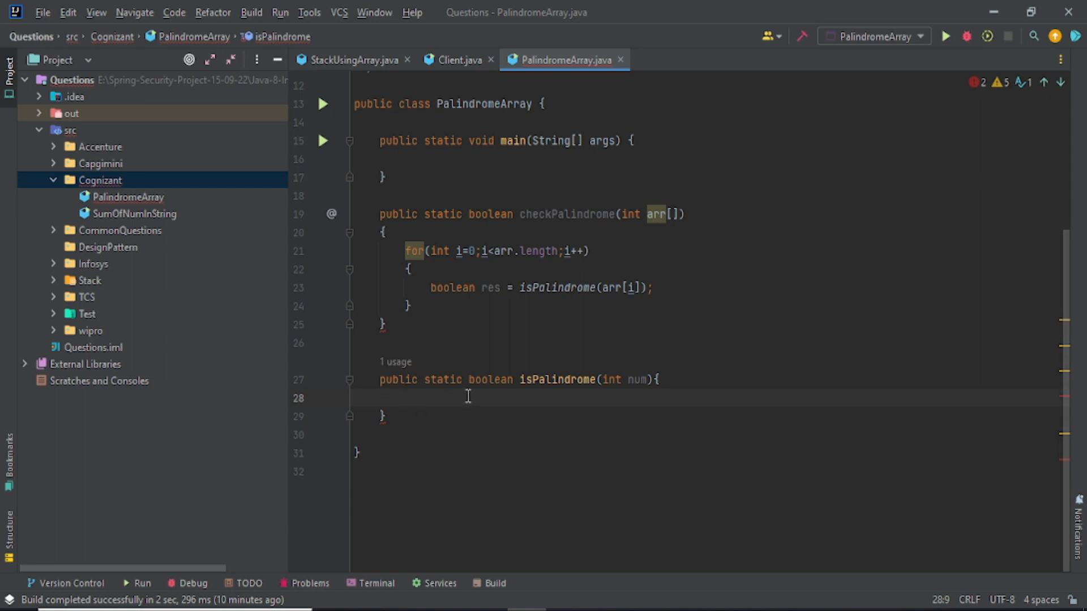
mouse_move(462, 429)
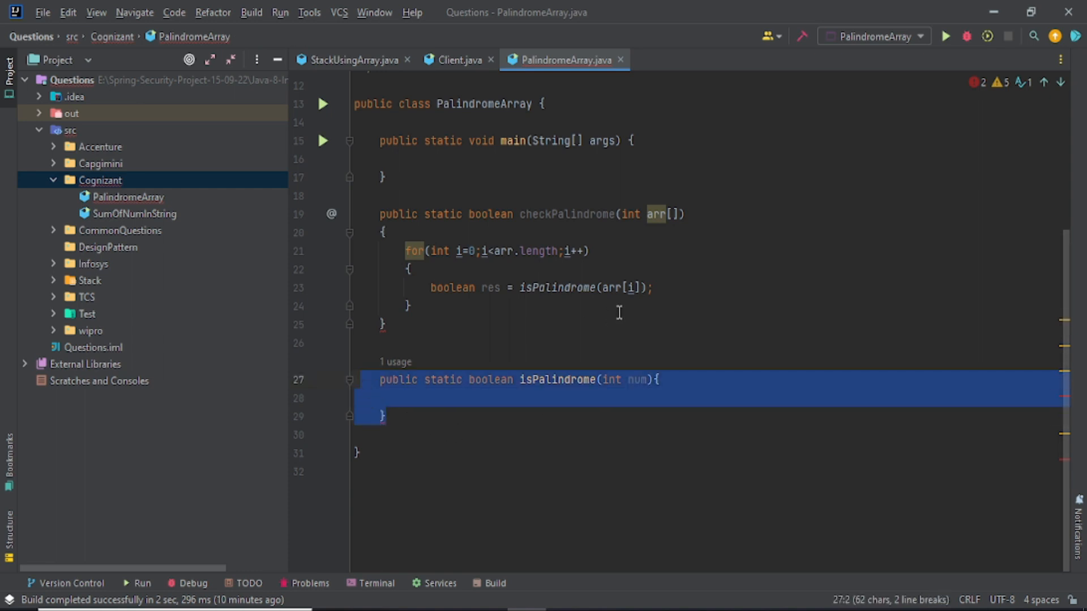
type("if(")
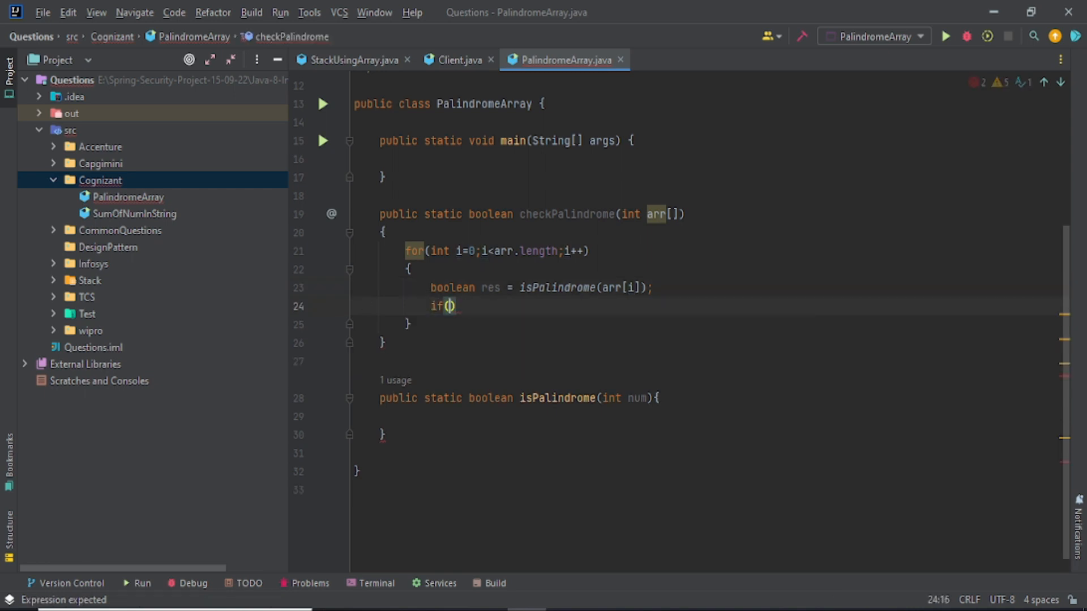
type("res==f")
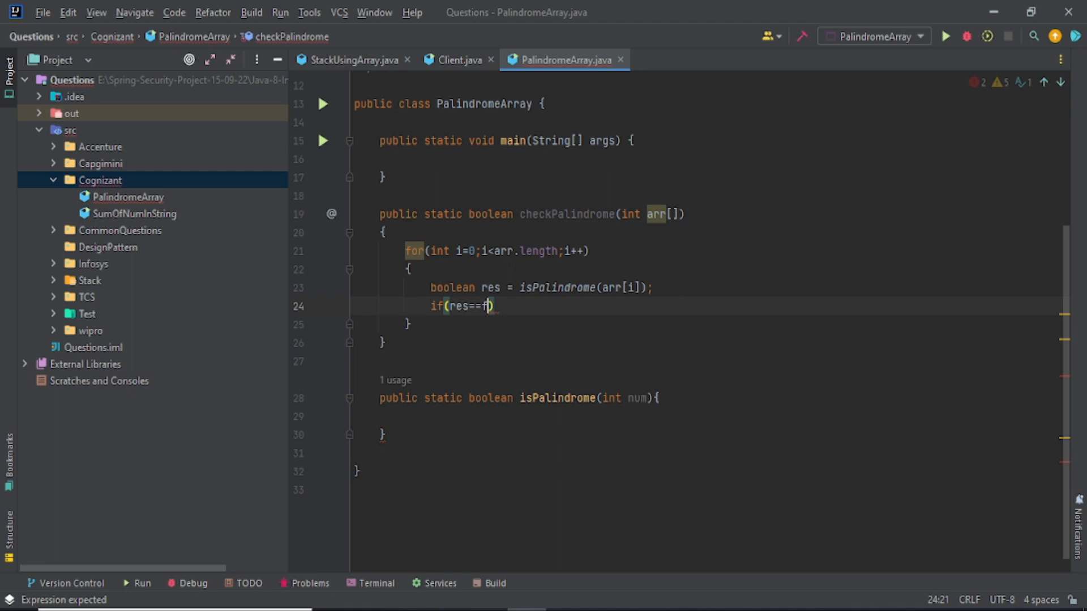
type("alse")
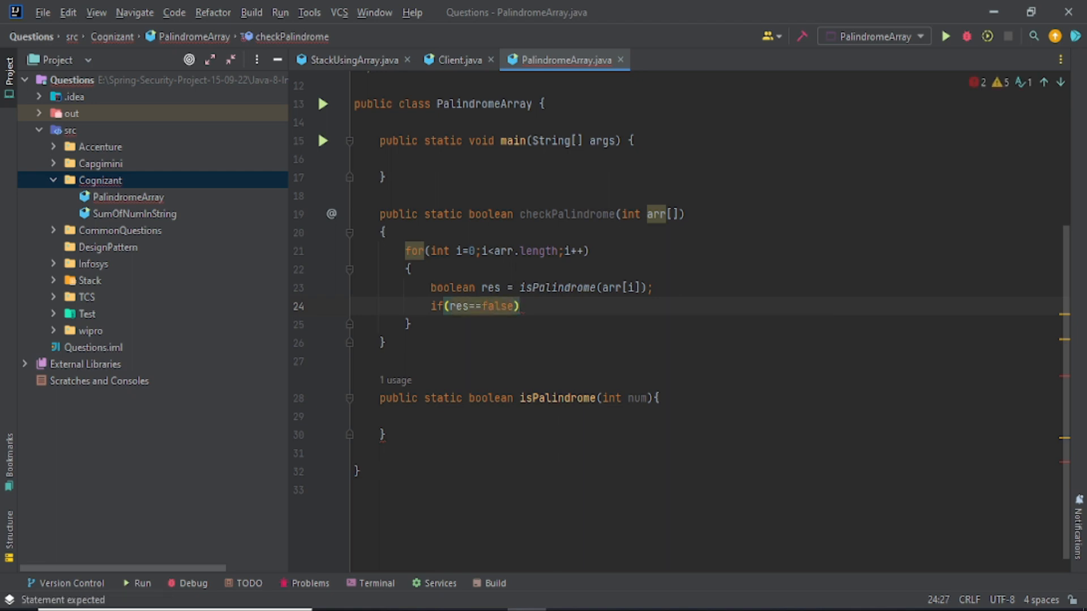
type("res")
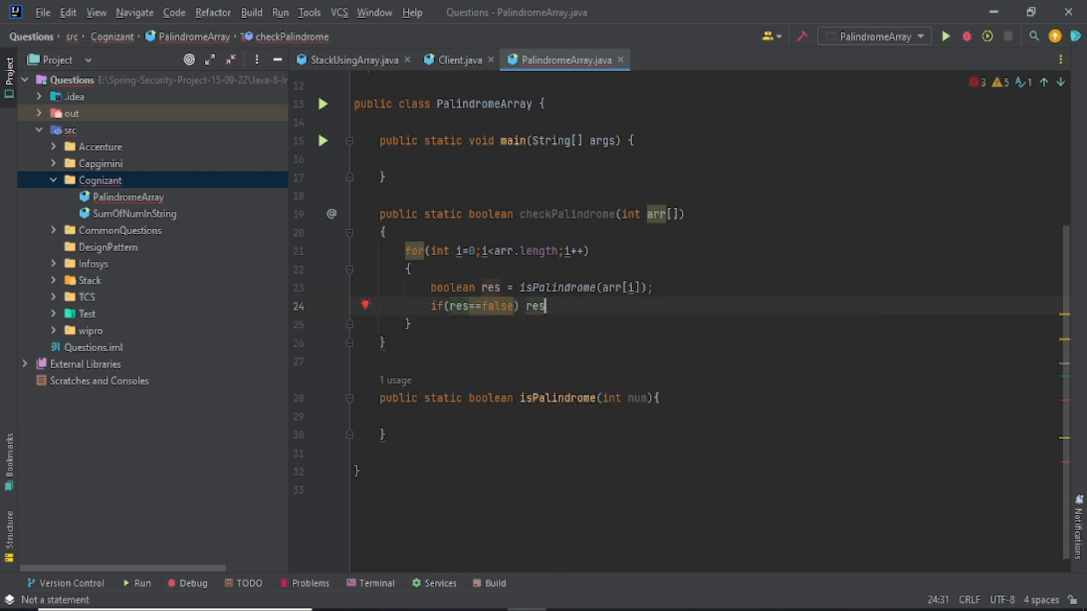
key("Backspace")
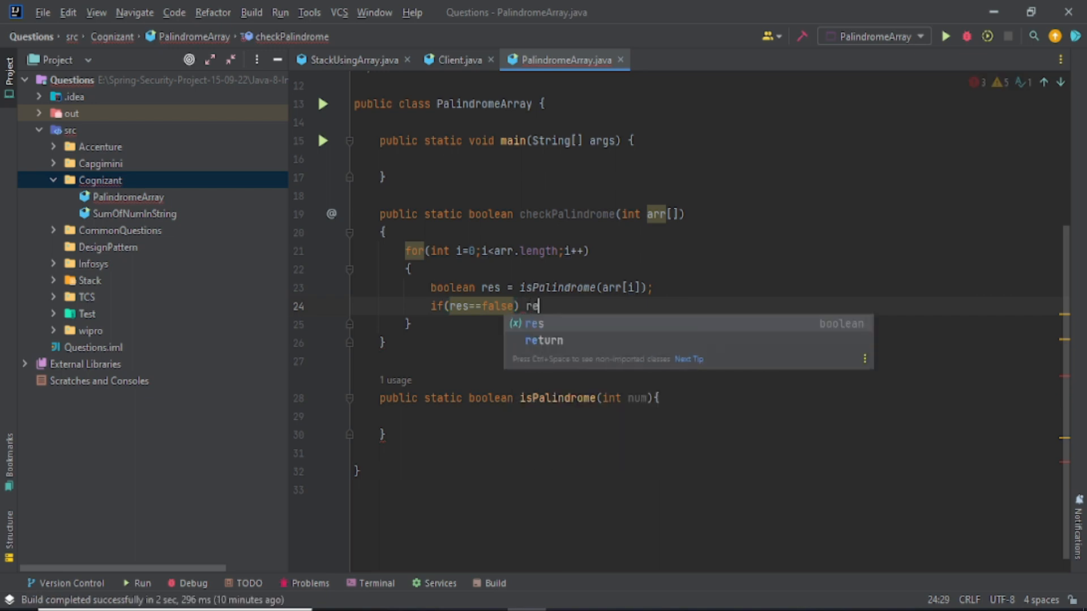
type("turn  false;")
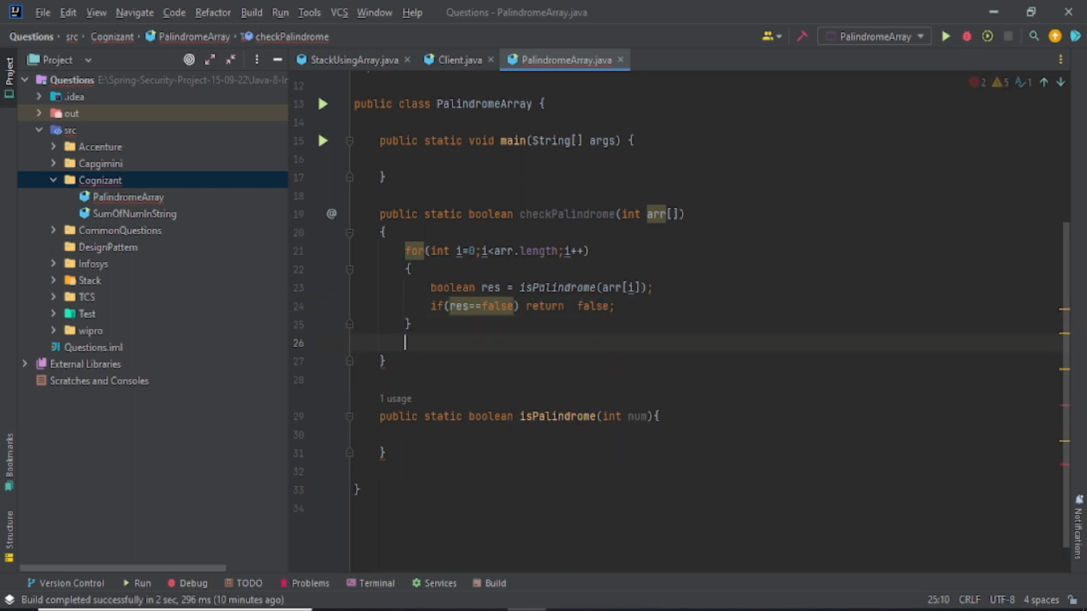
type("return")
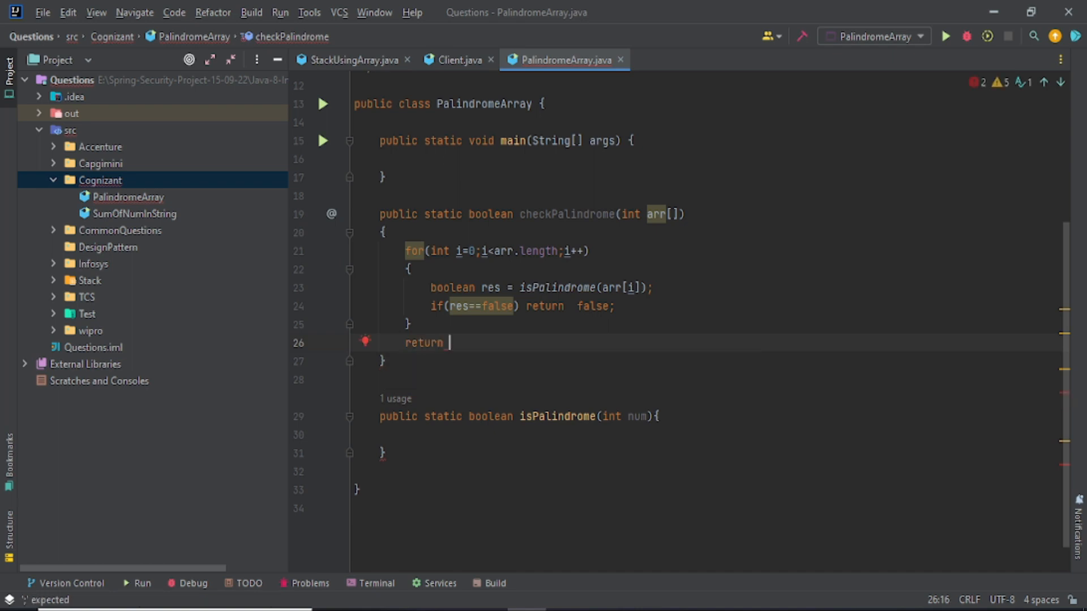
type("true;")
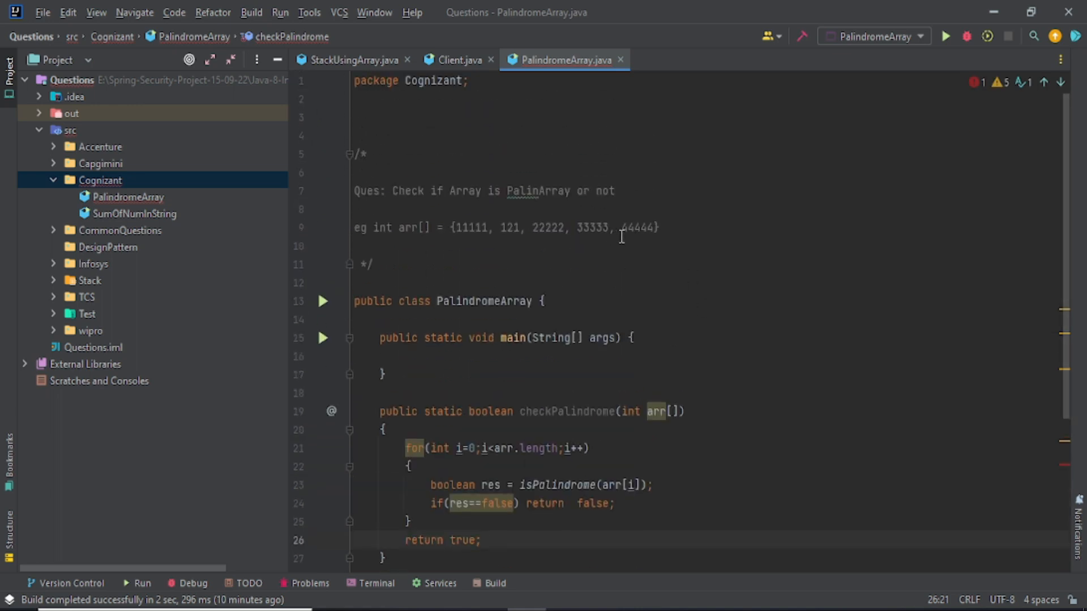
left_click_drag(449, 228, 658, 228)
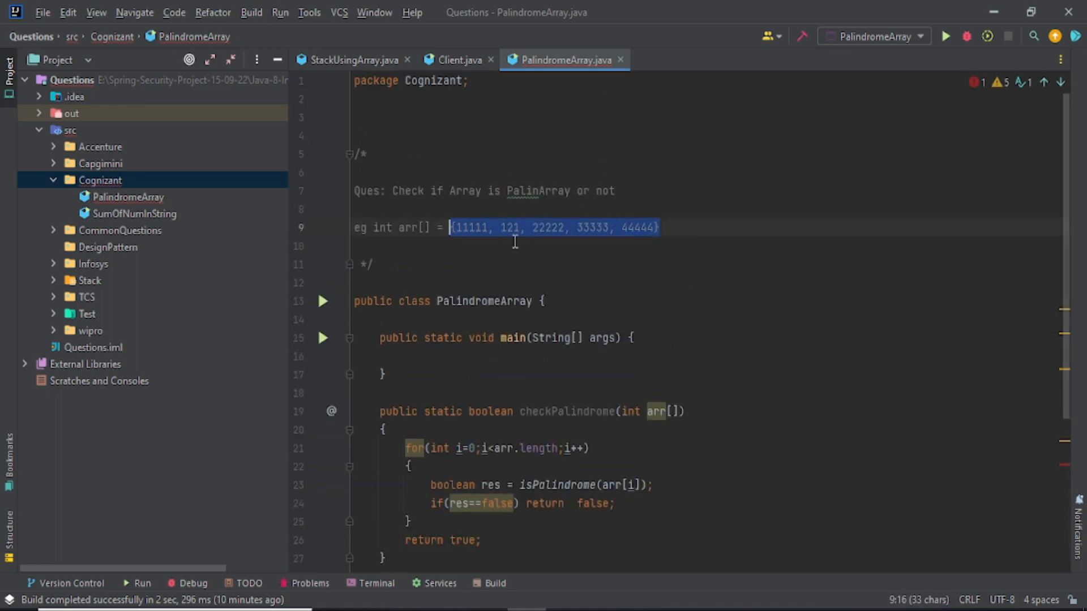
mouse_move(456, 257)
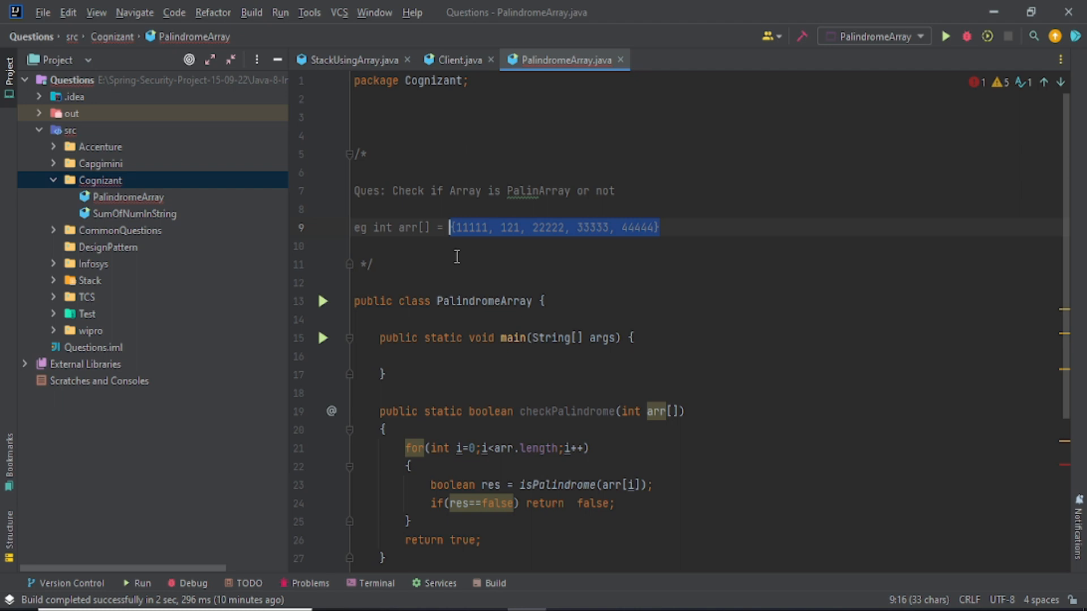
double_click(538, 191)
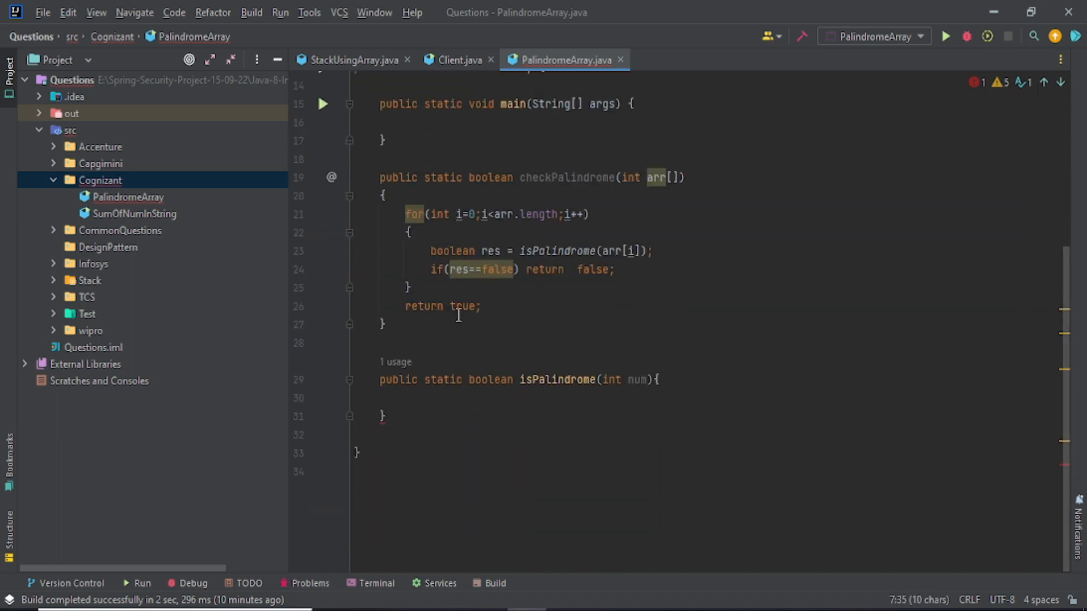
left_click_drag(380, 195, 386, 325)
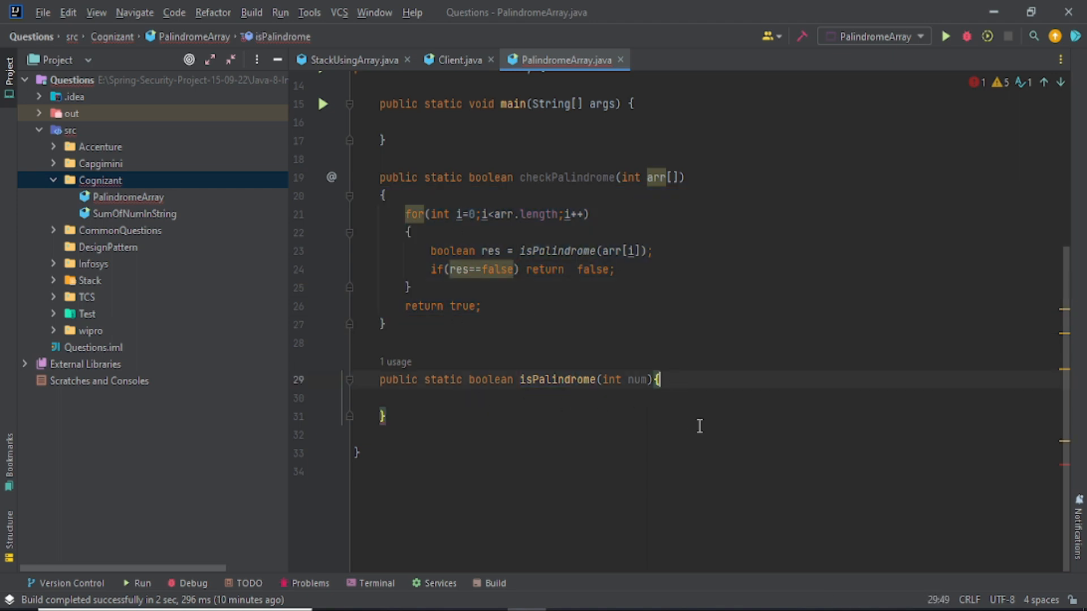
In isPalindrome, write String ss = ""+num and int numLen = ss.length()
key("enter")
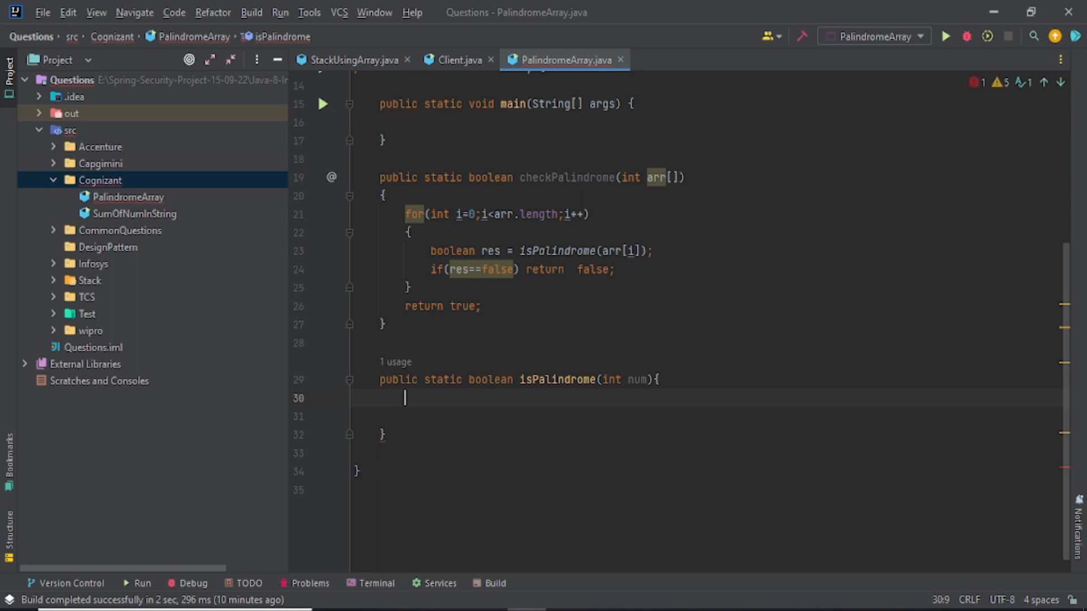
key("enter")
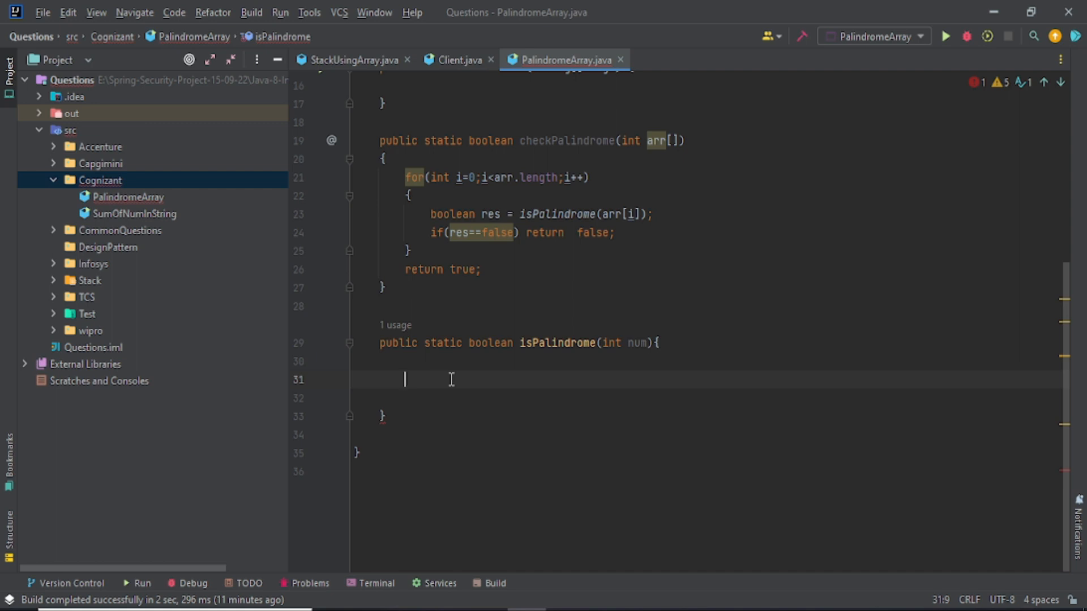
type("String")
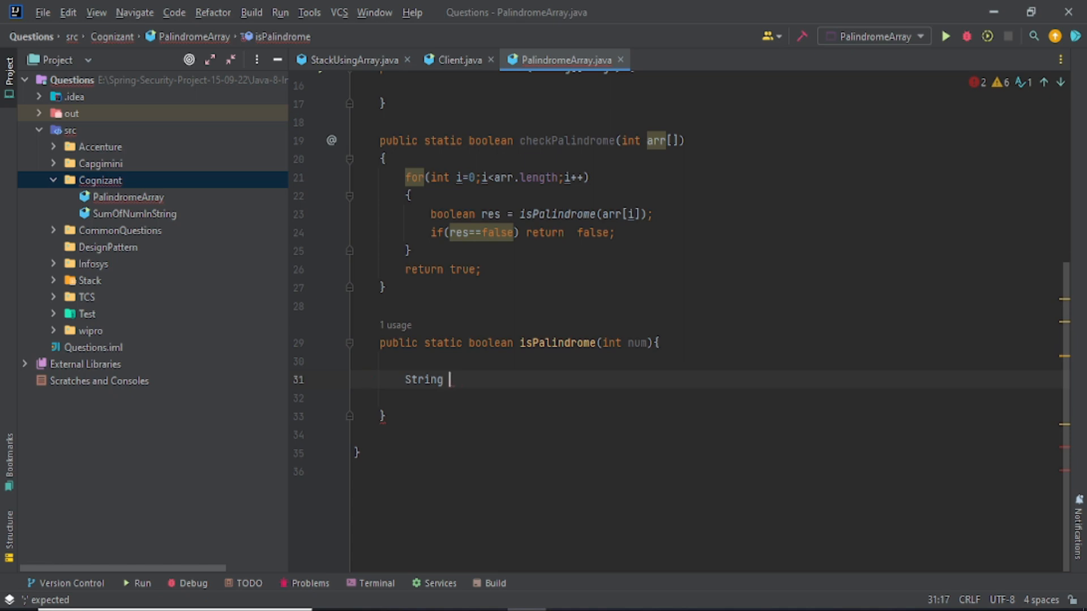
type("ss =")
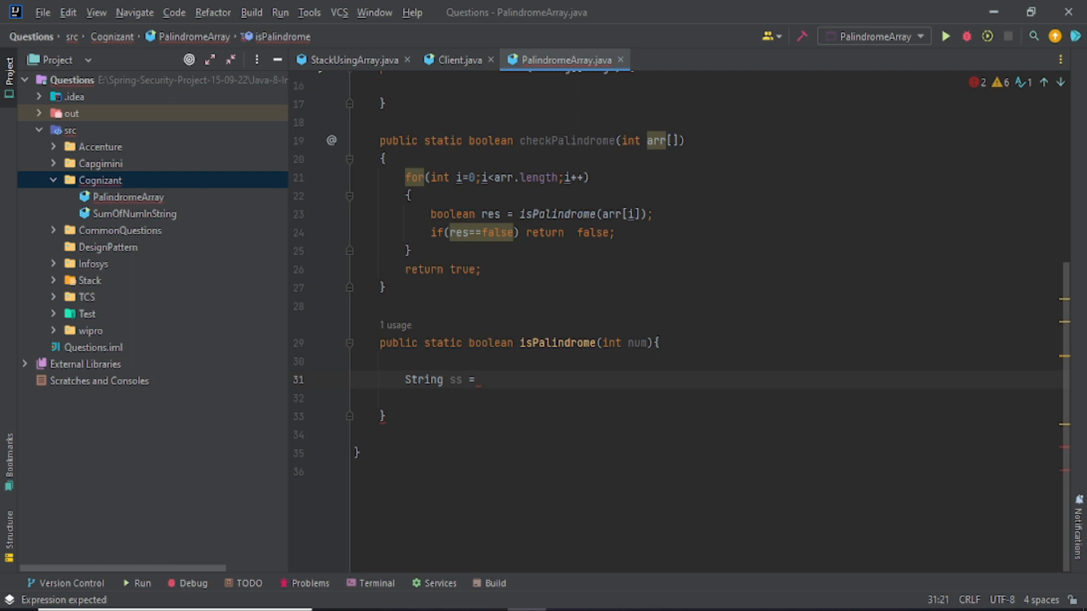
type("\"\"")
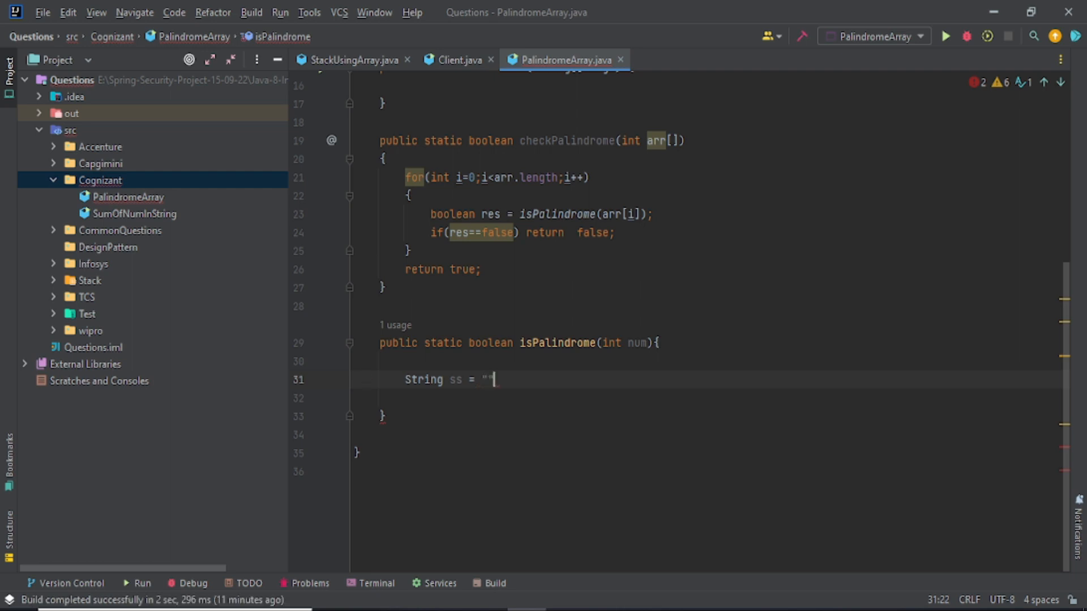
type("+nu")
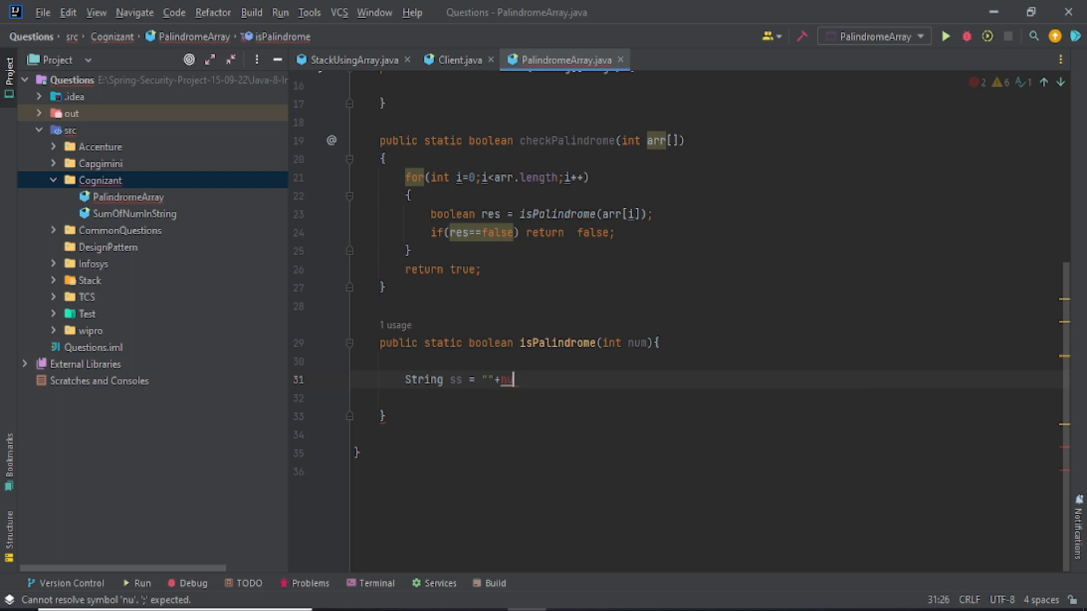
type("um;")
type("int num")
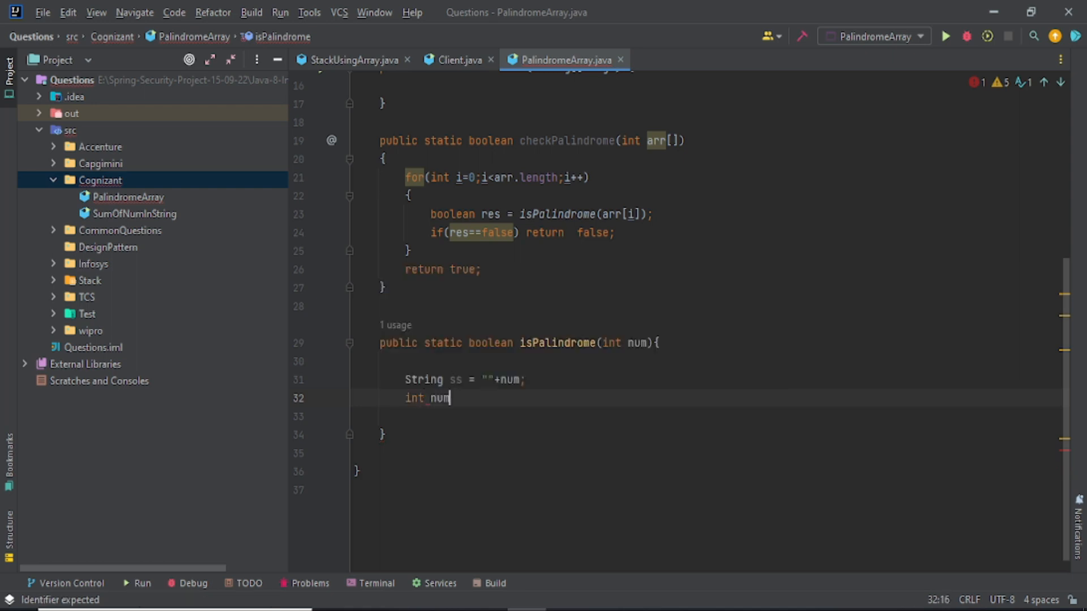
type("Len")
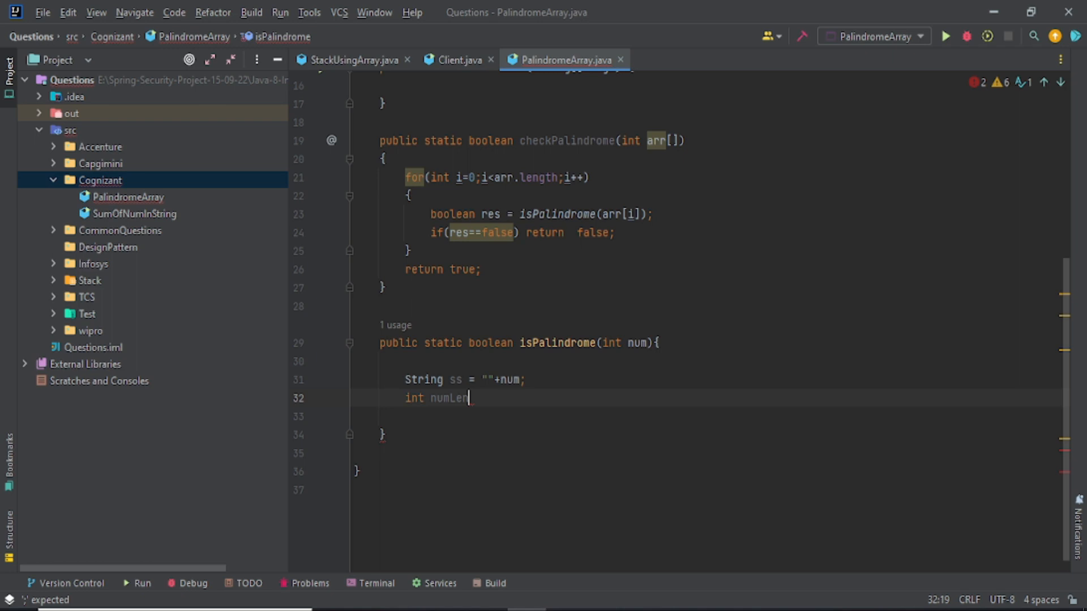
type("=ss.length();")
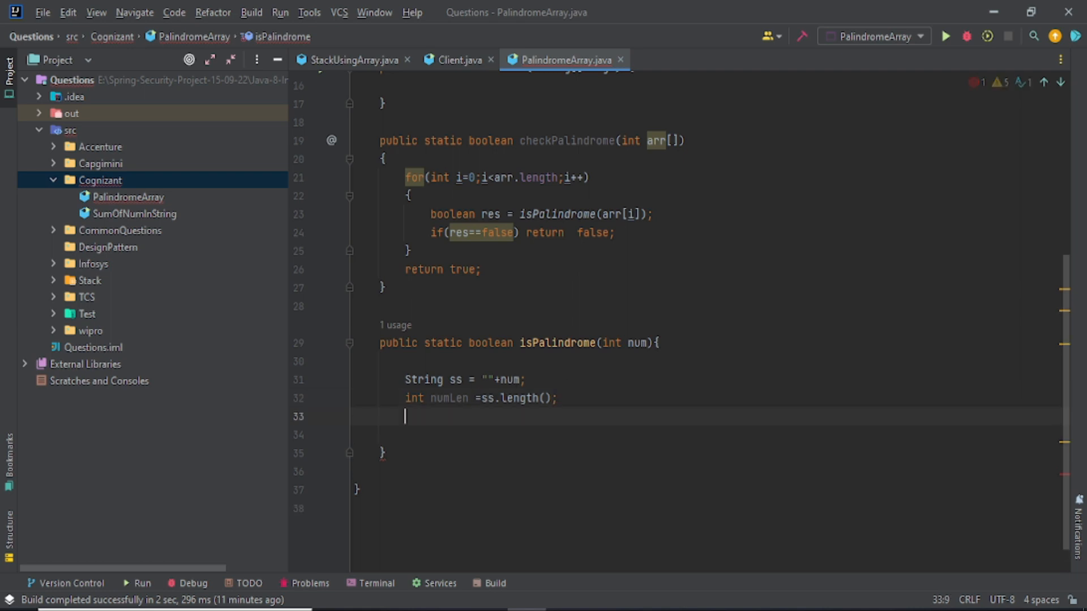
Add for(int i=0; i<numLen/2; i++) in isPalindrome and begin an if inside
type("for(")
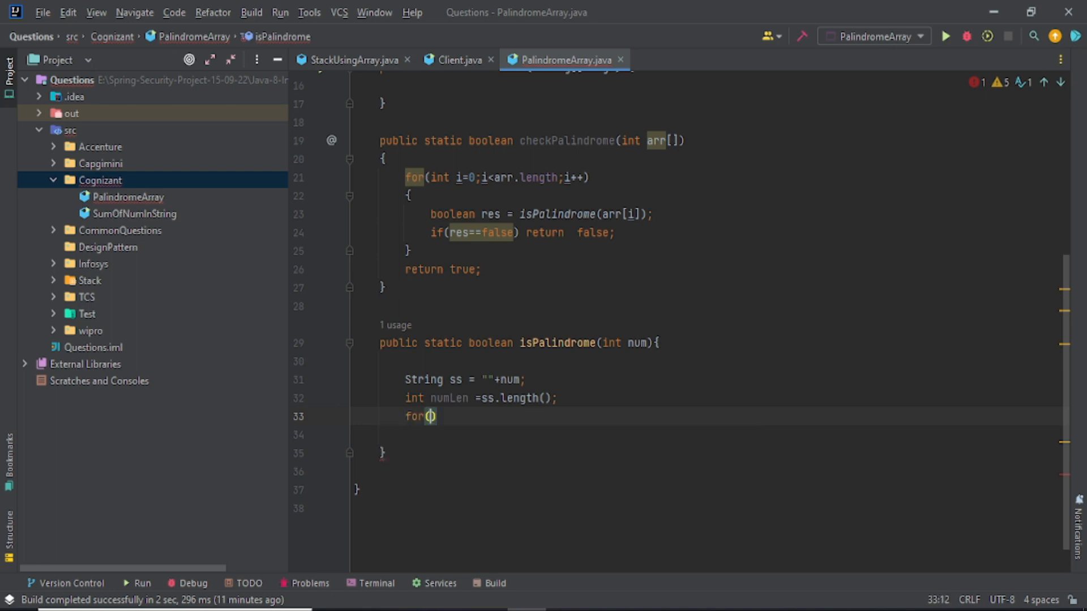
type("int i-0")
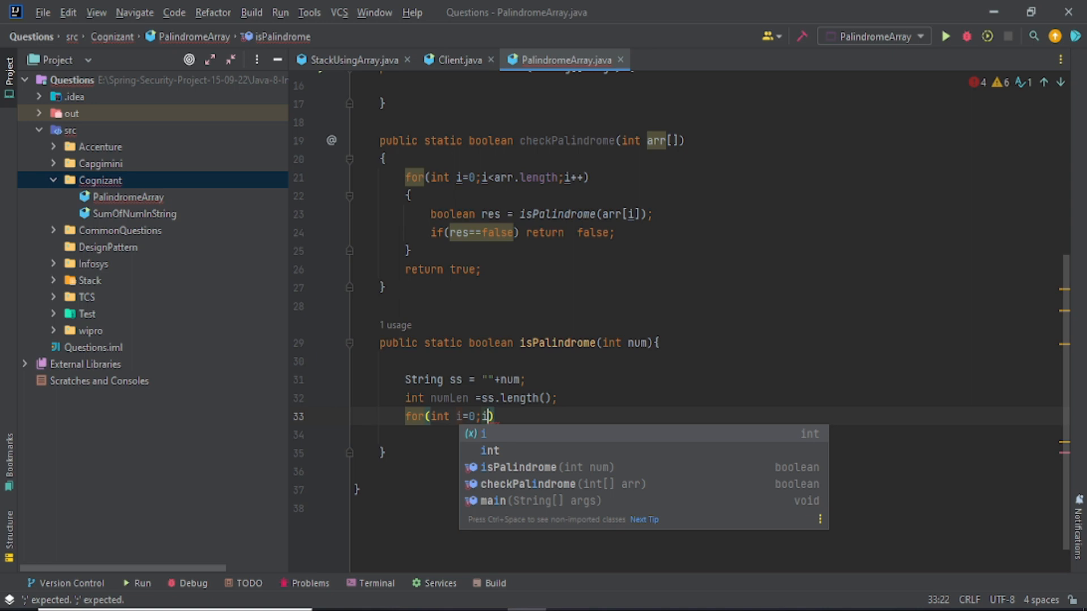
type("<")
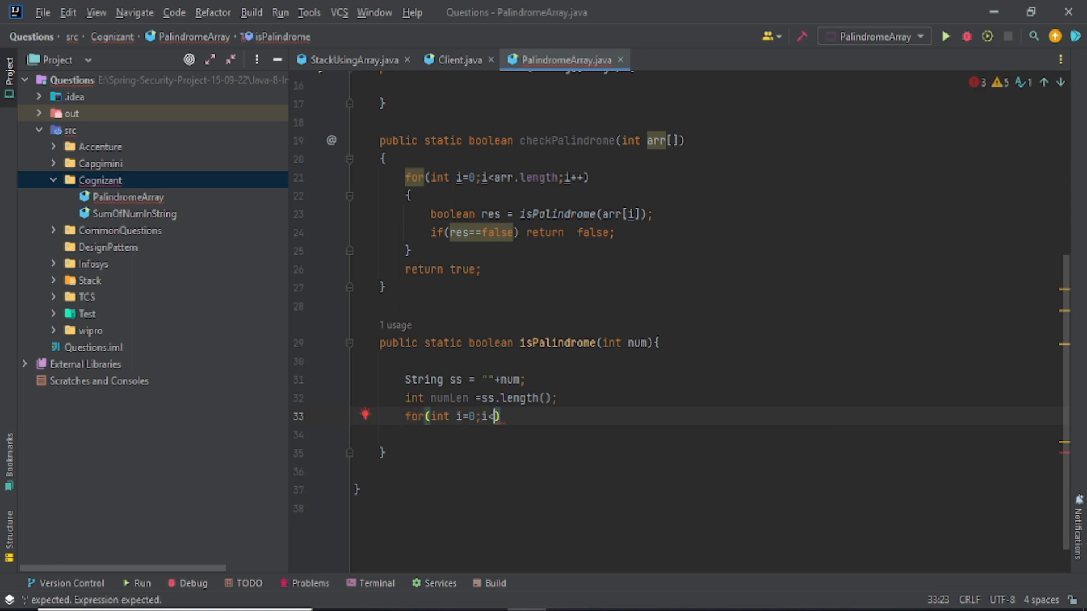
type("numLen/")
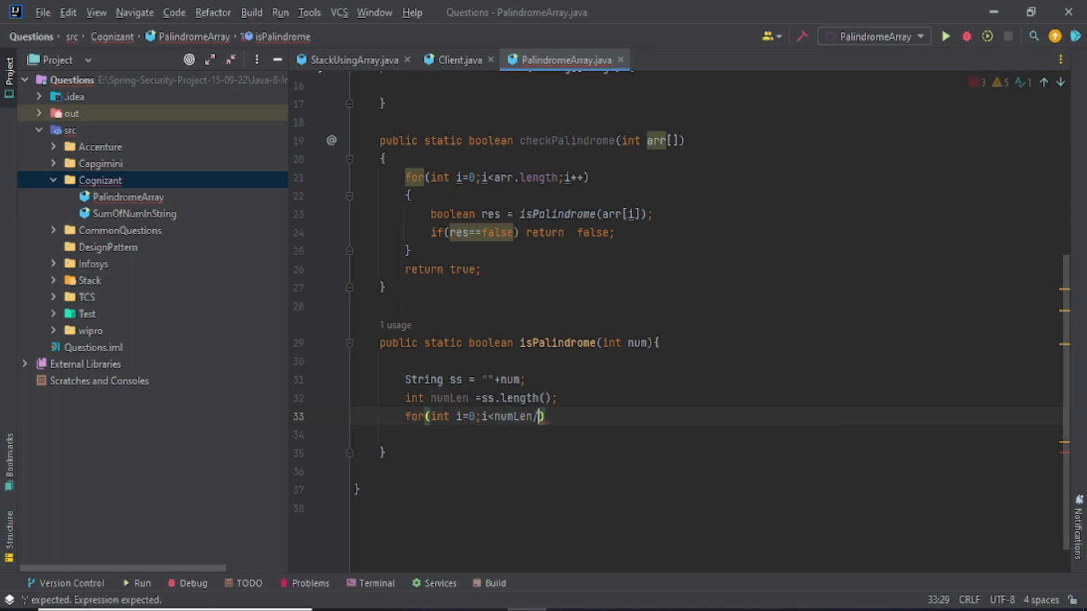
type("2;")
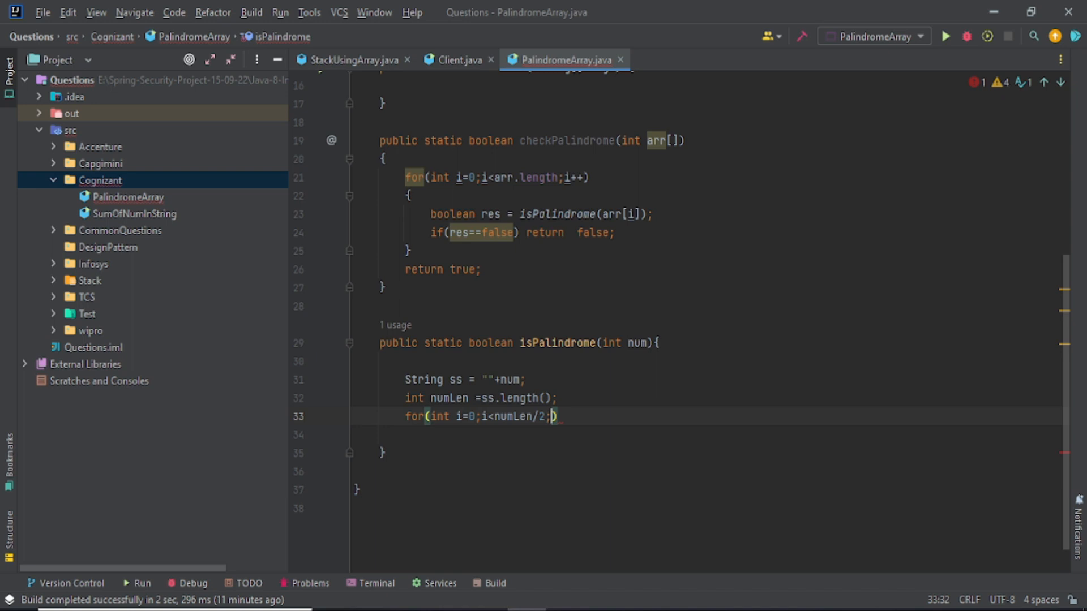
type("i++)")
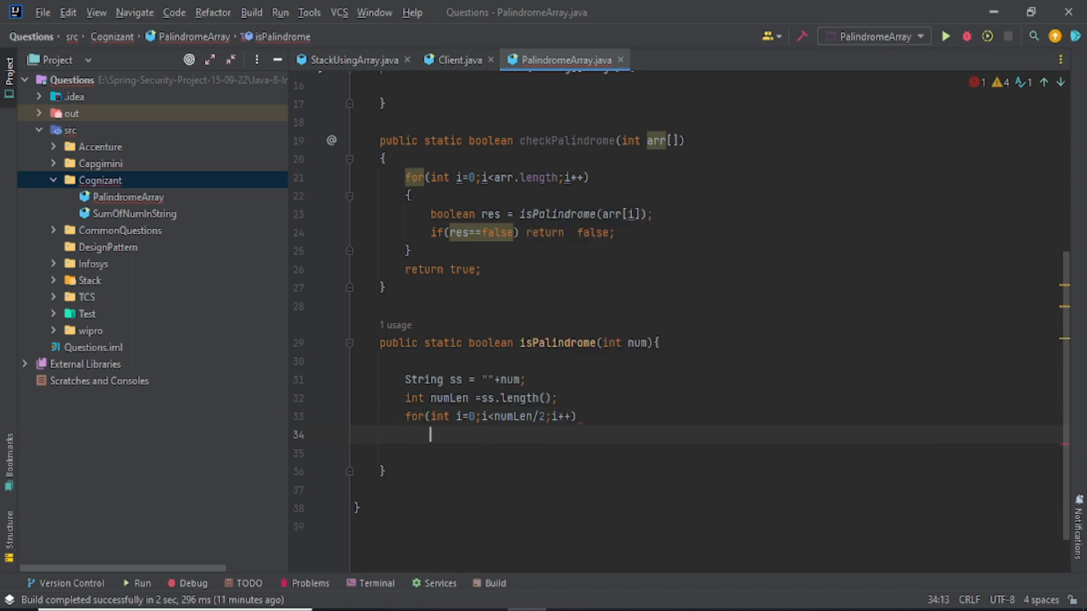
type("{")
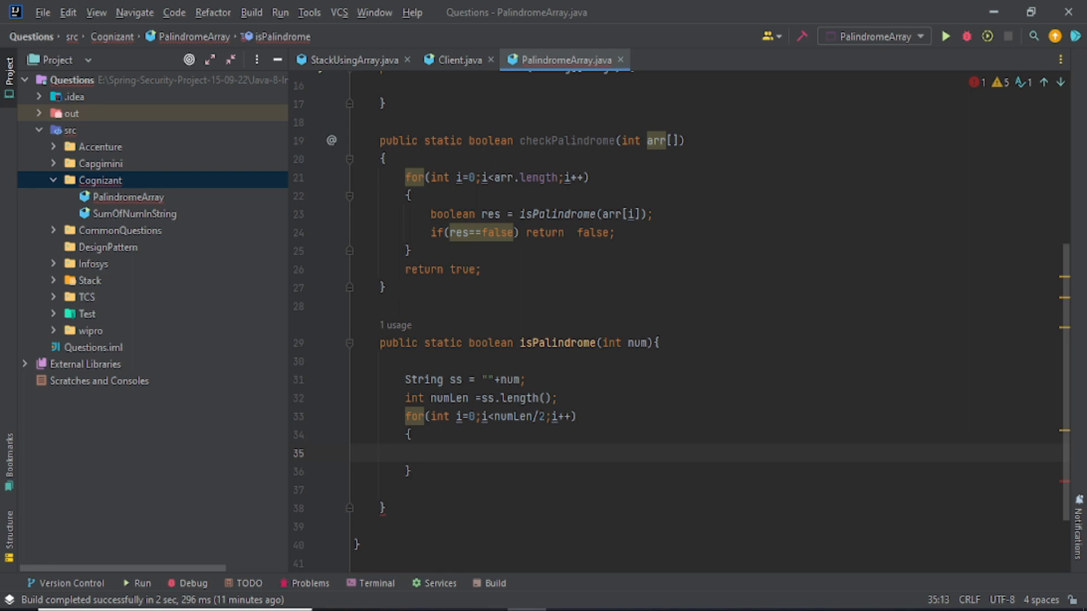
type("if(")
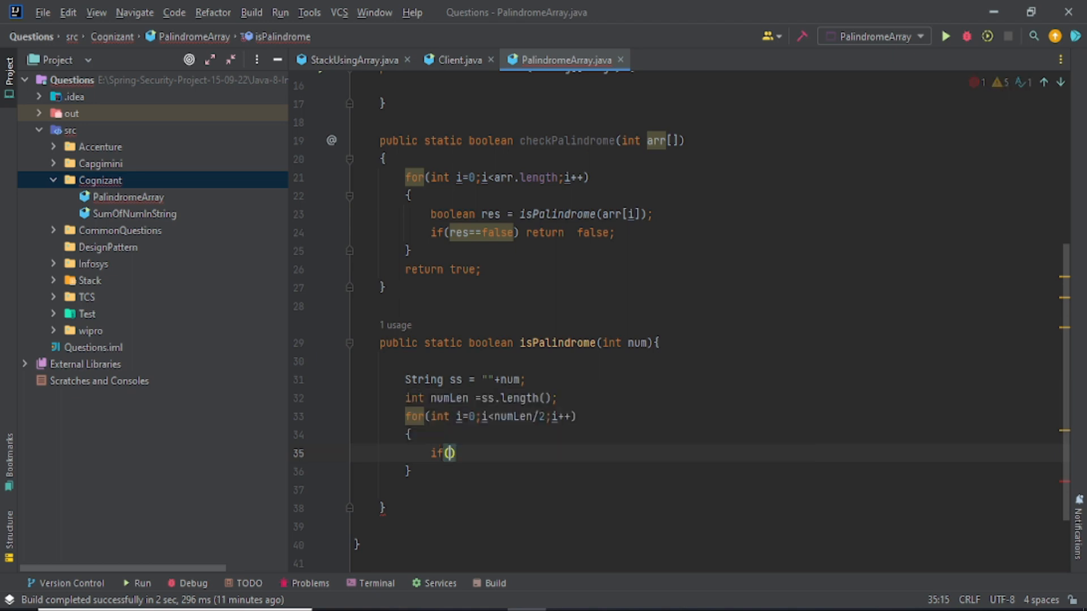
Set the if condition to ss.charAt(i) != ss.charAt(numLen-1-i)
type("ss")
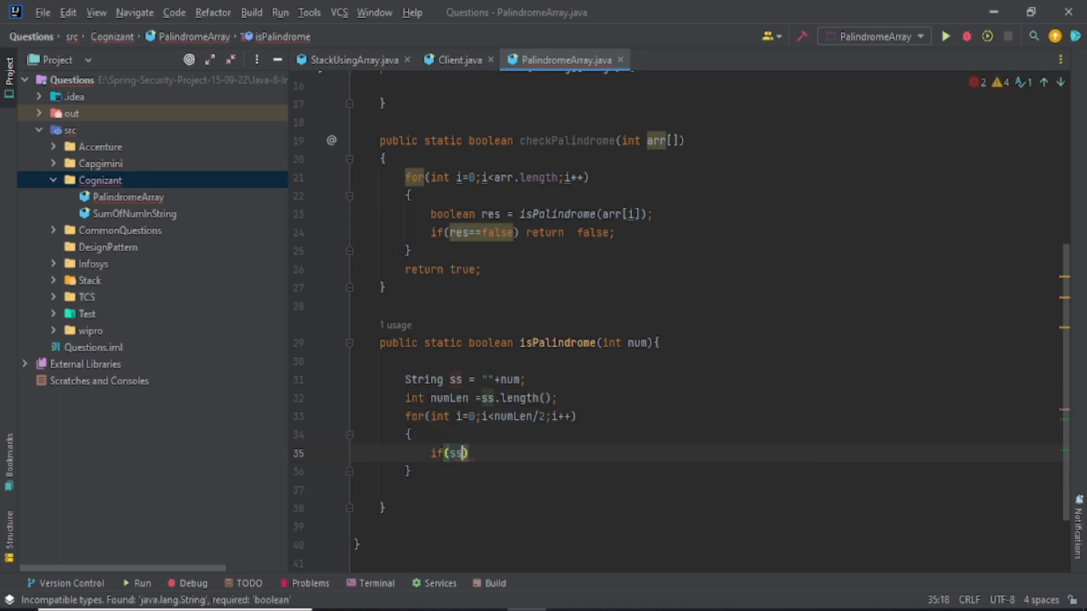
type(".charAt(")
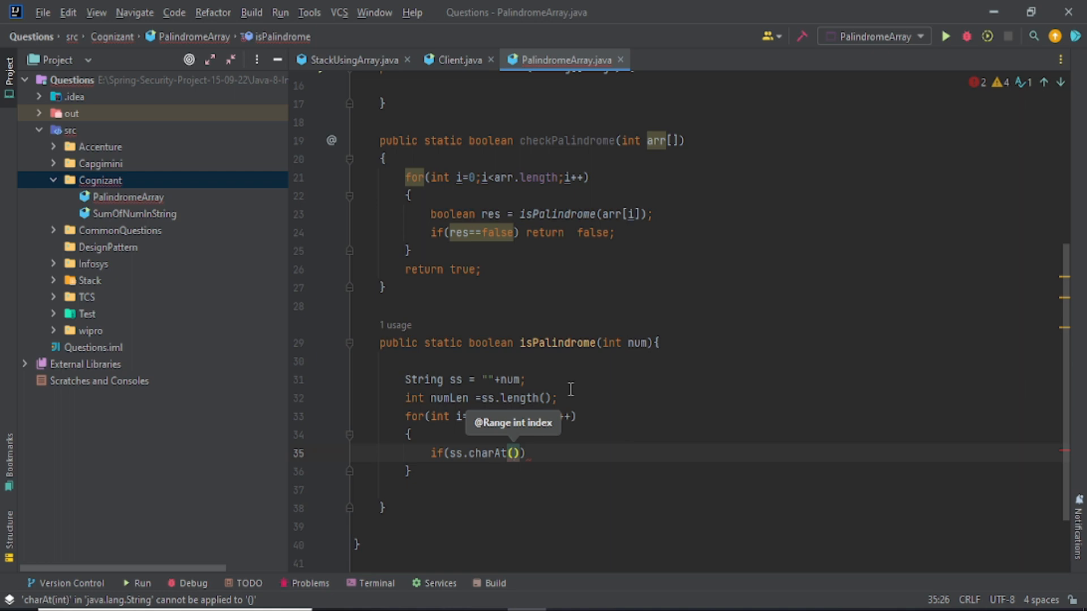
type("i")
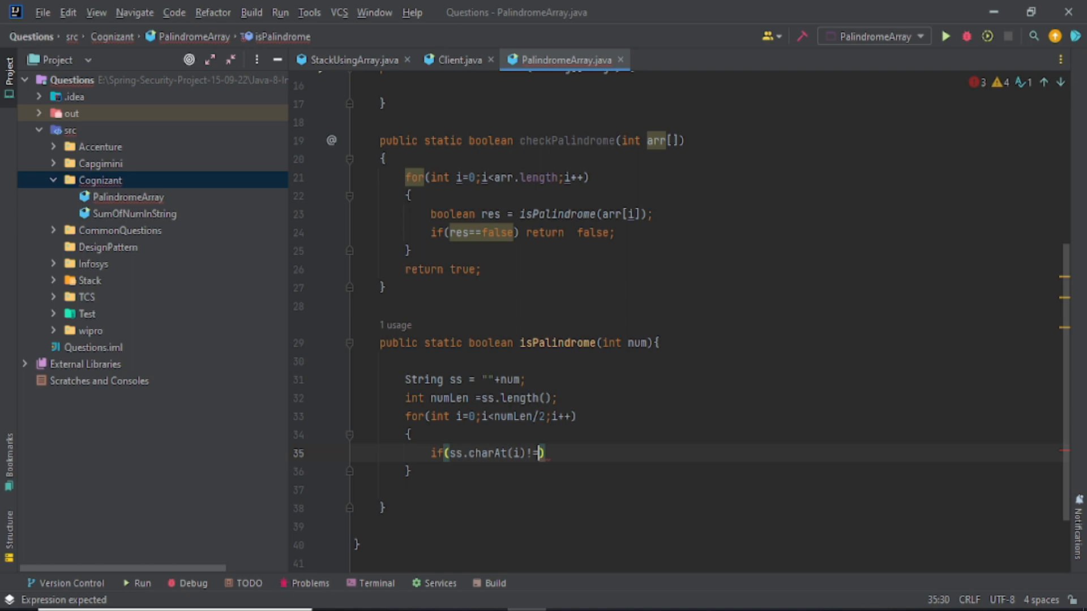
type("ss.charAt(")
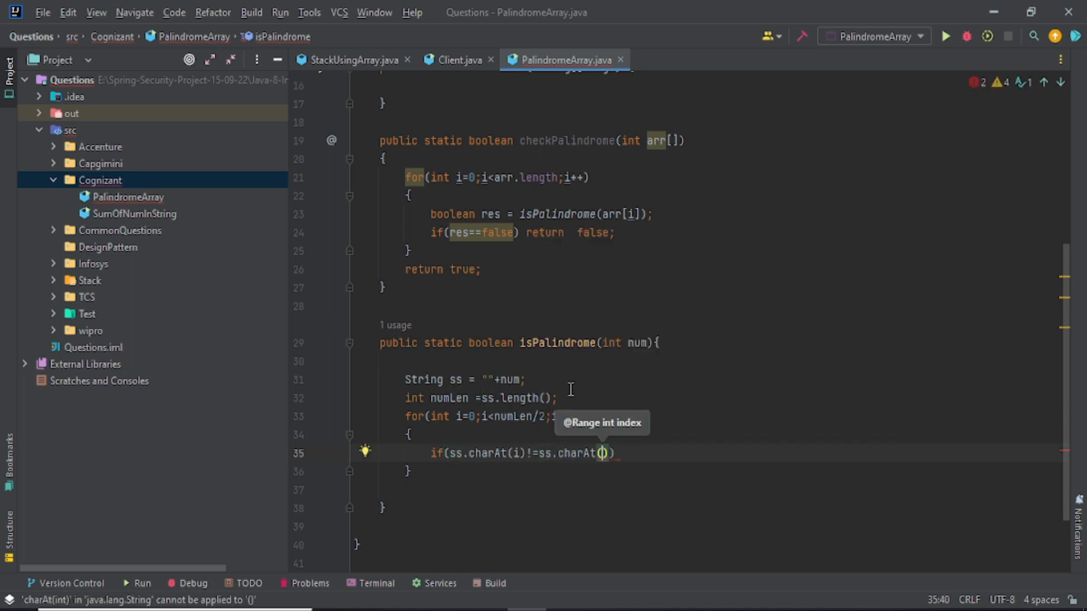
type("n")
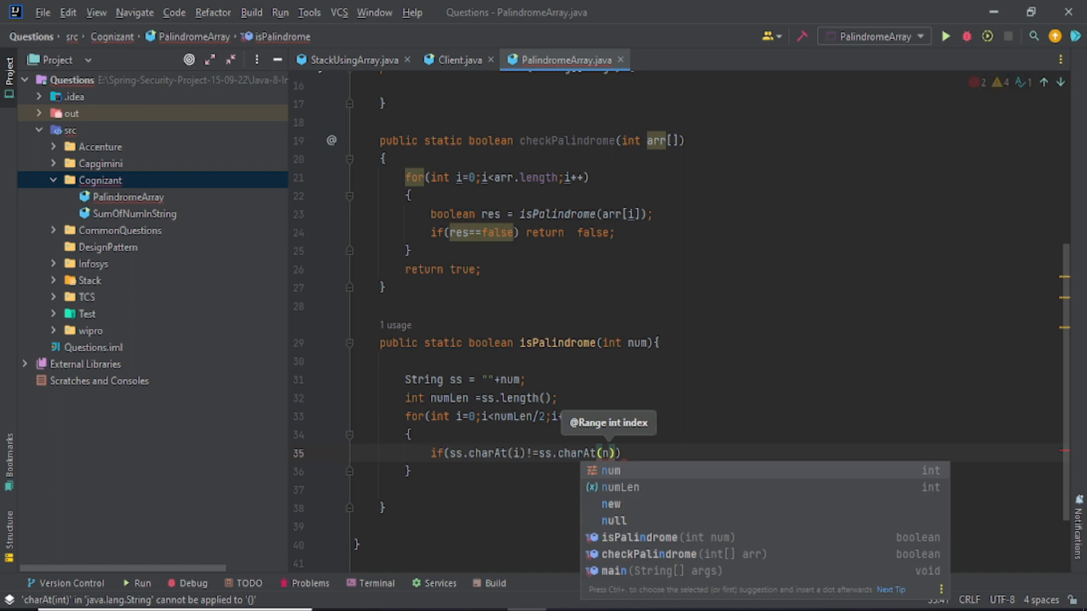
left_click(619, 487)
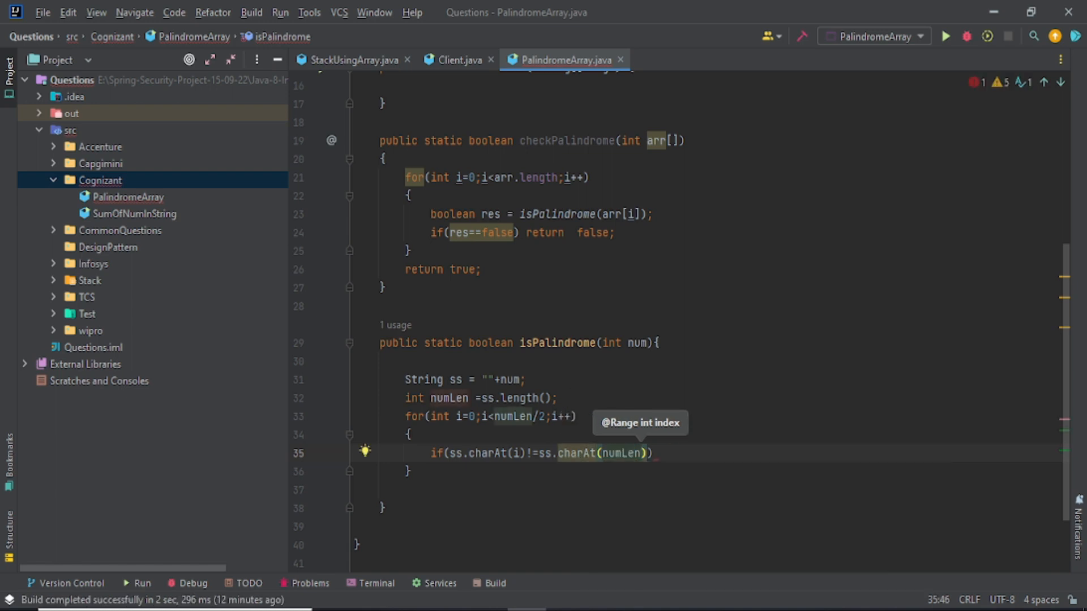
type("-1")
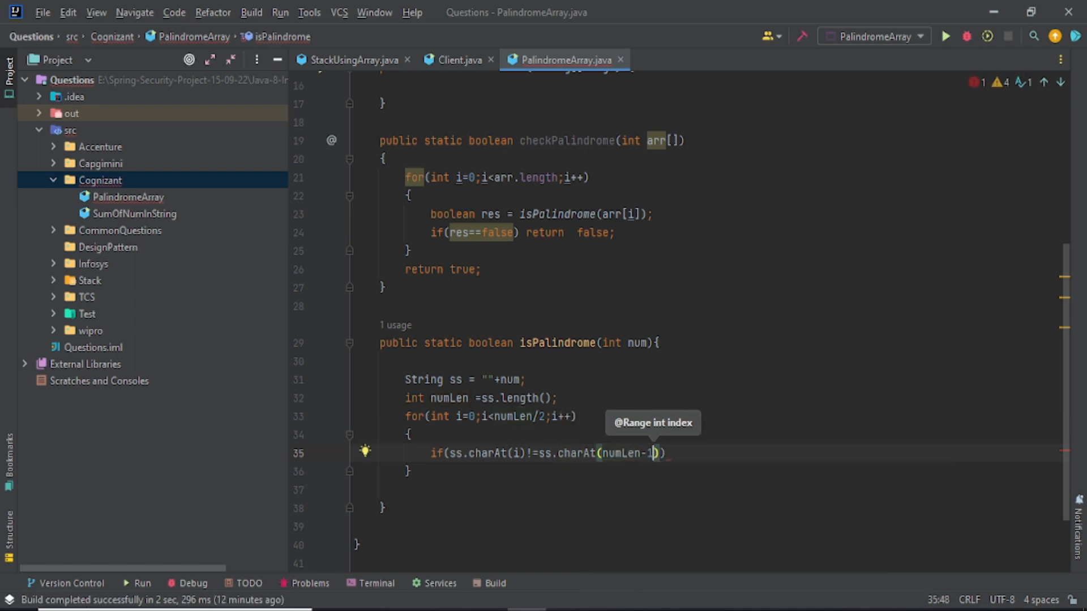
type("-i")
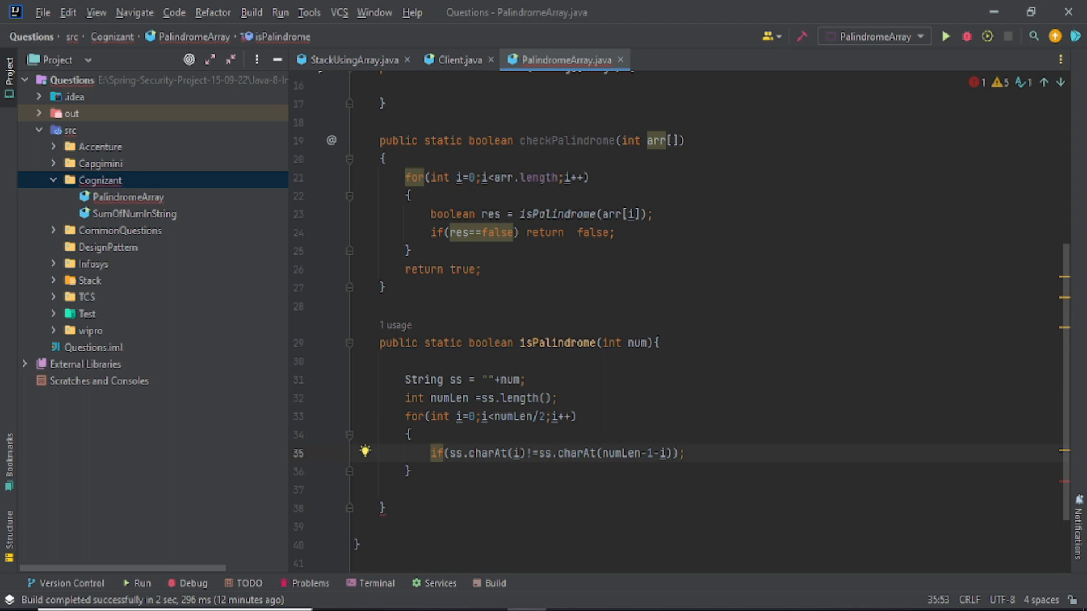
mouse_move(618, 409)
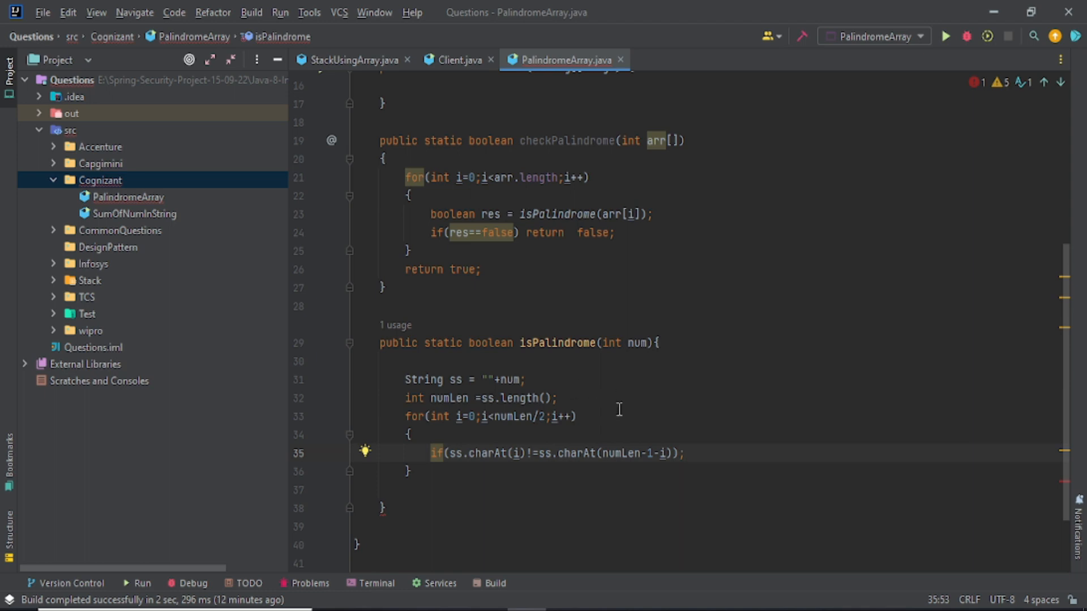
left_click(575, 417)
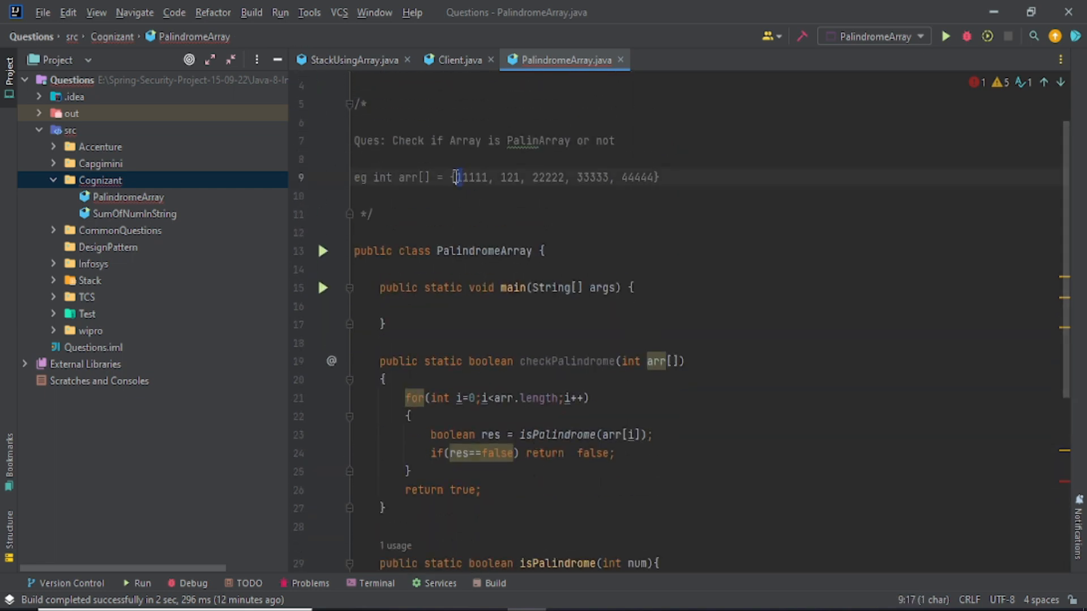
Check the sample array in the comment, then start typing return false in the if
left_click(487, 177)
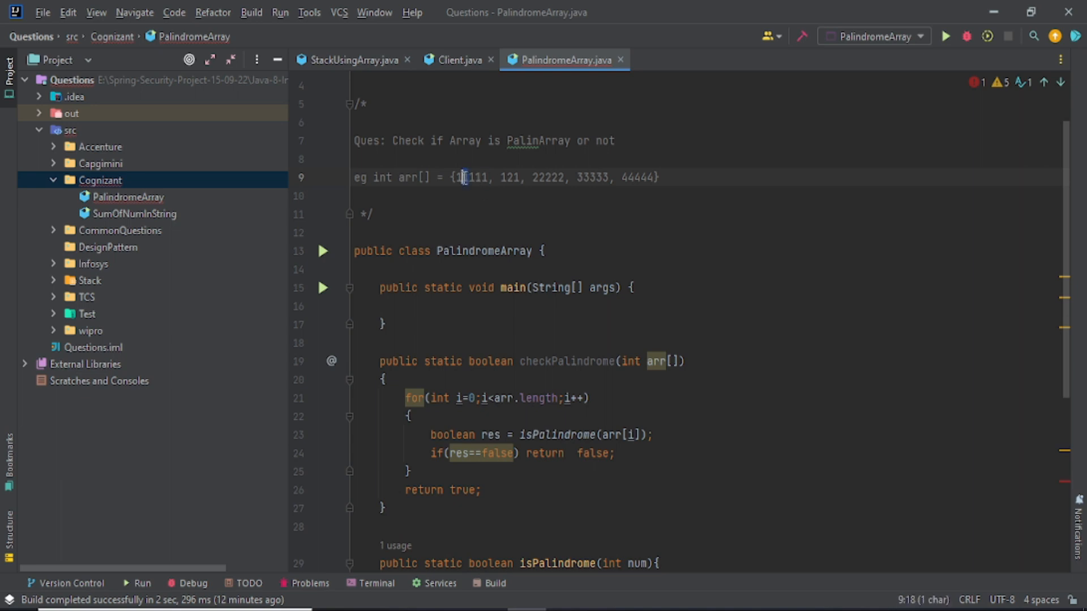
scroll("down", 3)
type("if(ss.charAt(i)!=ss.charAt(numLen-1-i));")
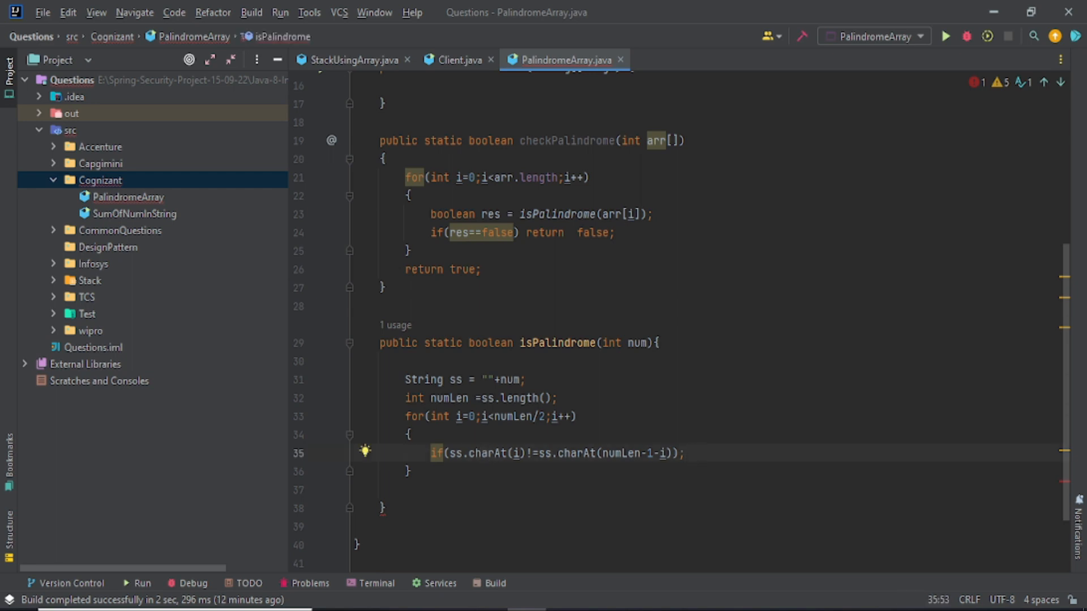
type("return false")
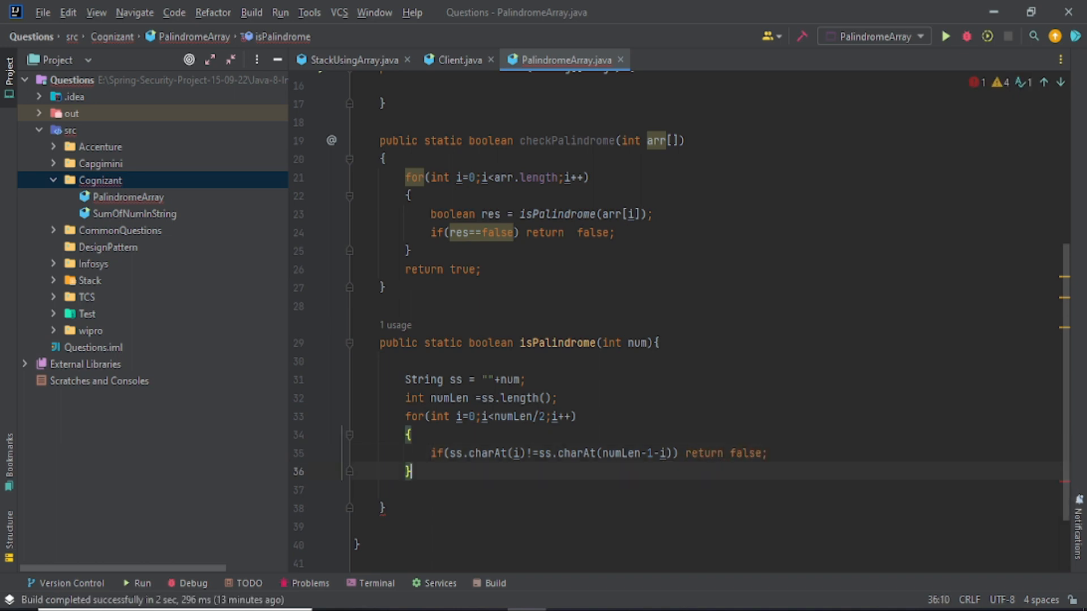
Add a line after the loop and begin the final return true
key("enter")
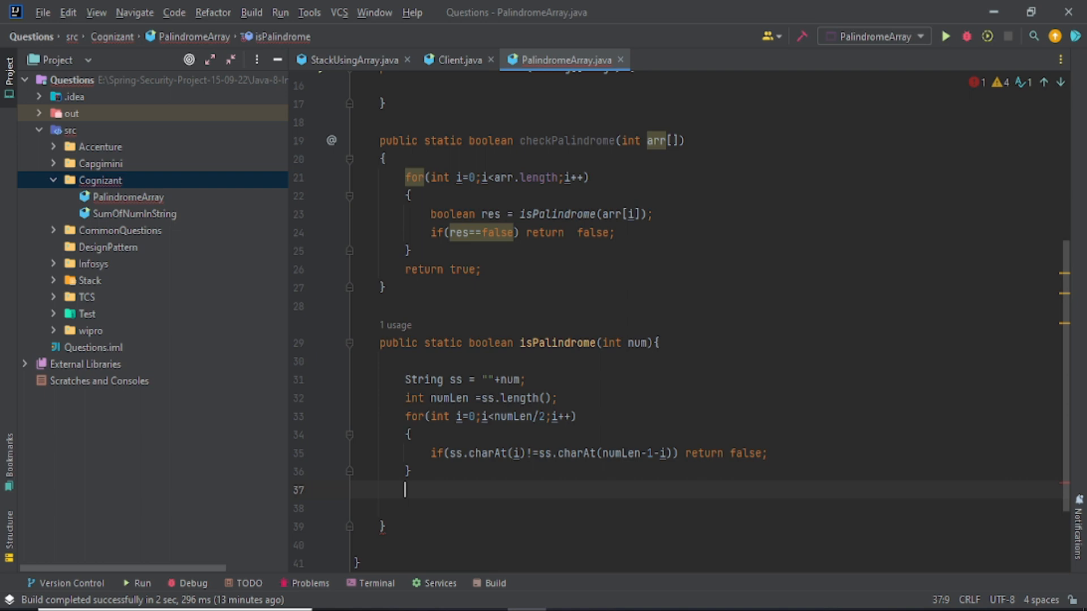
type("return t")
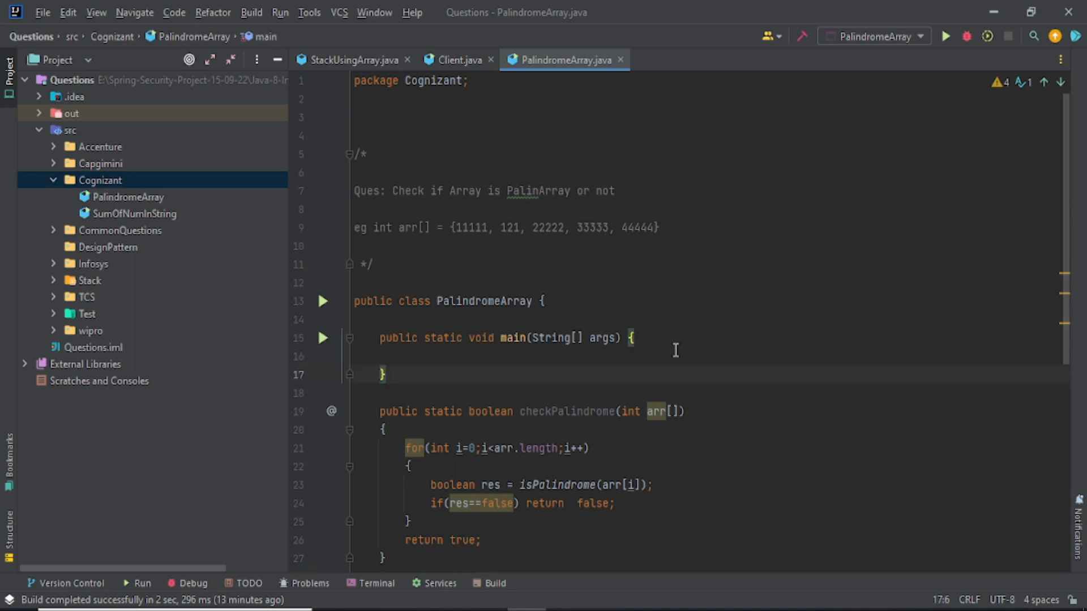
In main, declare int arr[] = {11111, 121, 22222, 33333, 44444} and print checkPalindrome(arr)
type("s")
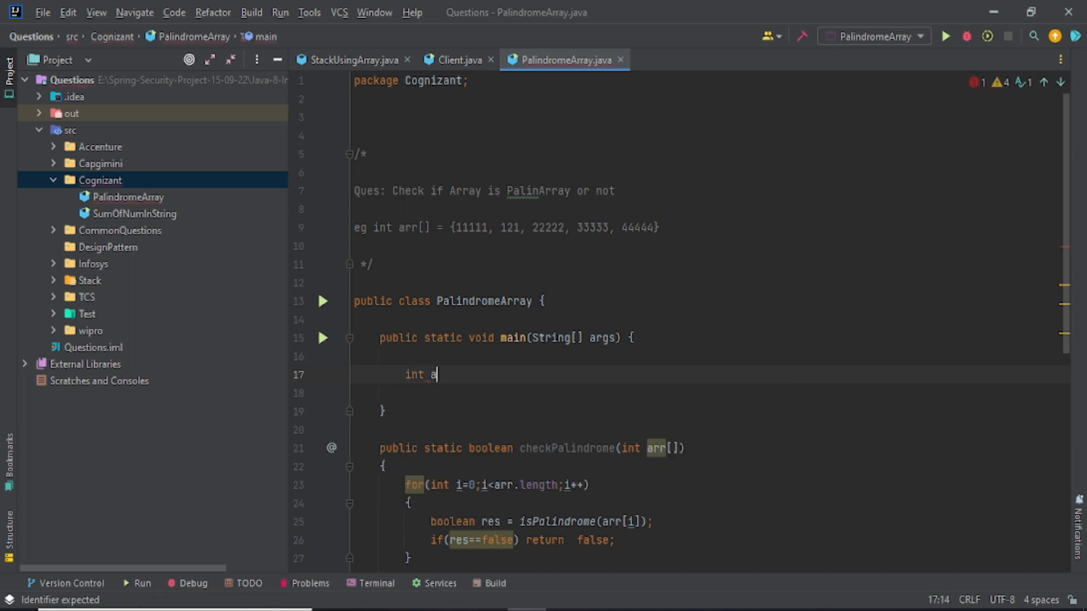
type("rr[]")
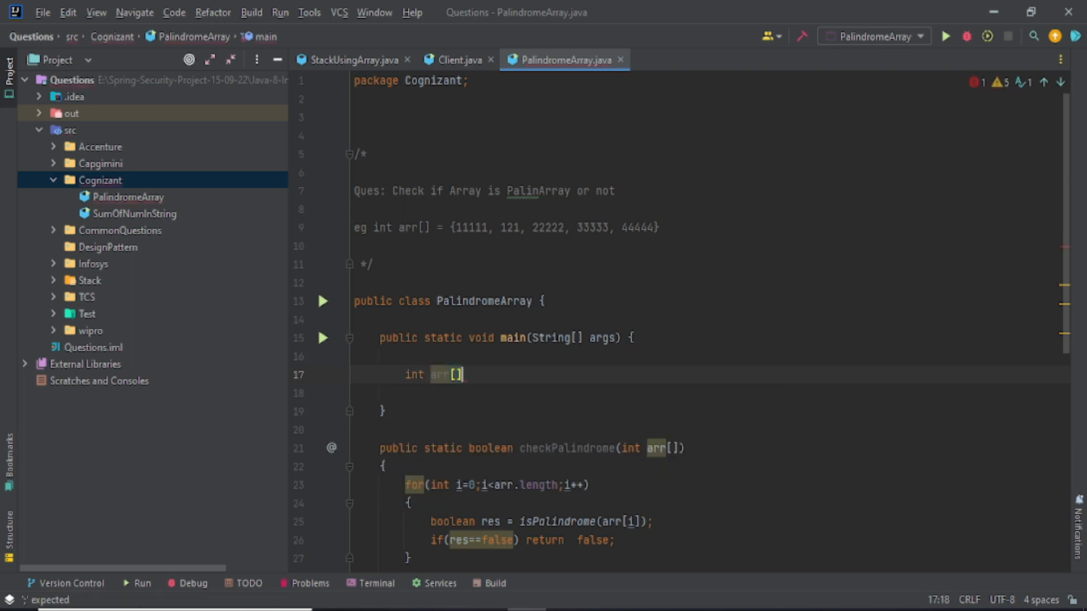
type("=")
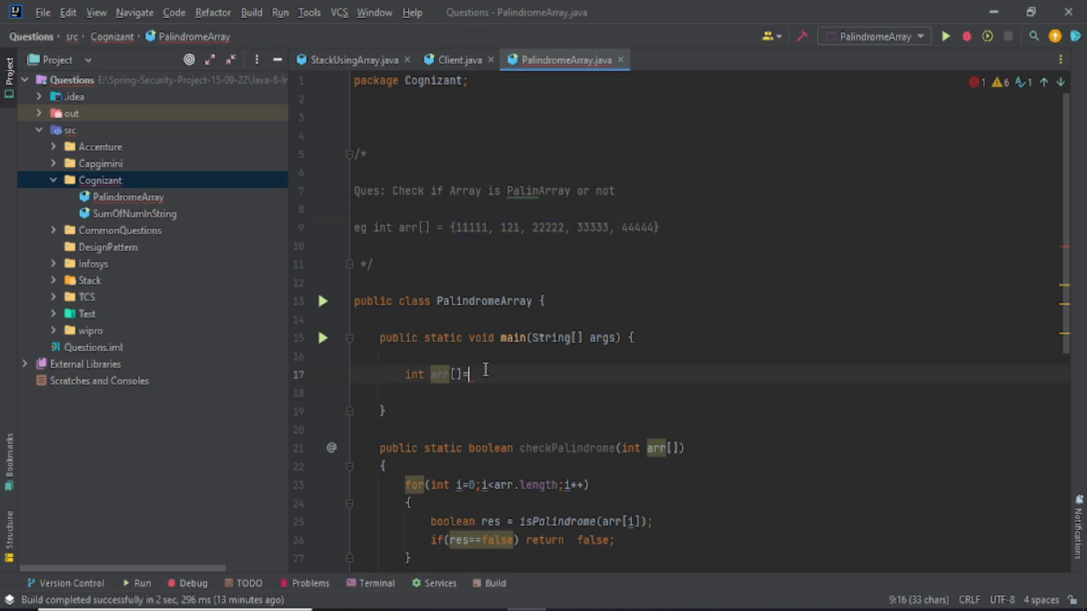
type("={11111, 121, 22222, 33333, 44444};")
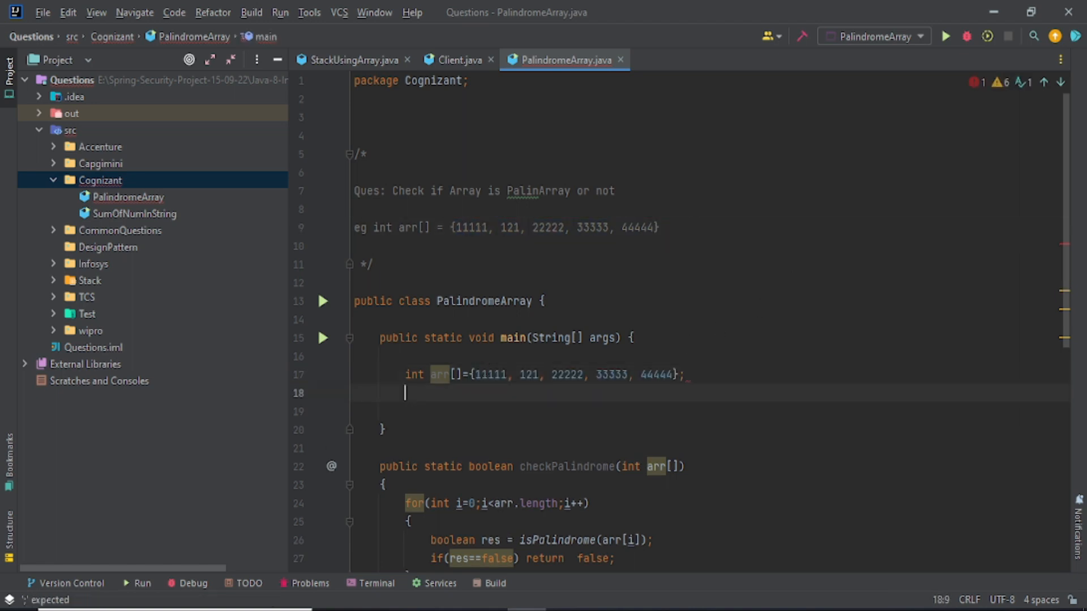
type("System.out.println(checkPalindrome(arr));")
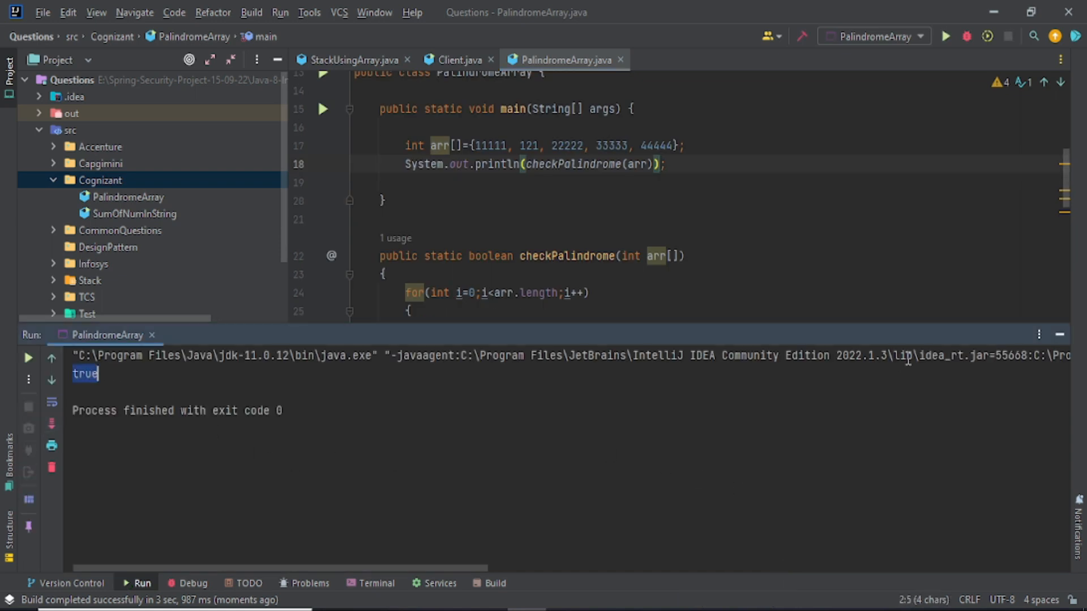
mouse_move(976, 360)
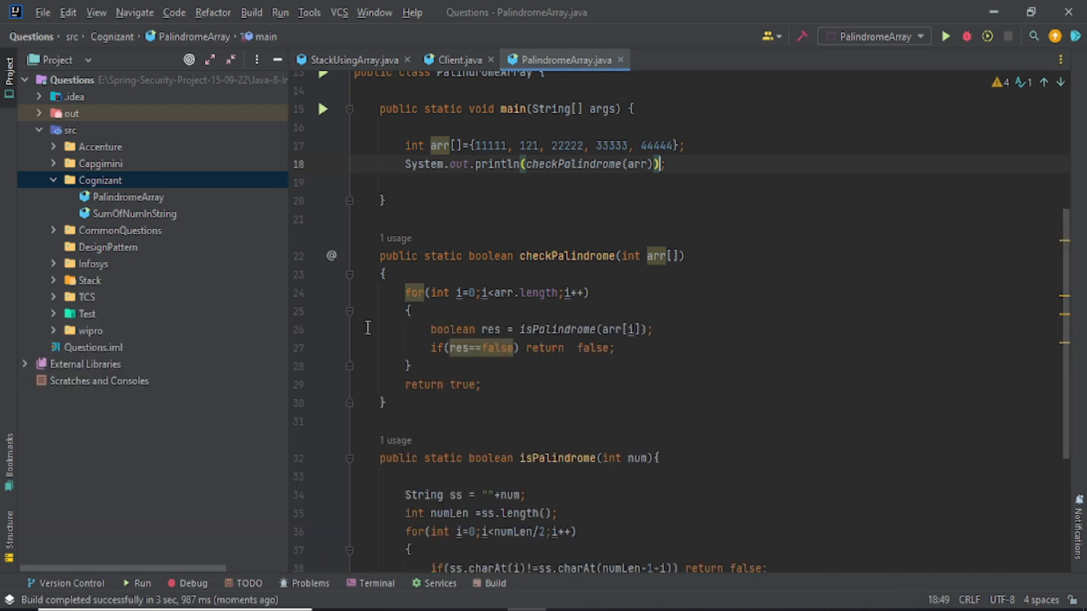
scroll("down", 3)
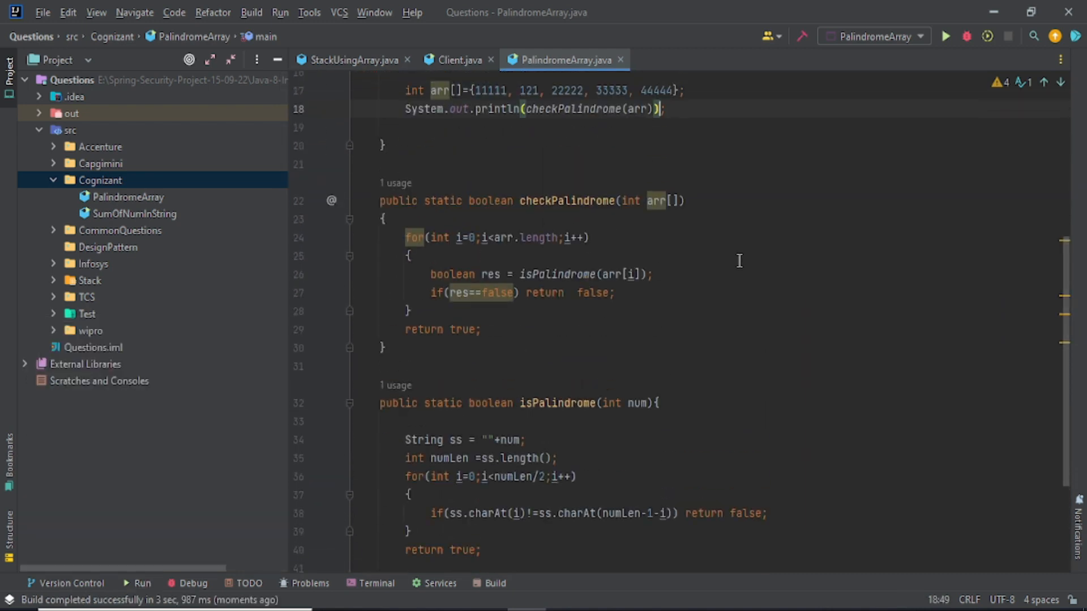
left_click_drag(386, 215, 386, 347)
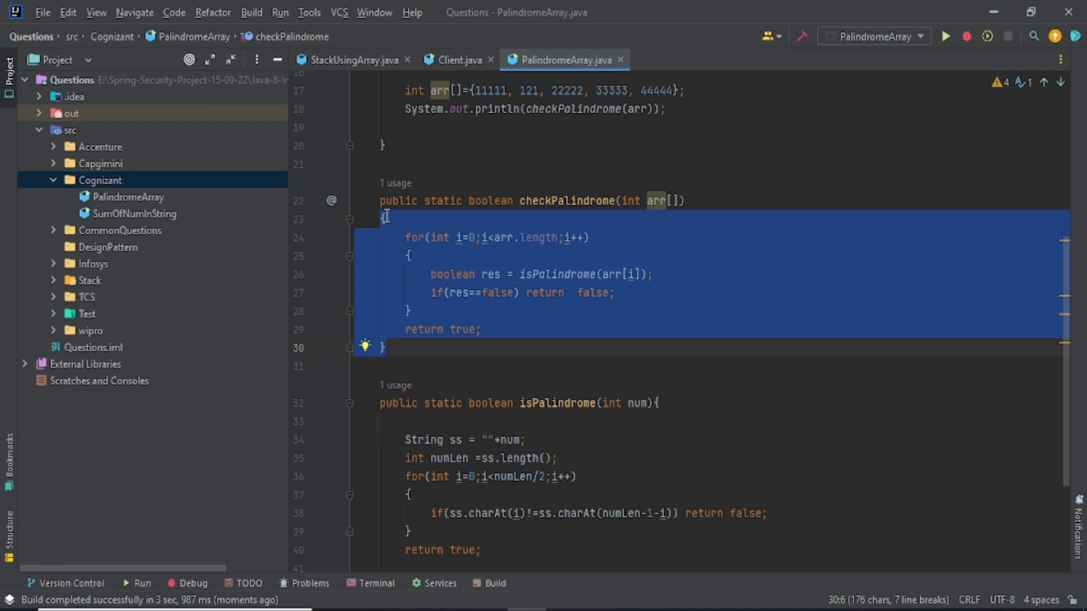
left_click(655, 201)
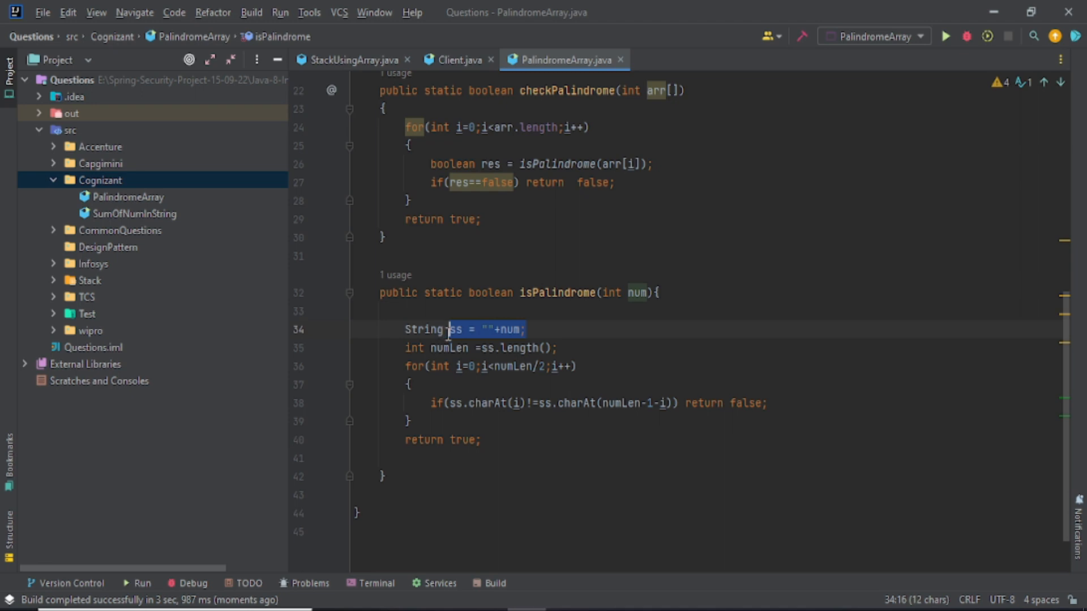
double_click(454, 329)
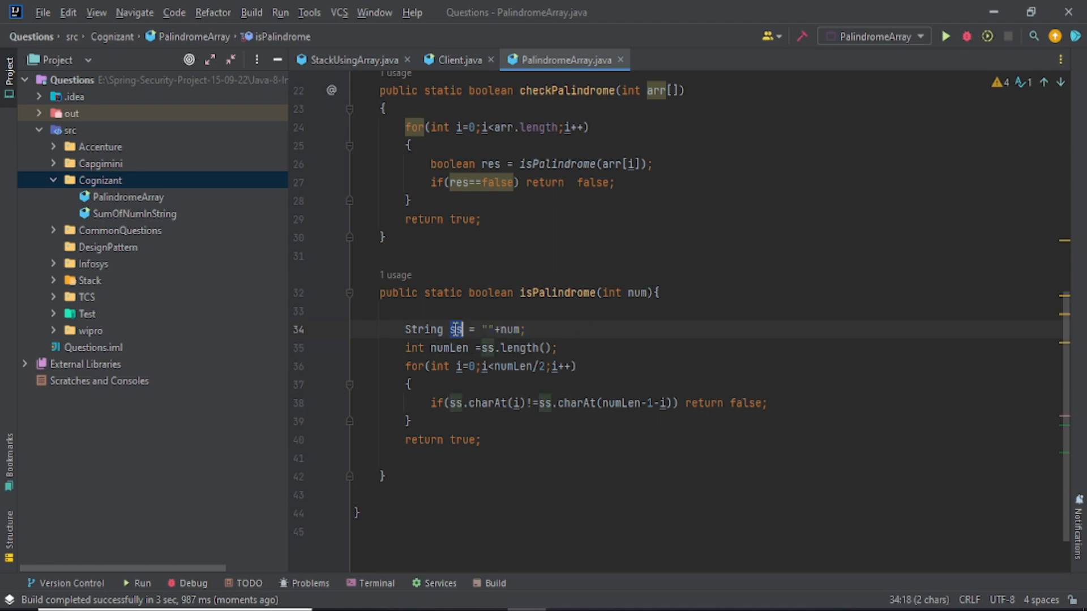
left_click(506, 329)
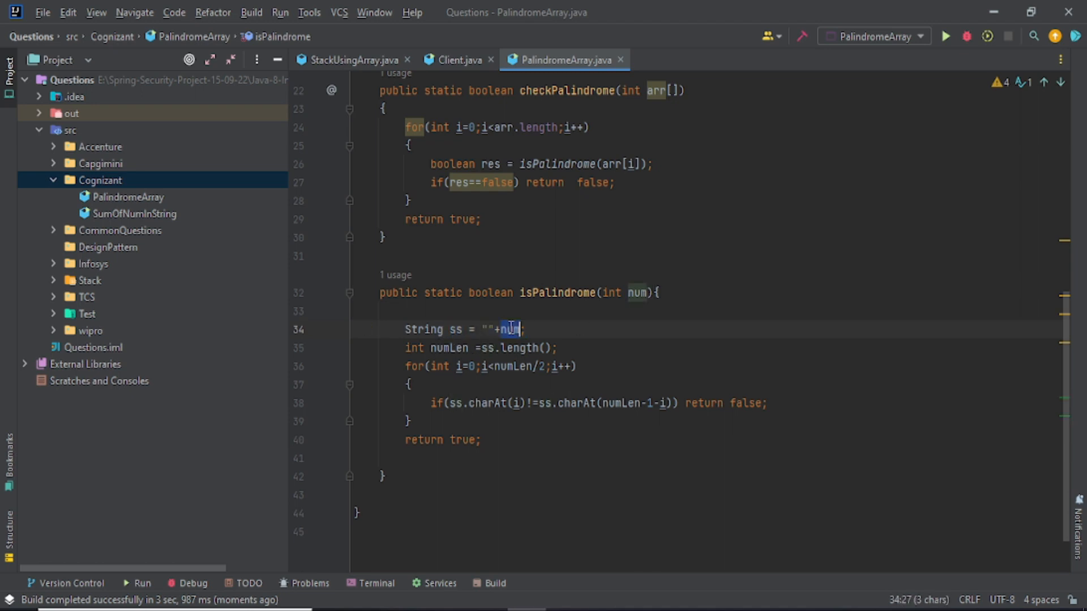
left_click(553, 333)
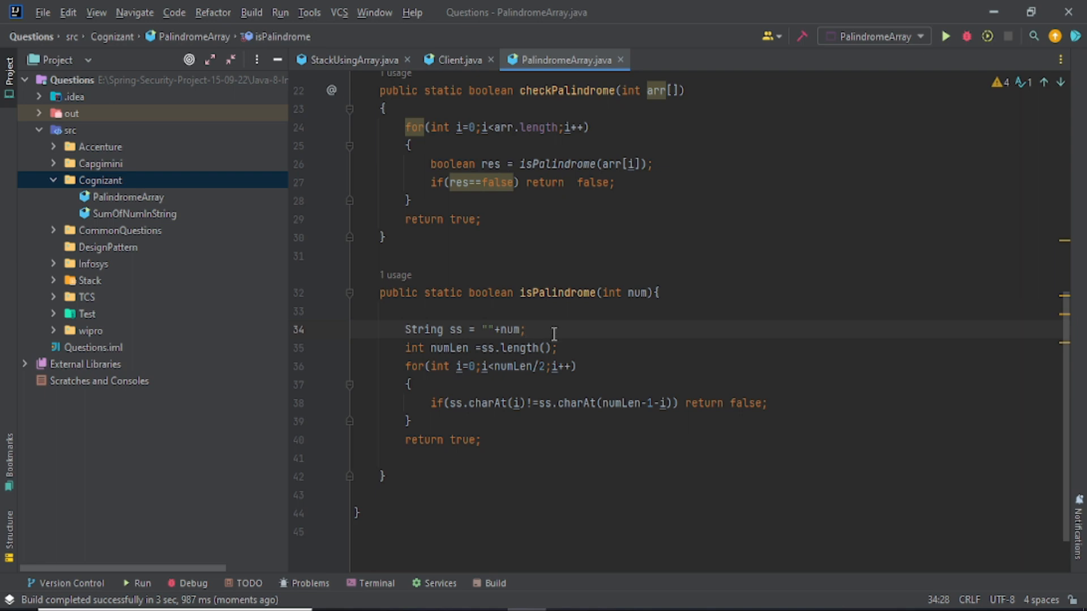
triple_click(596, 402)
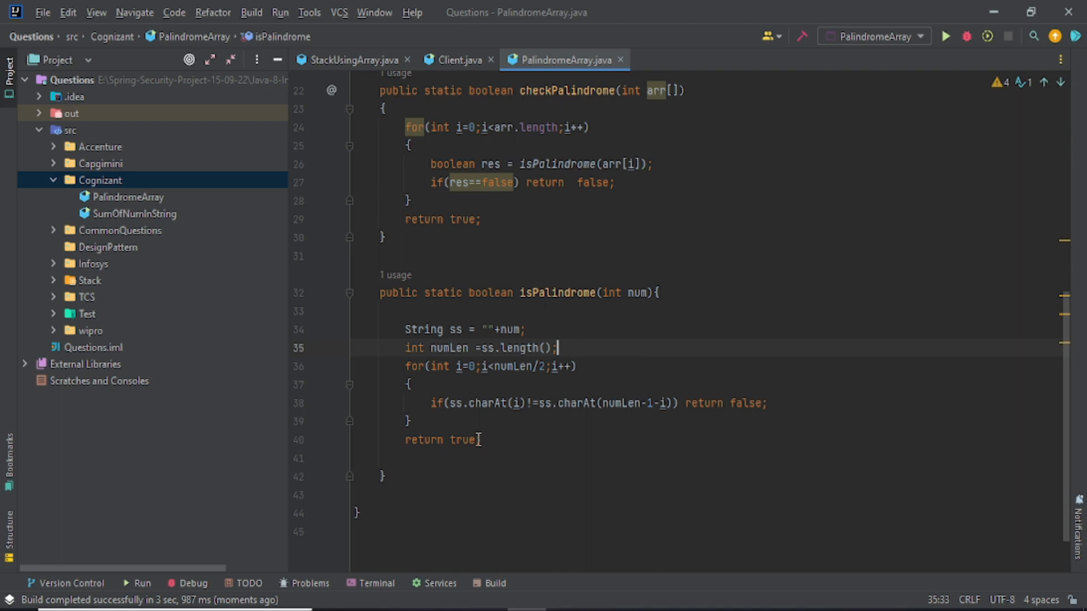
mouse_move(647, 408)
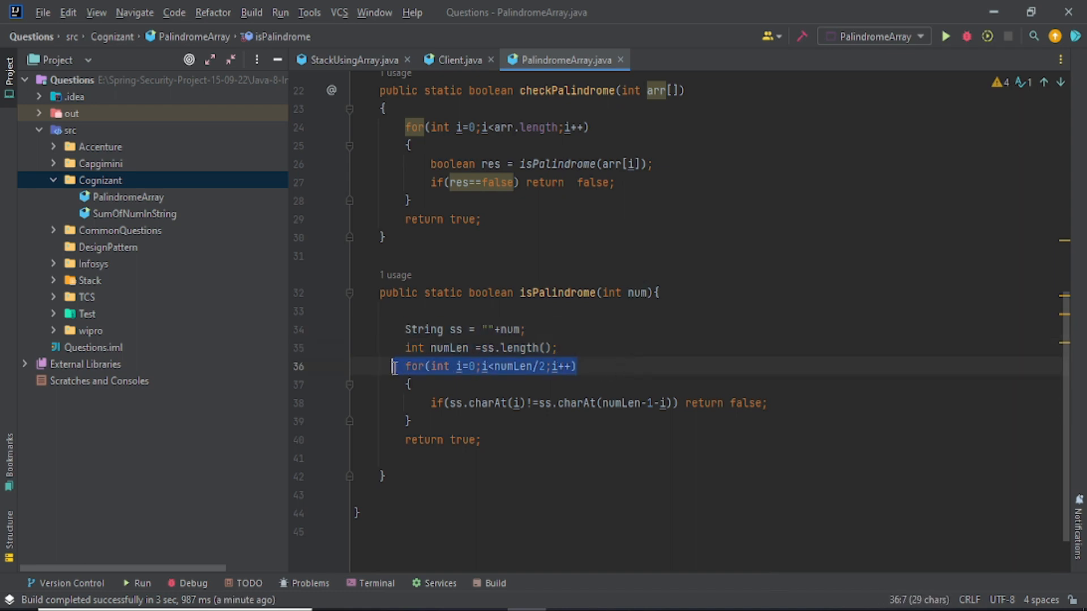
left_click(579, 366)
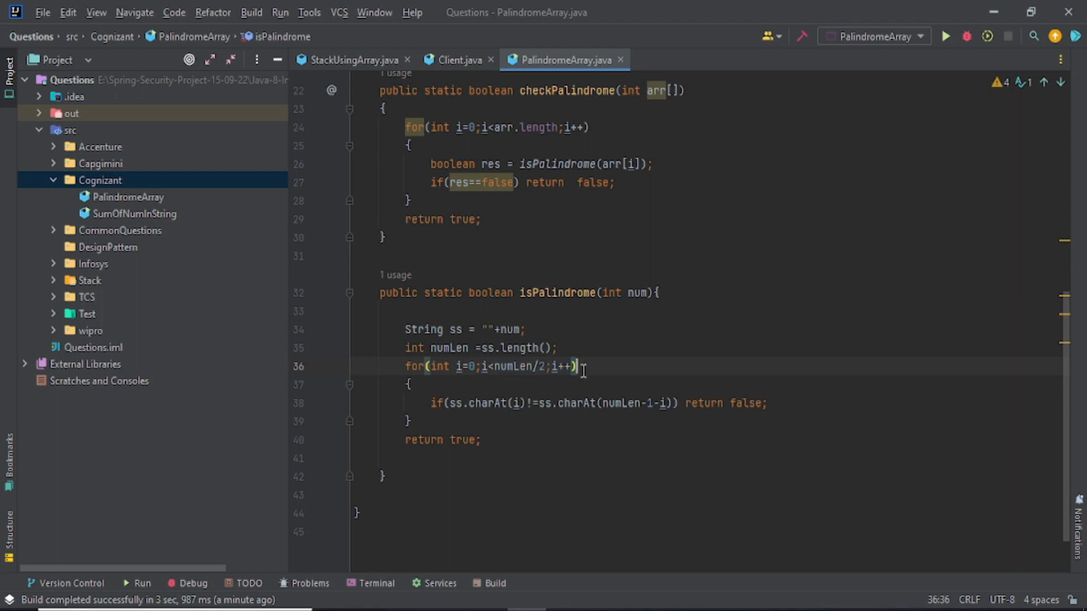
mouse_move(593, 333)
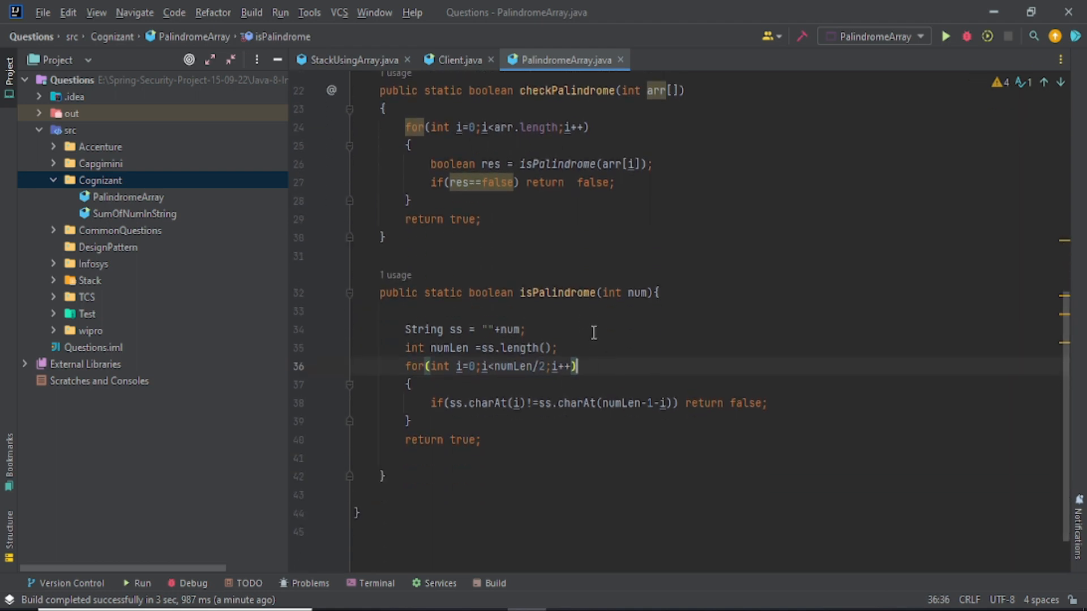
Add a //11111 comment above the string conversion and //0,1 on the for line
key("Enter")
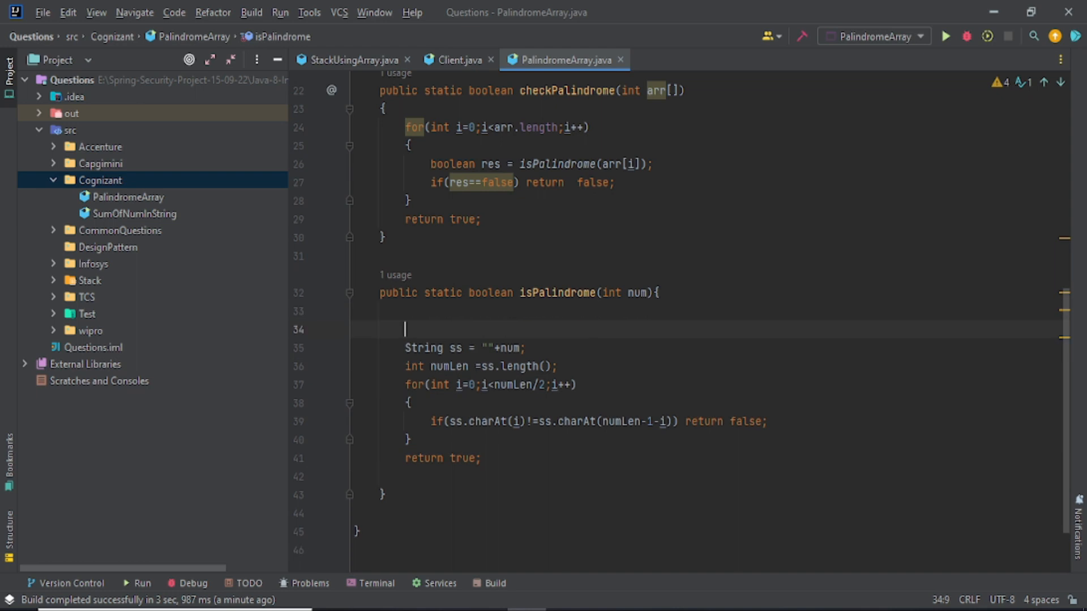
type("//1111")
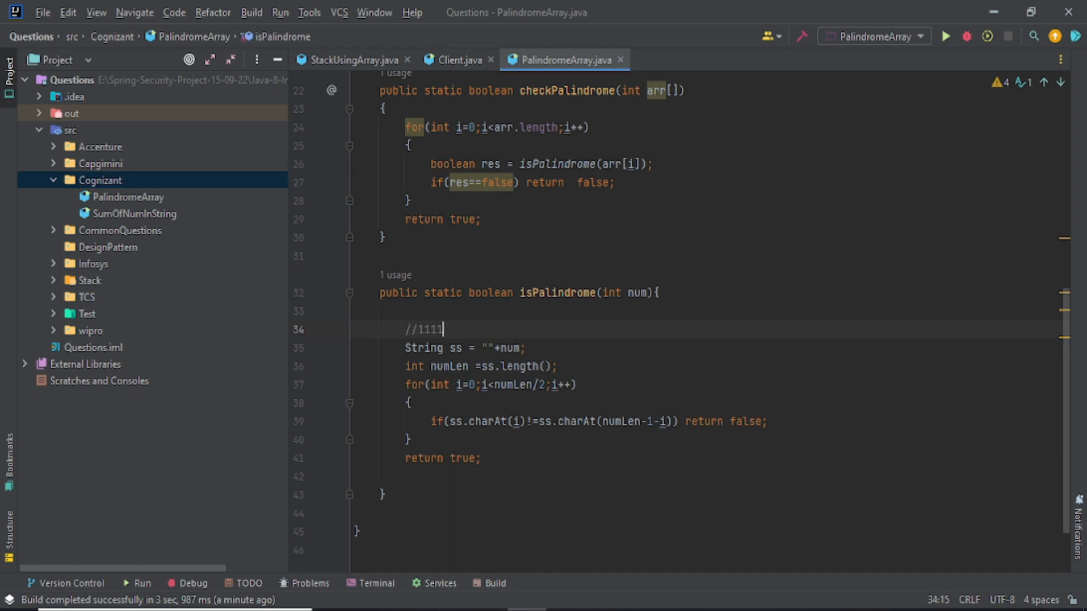
type("1")
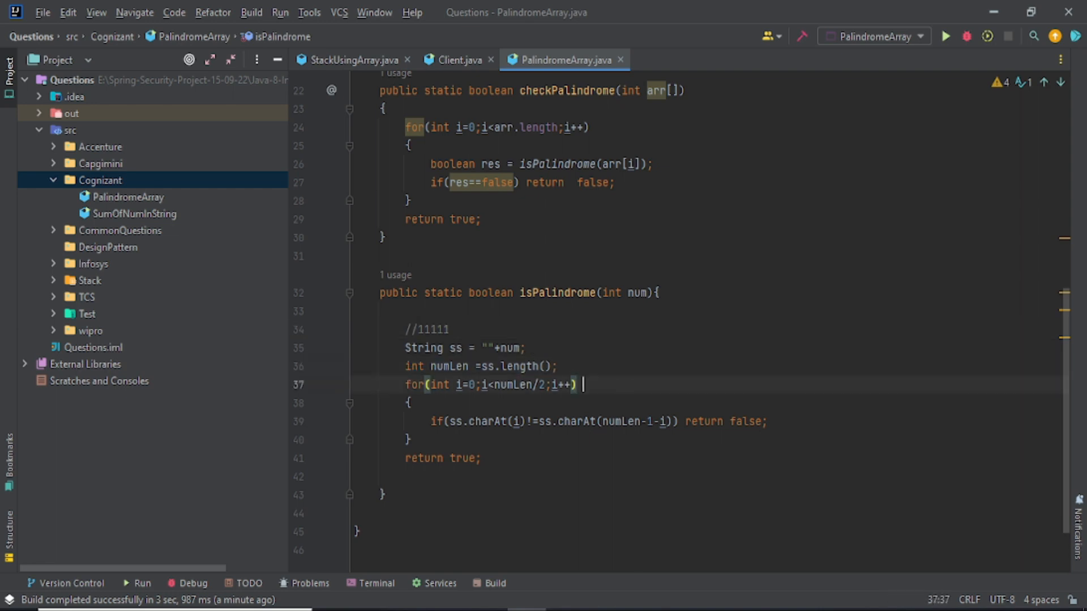
type("//0,")
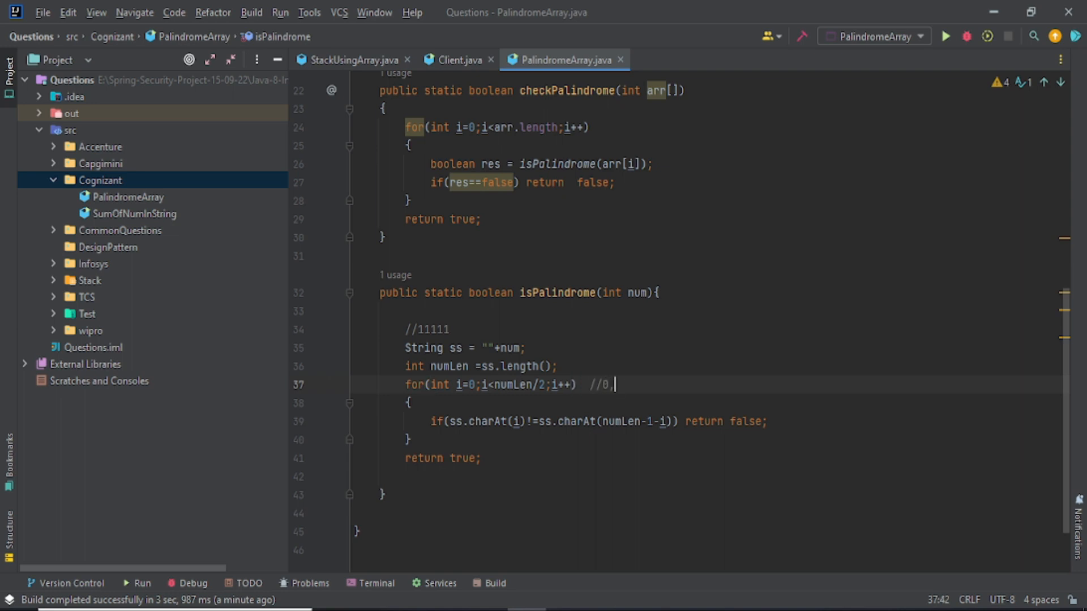
type("1")
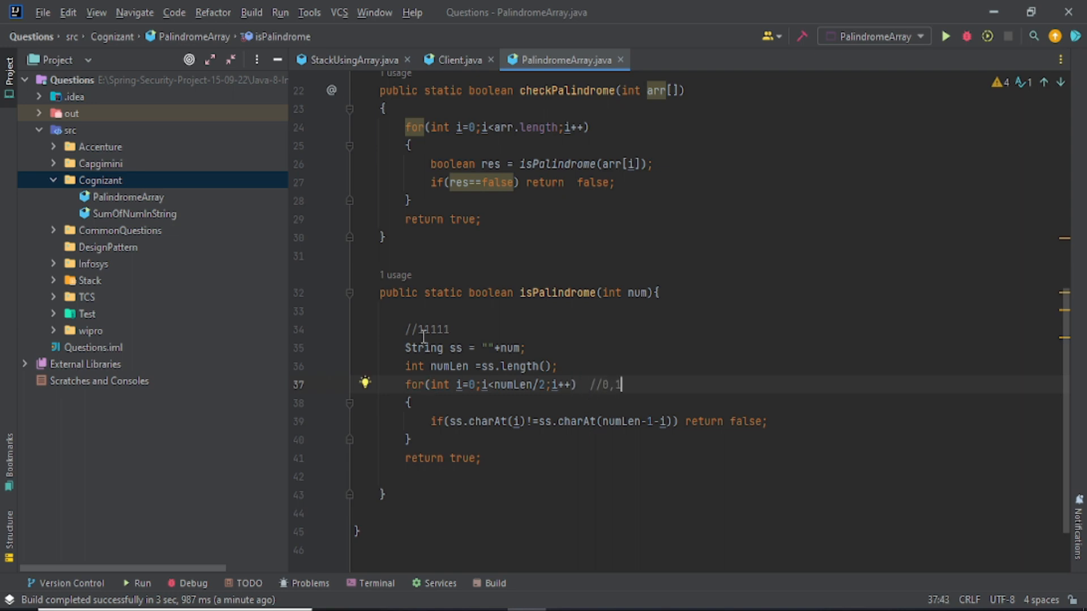
left_click(447, 330)
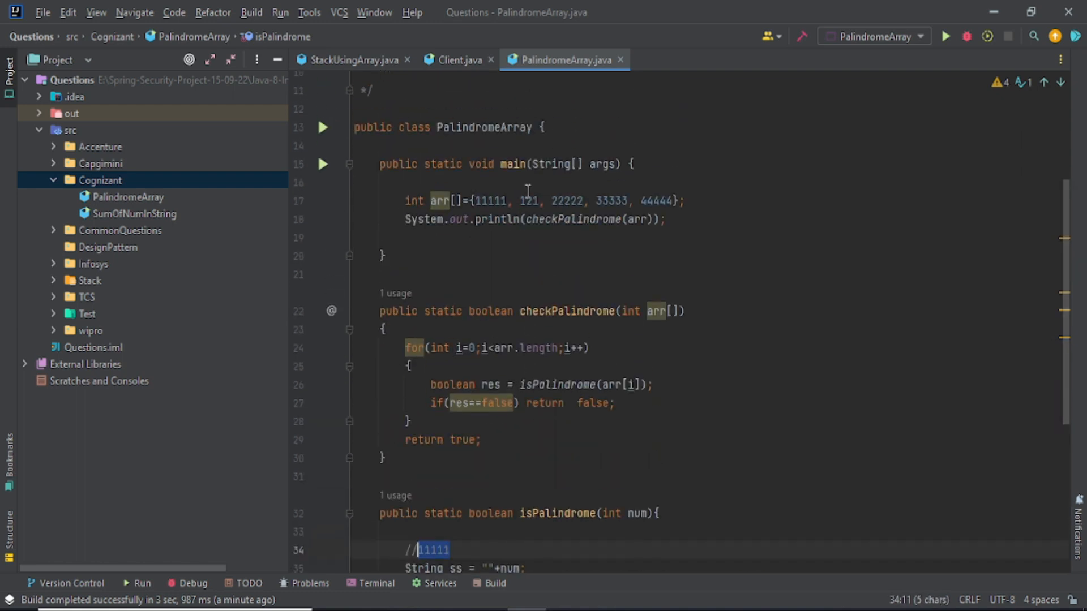
double_click(565, 201)
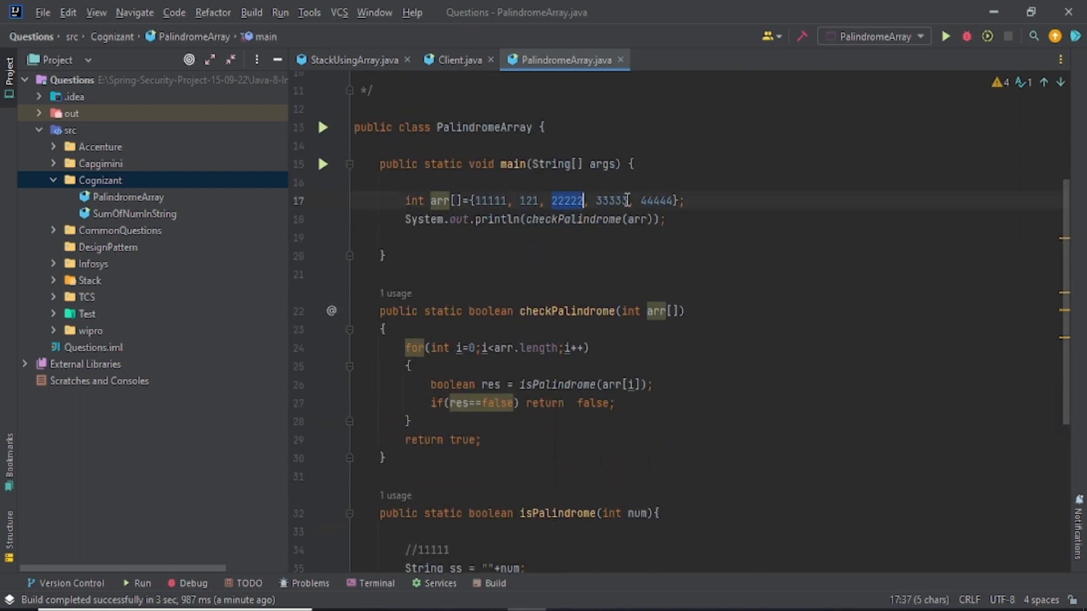
scroll("down", 3)
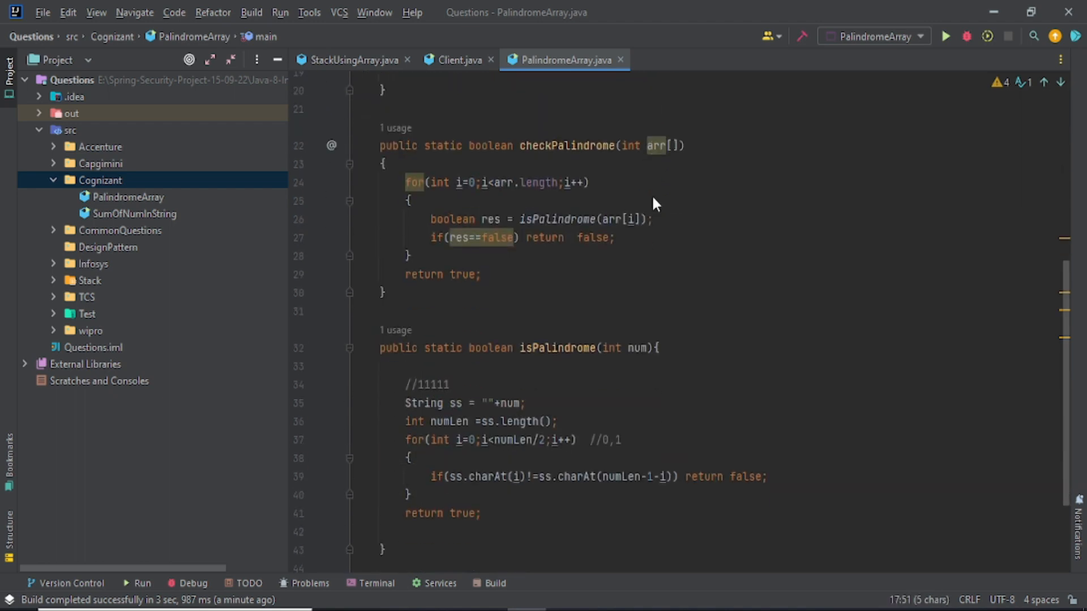
mouse_move(666, 303)
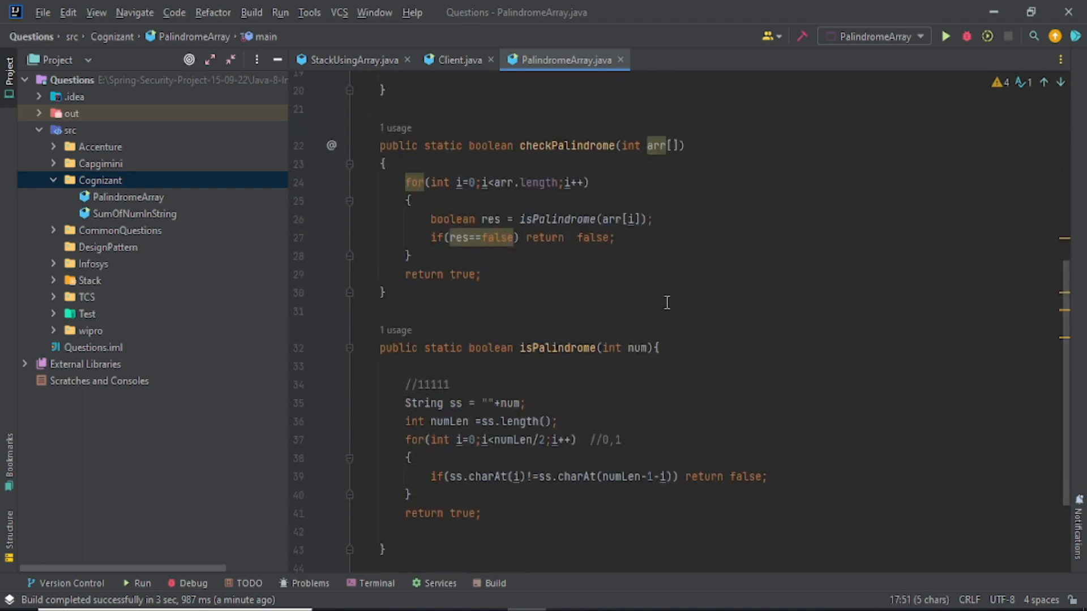
left_click_drag(658, 347, 387, 550)
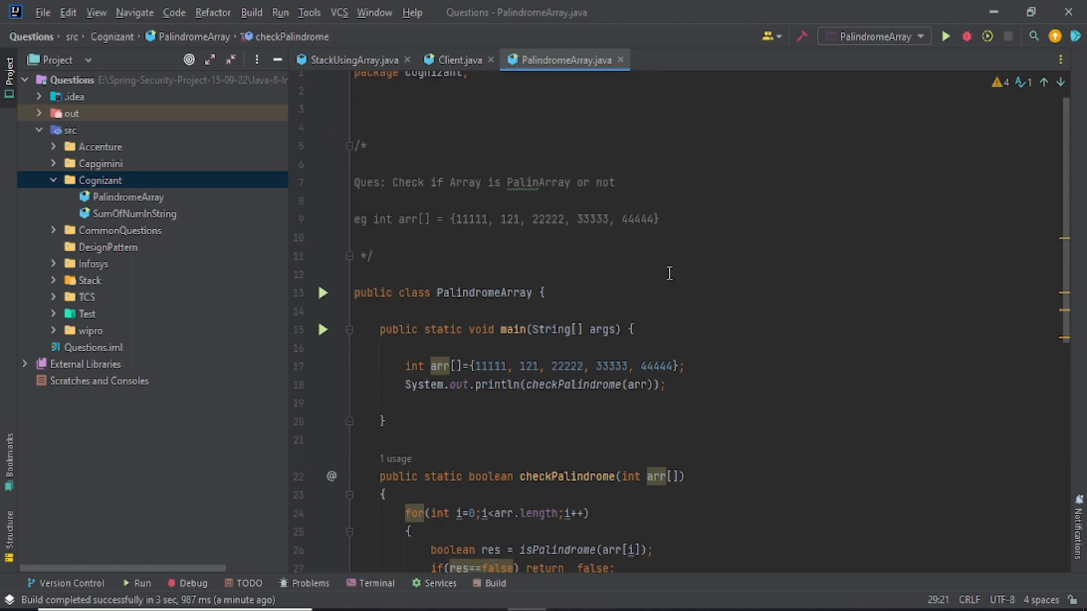
mouse_move(731, 369)
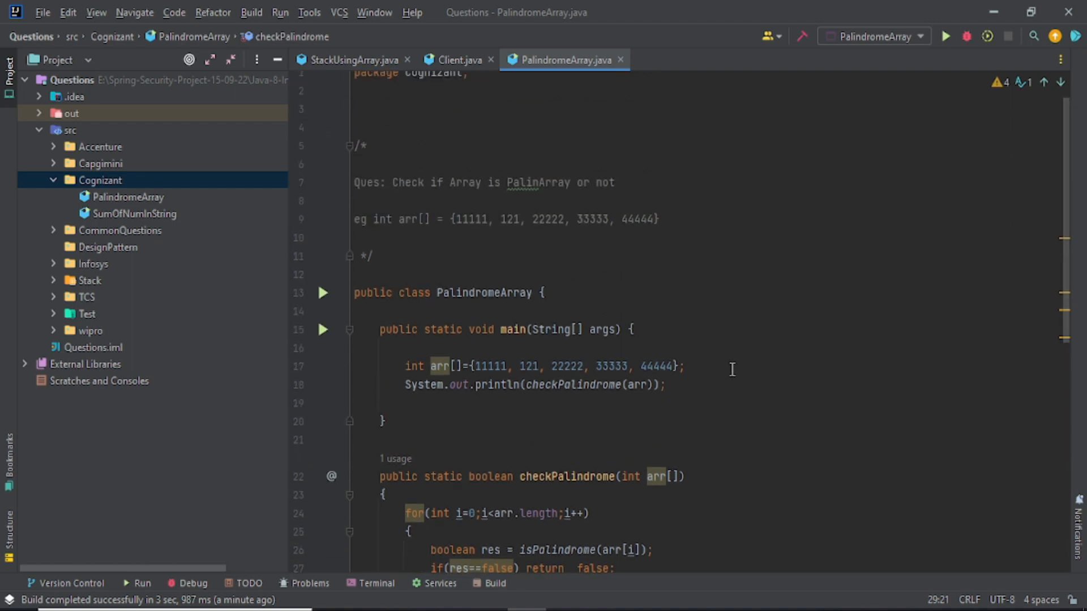